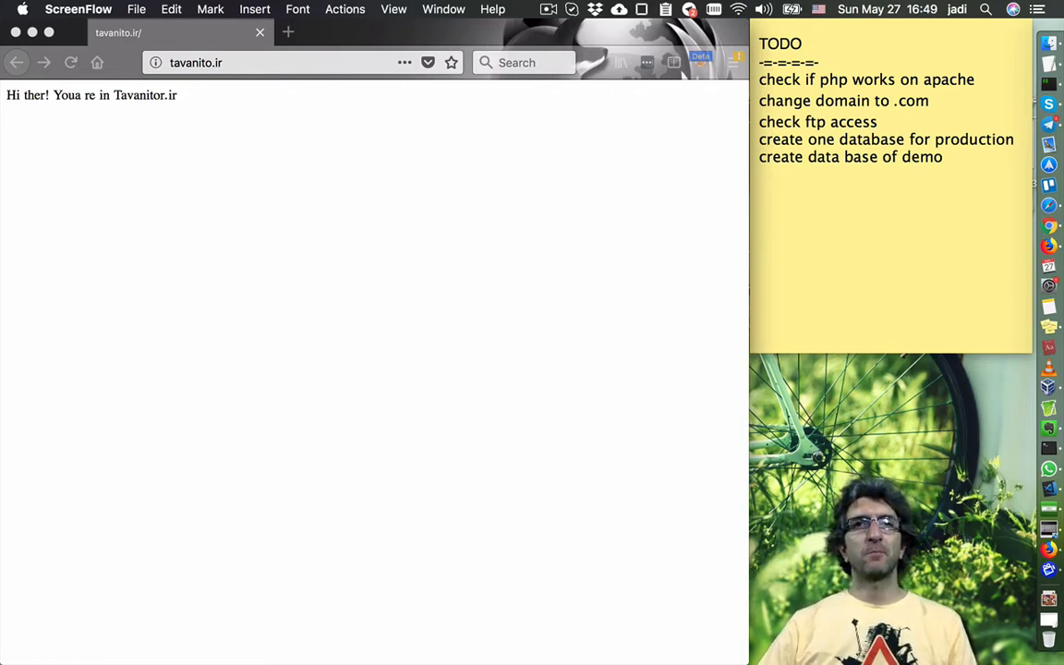
mouse_move(552, 114)
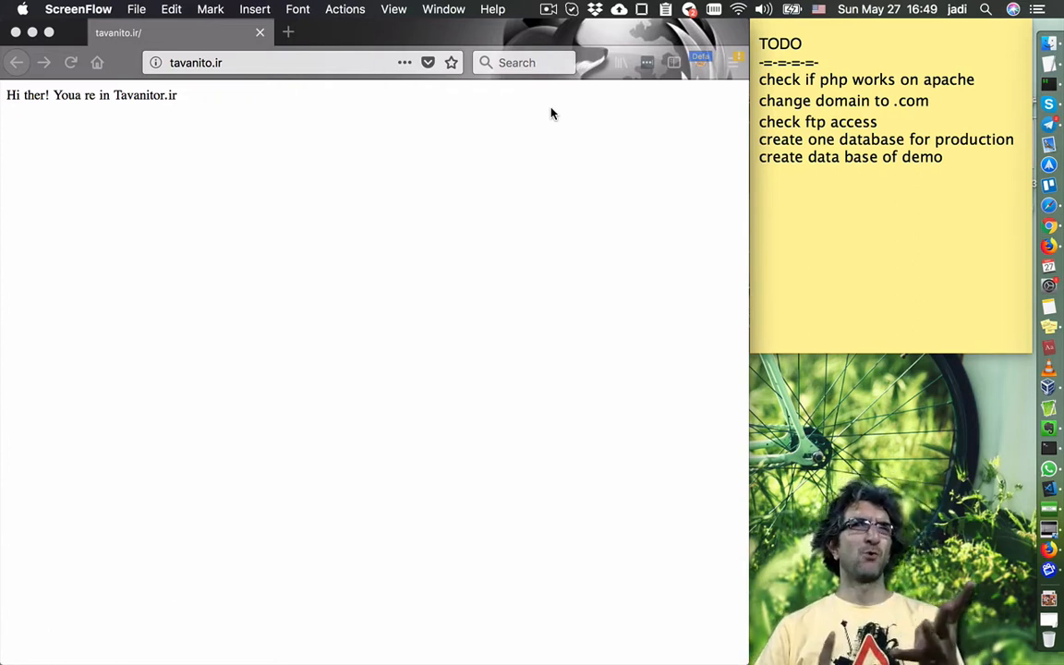
mouse_move(617, 206)
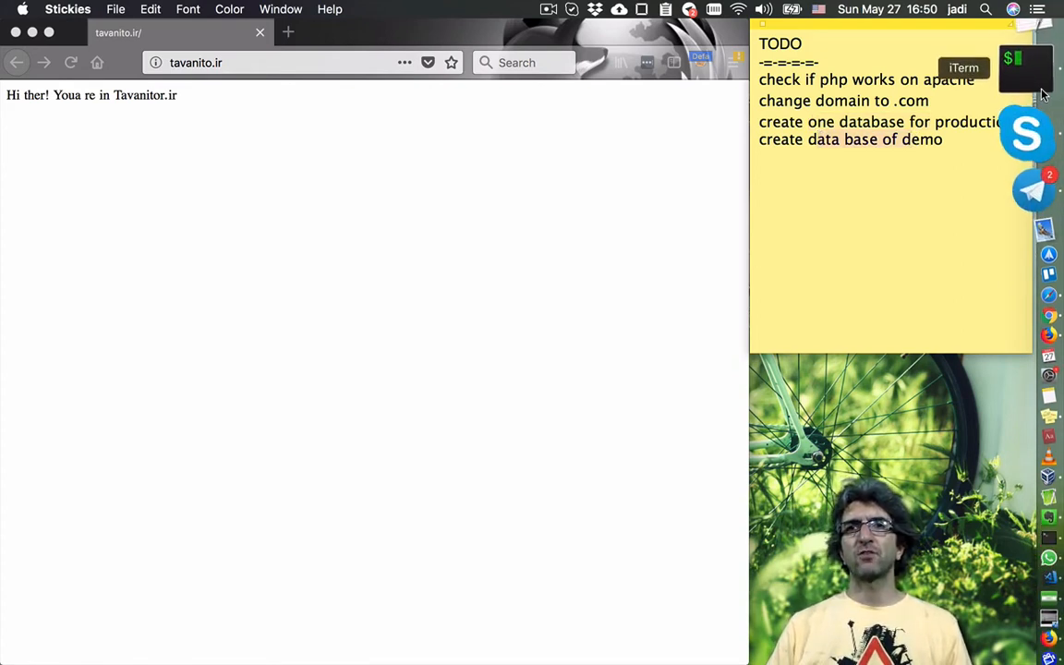
- Open a new iTerm2 window with the default profile and begin an SSH command
right_click(1025, 70)
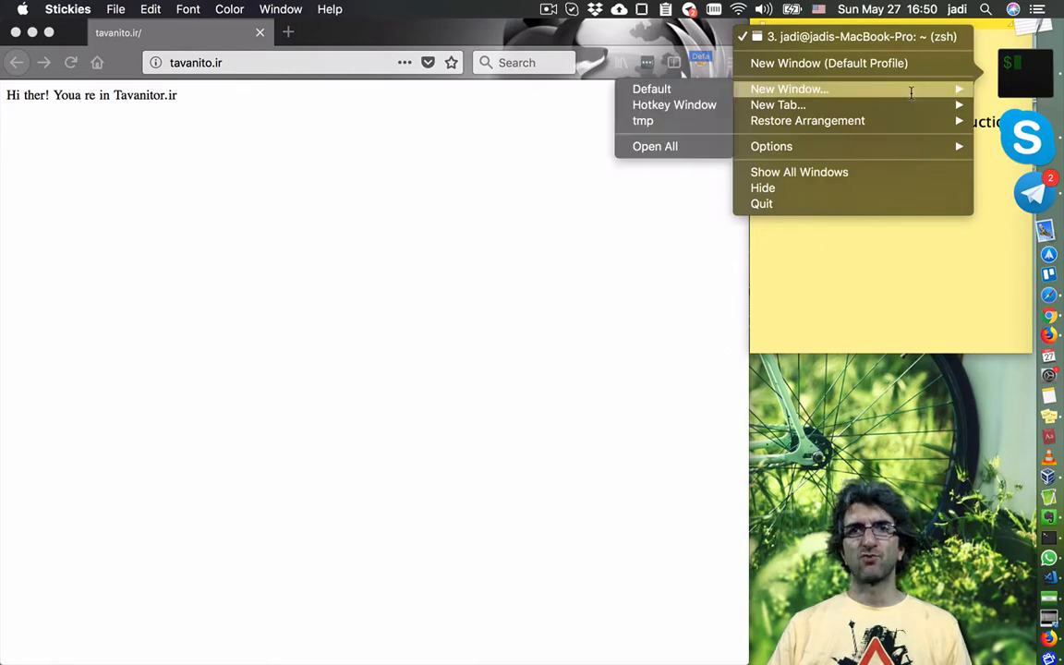
mouse_move(828, 63)
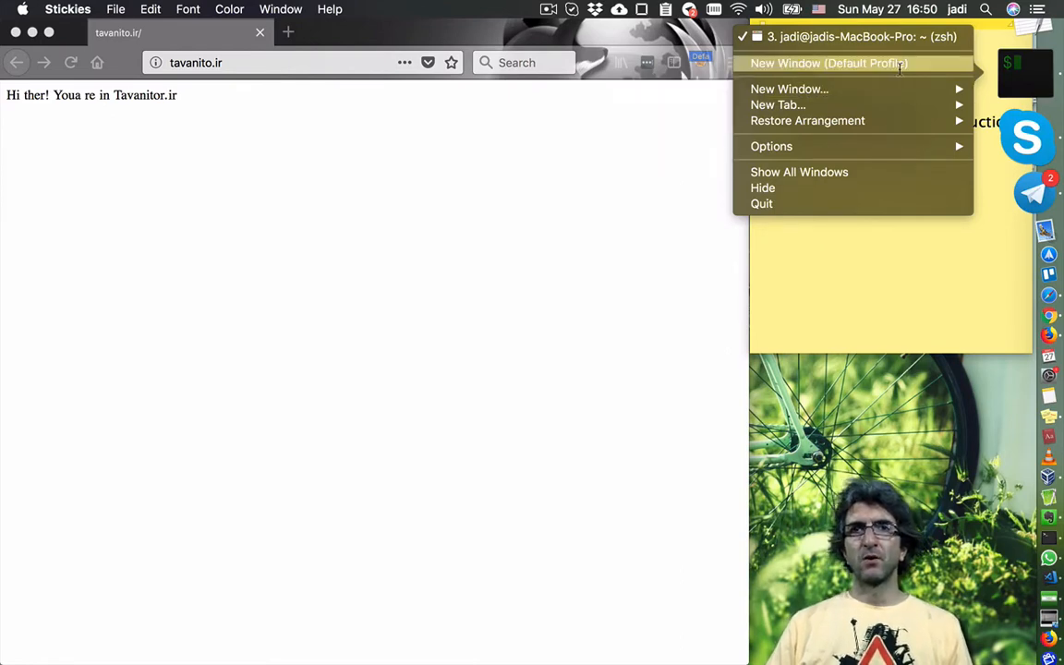
left_click(828, 63)
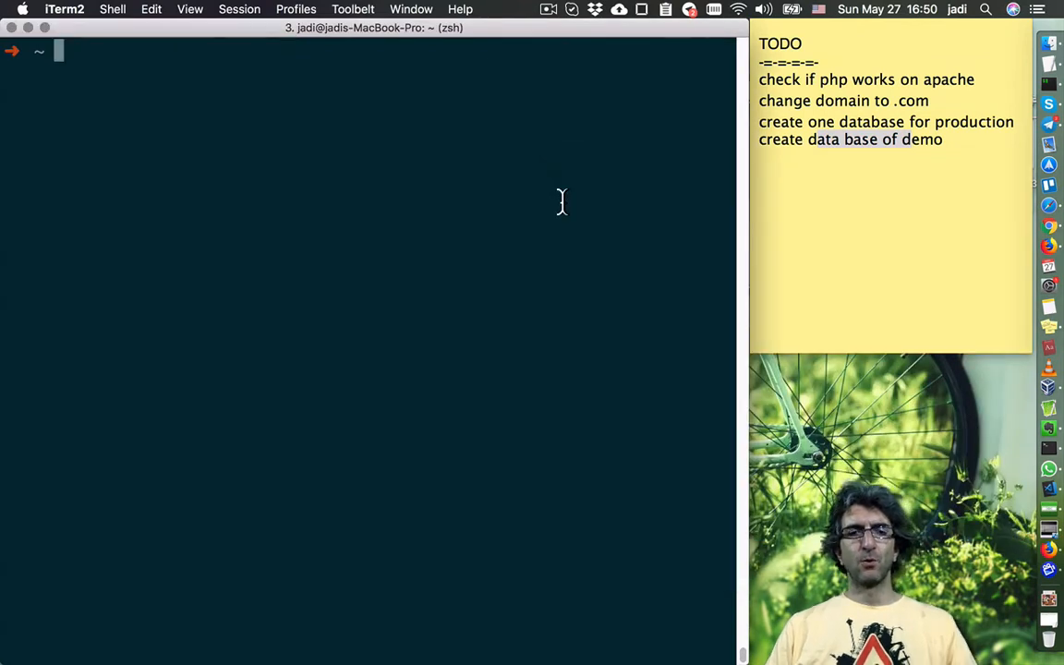
type("ssh van")
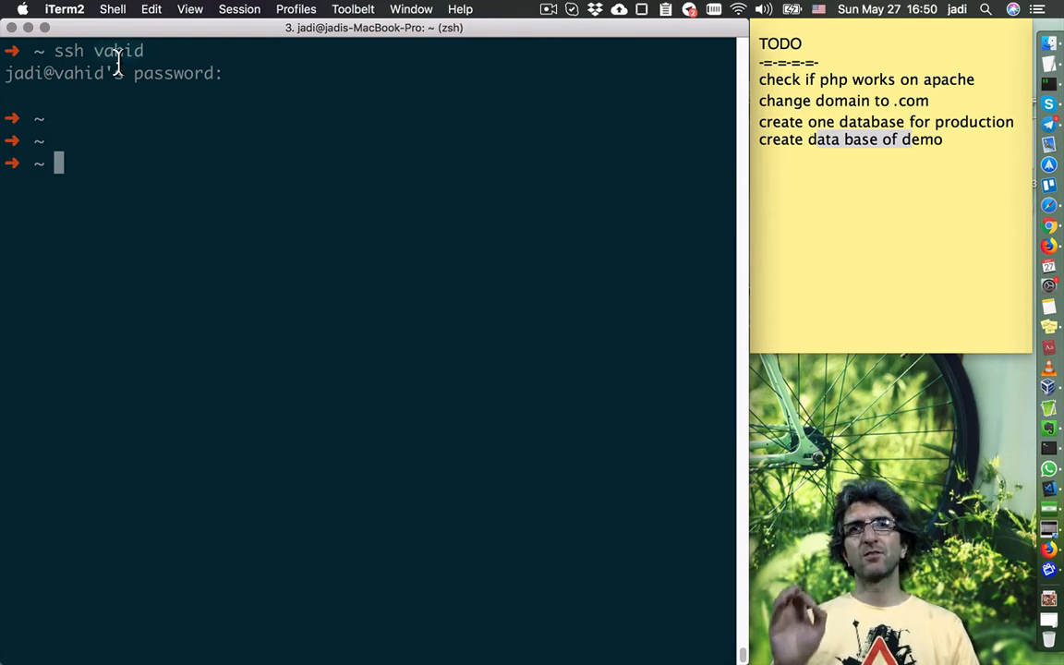
- Show the last /etc/hosts entry with tail -1, mapping vahid to 199.201.123.2
type("tail -")
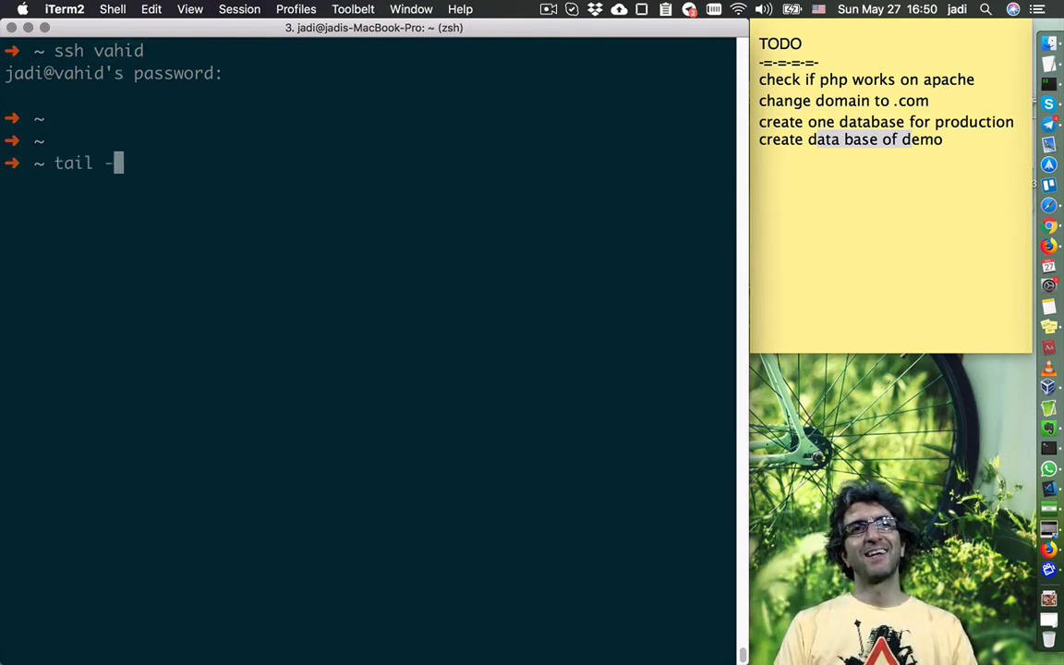
type("1")
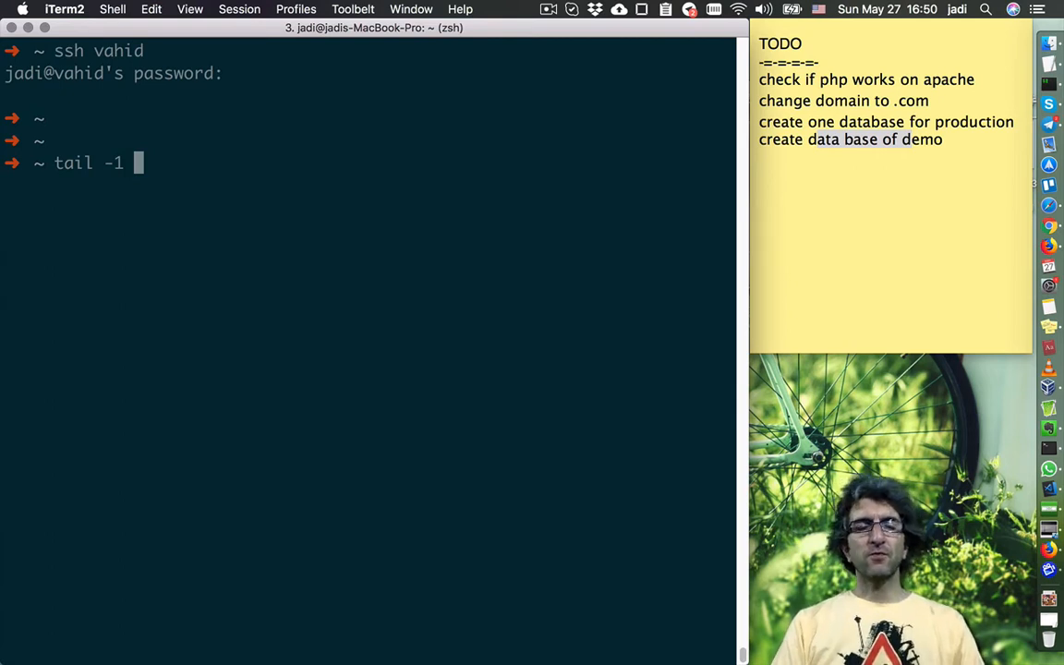
type("/etc/")
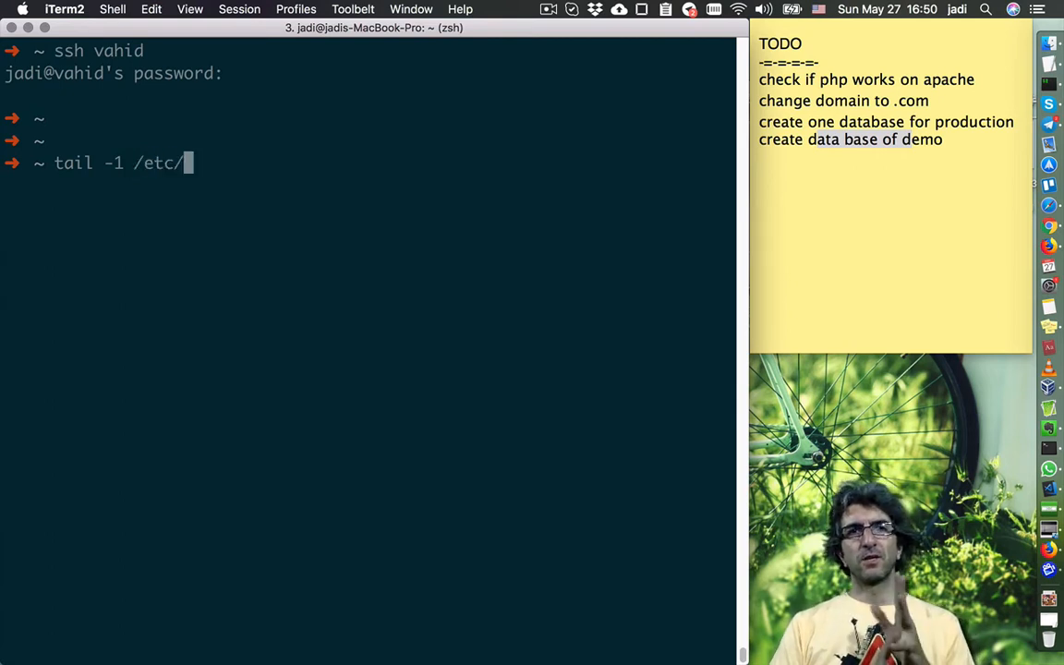
type("ho")
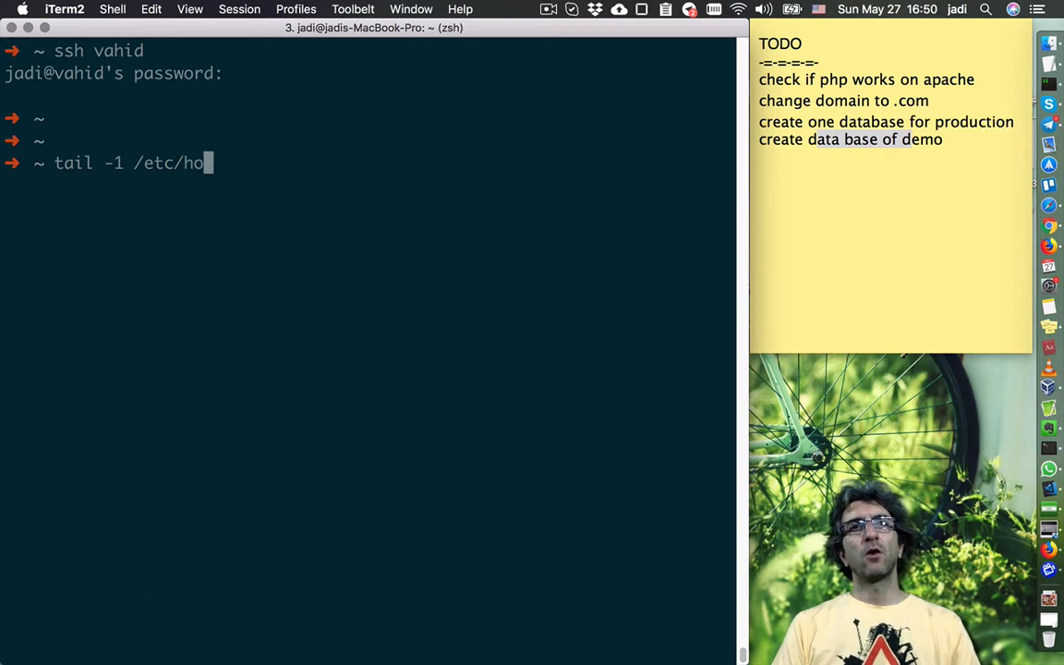
type("sts")
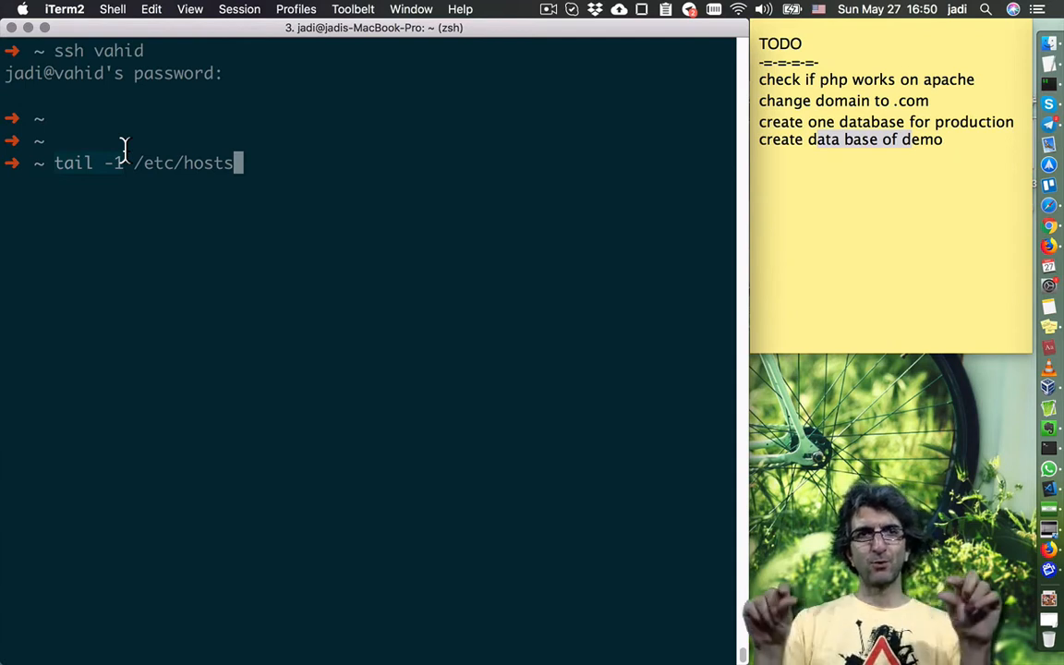
key("Return")
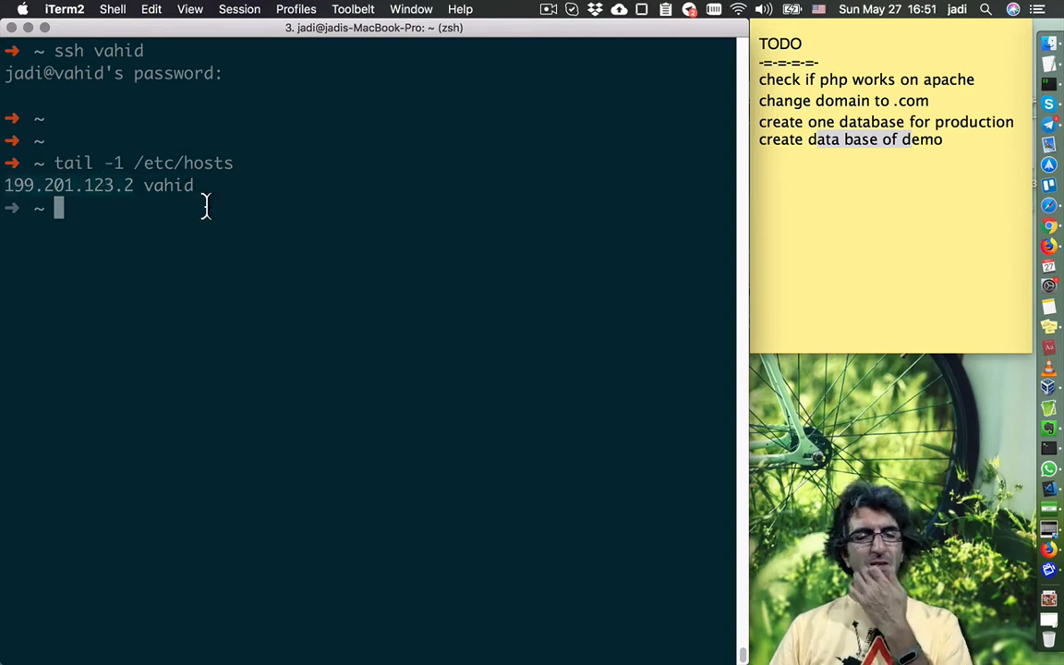
- SSH into the vahid server with its password and switch to a root shell
type("ssh vahid")
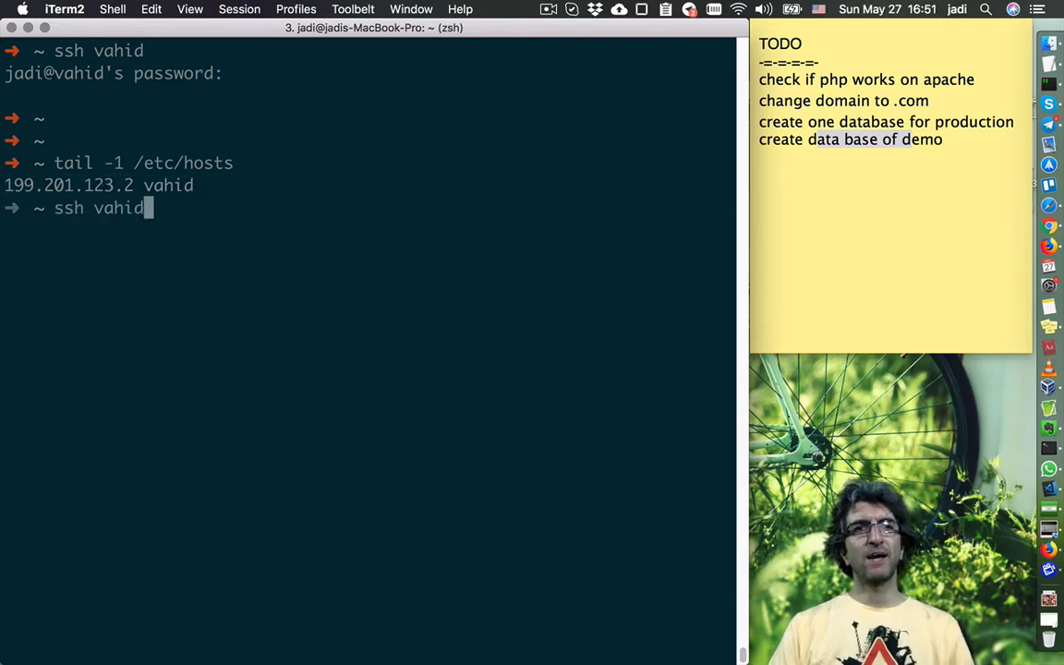
key("Return")
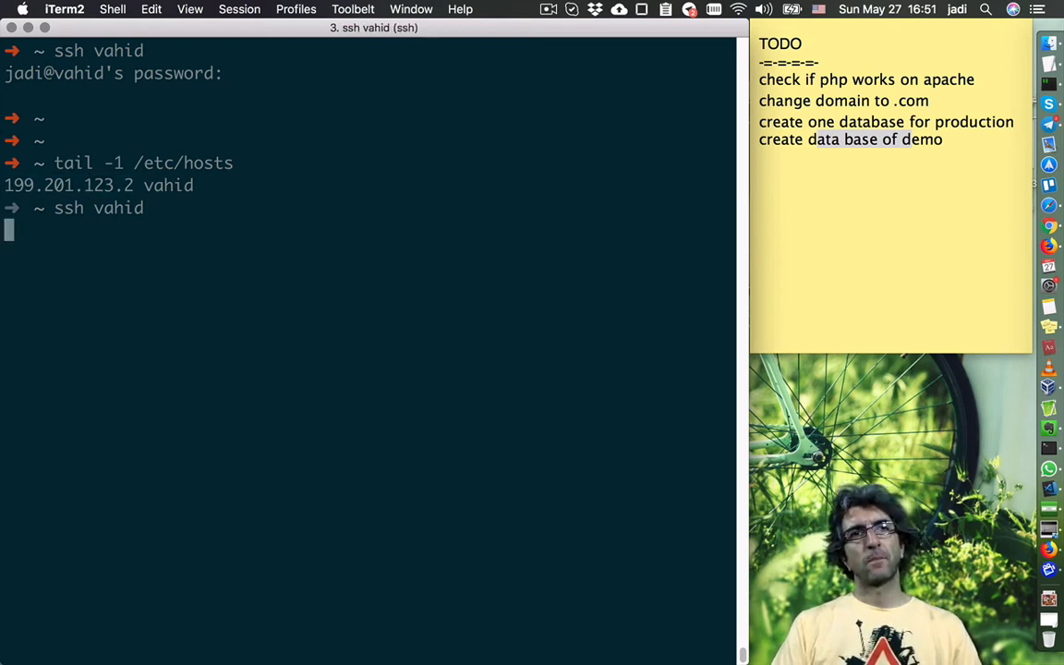
key("Return")
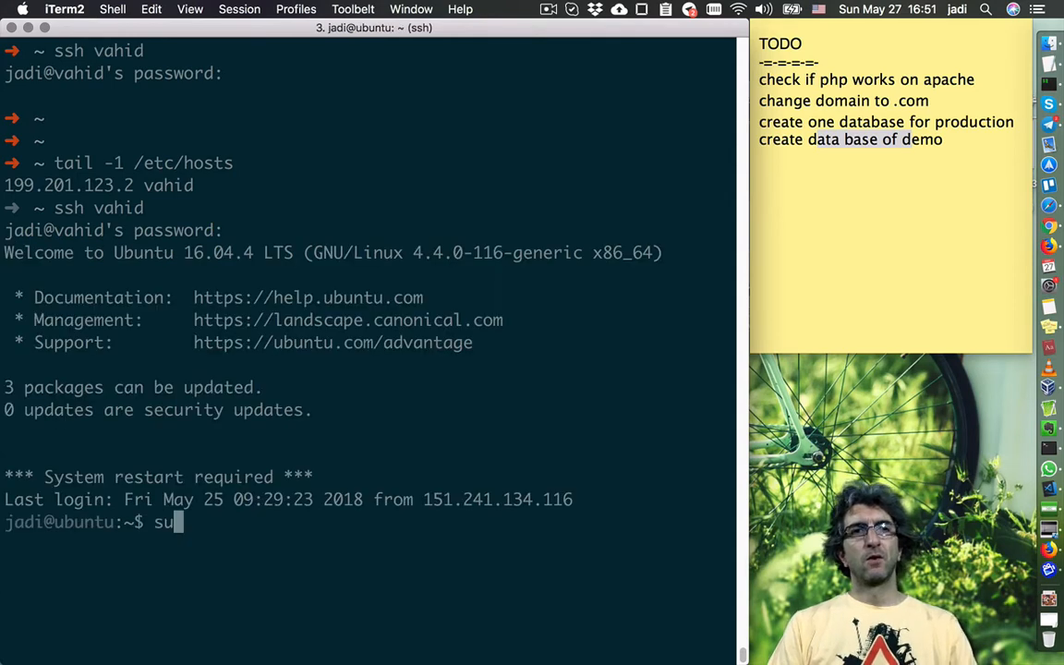
key("Return")
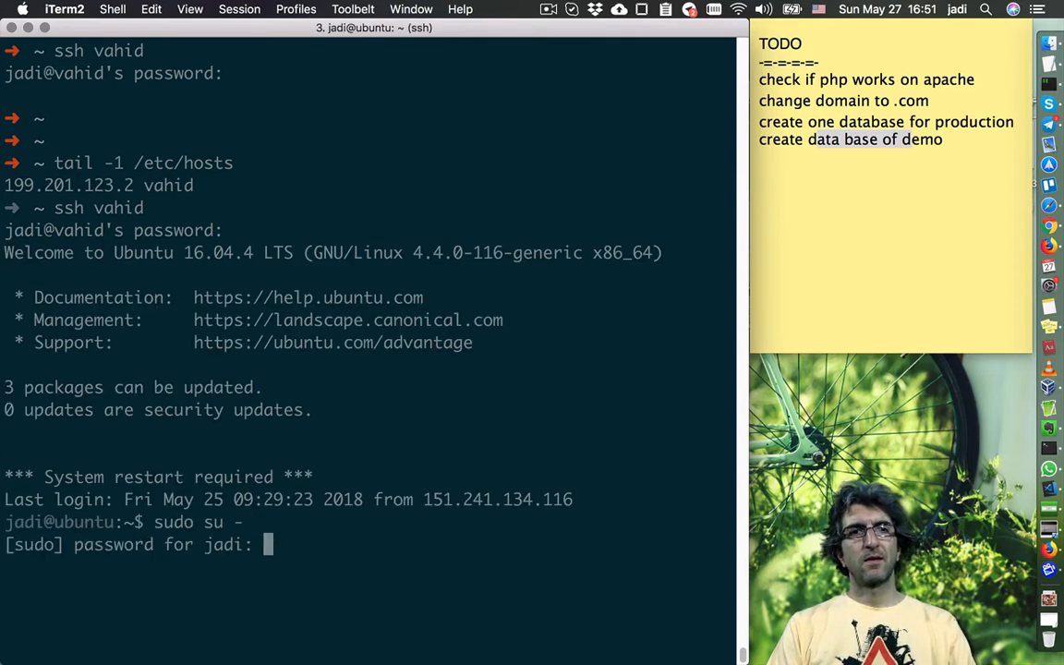
- Refresh package lists with apt update and confirm the apt upgrade with Y
type("ap")
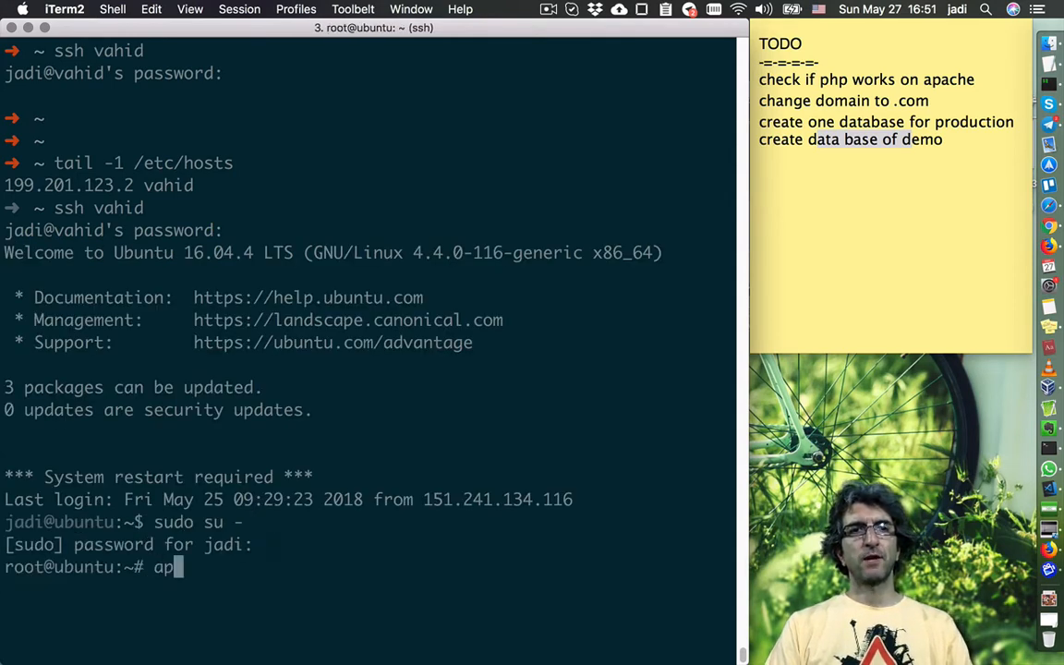
key("Return")
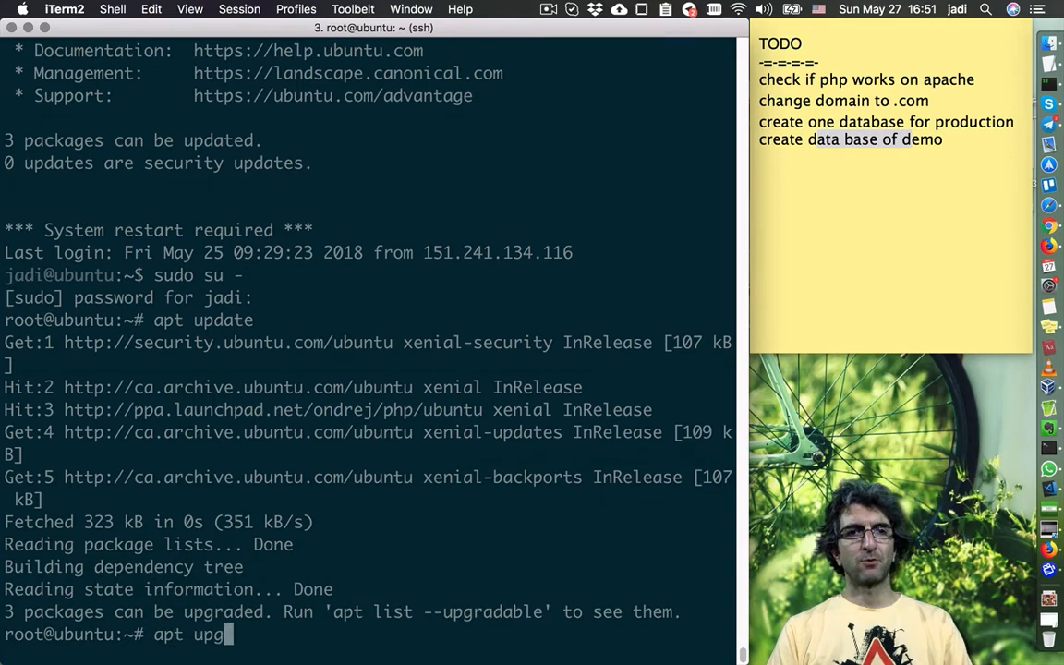
key("Return")
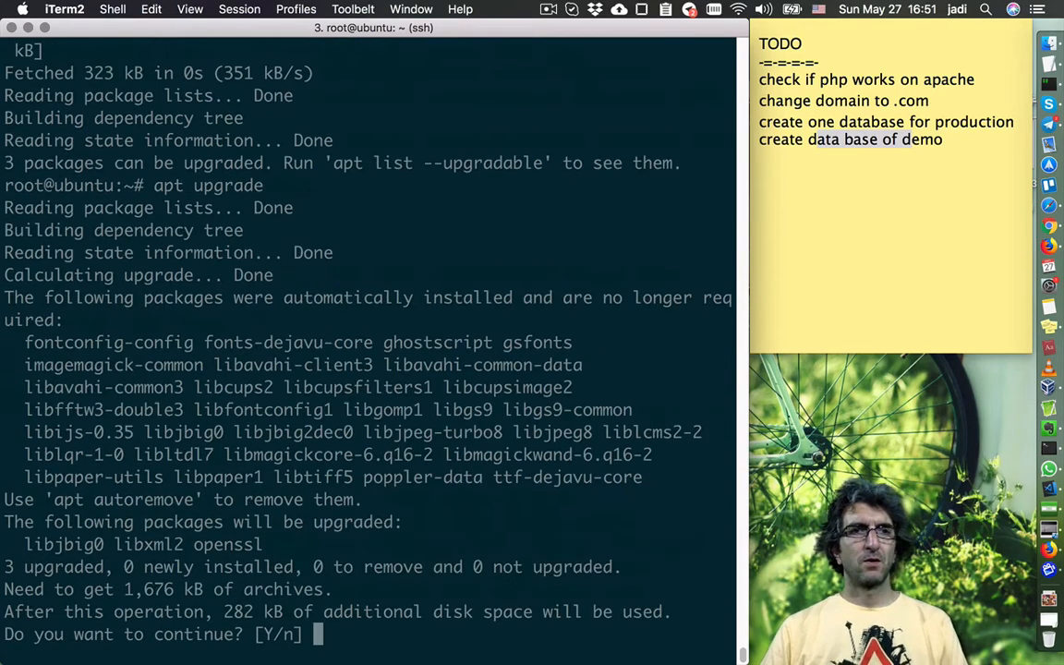
type("Y")
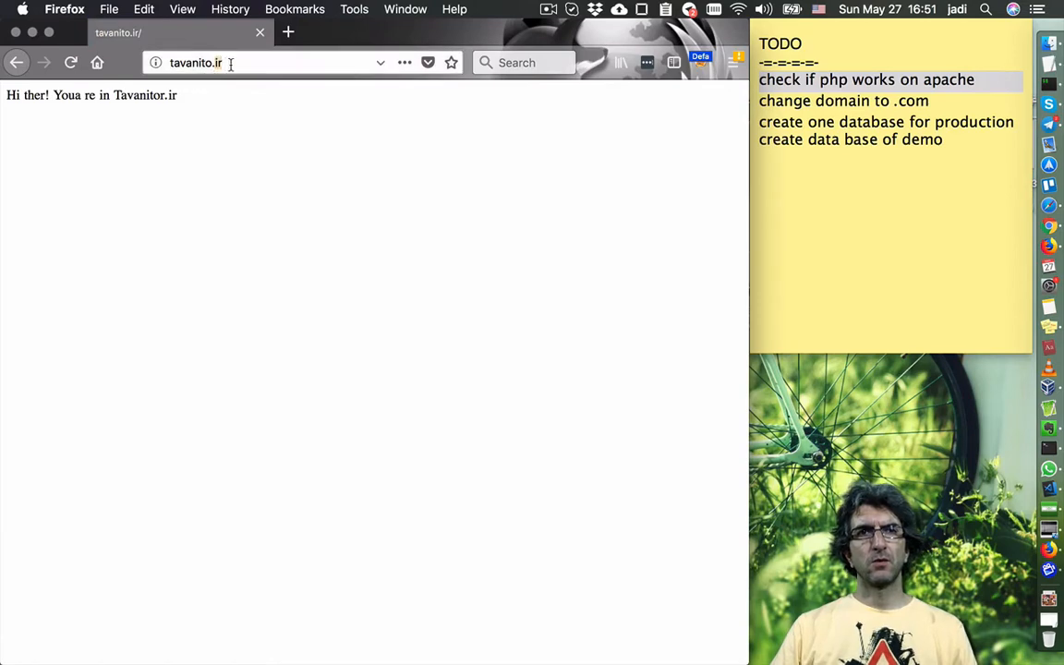
- Reload the tavanito.ir greeting page in Firefox
key("Return")
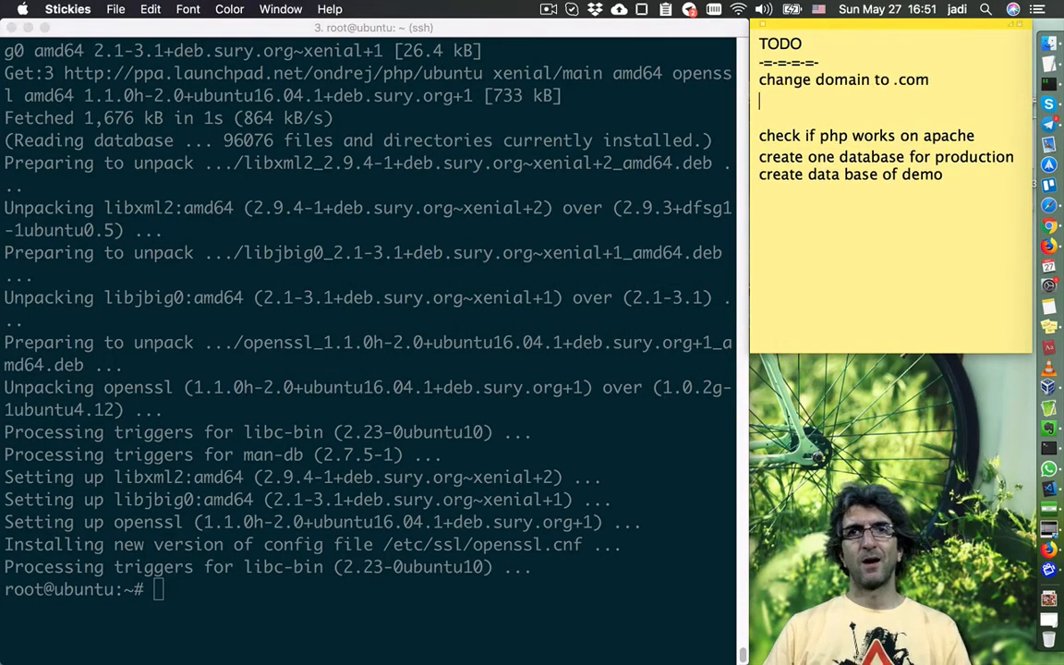
- Move into /etc/apache2 and list its contents with ls -ltrh
type("cd /et")
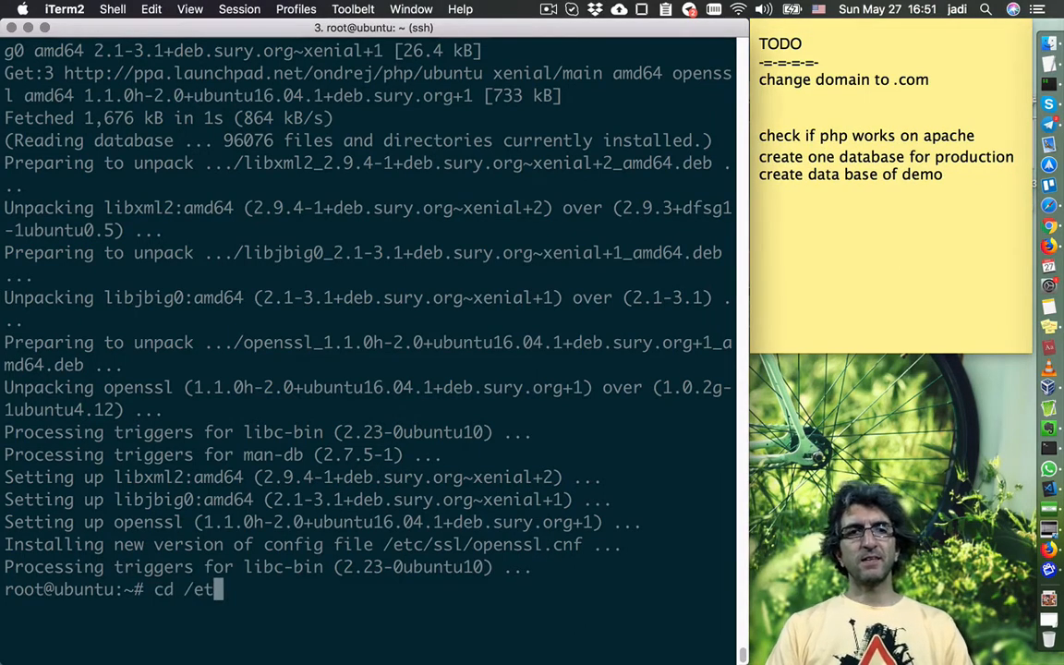
type("c/")
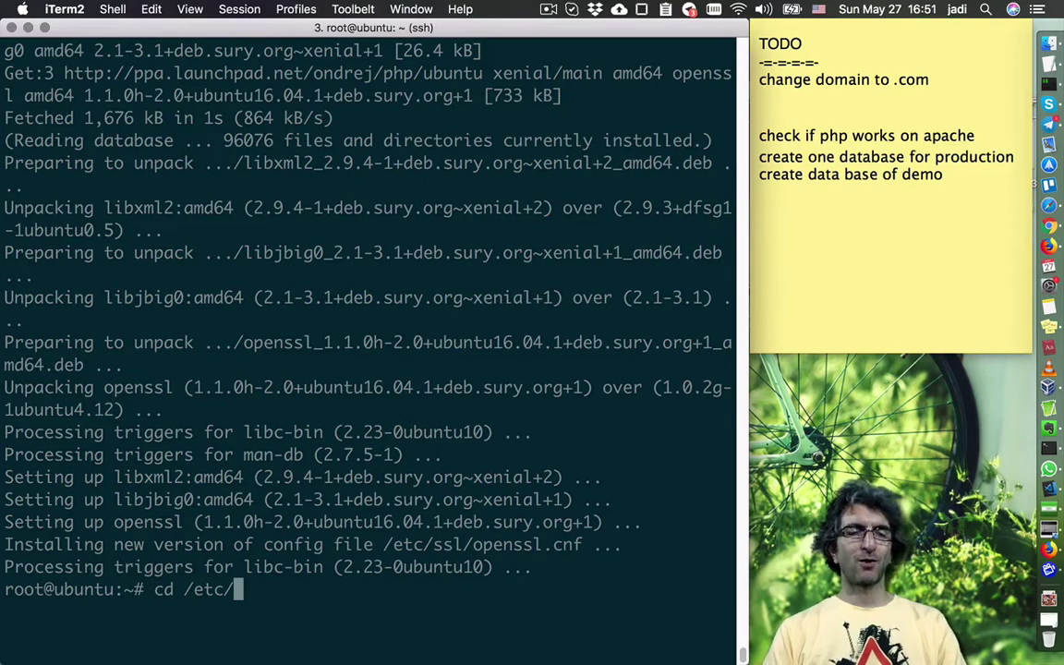
key("Return")
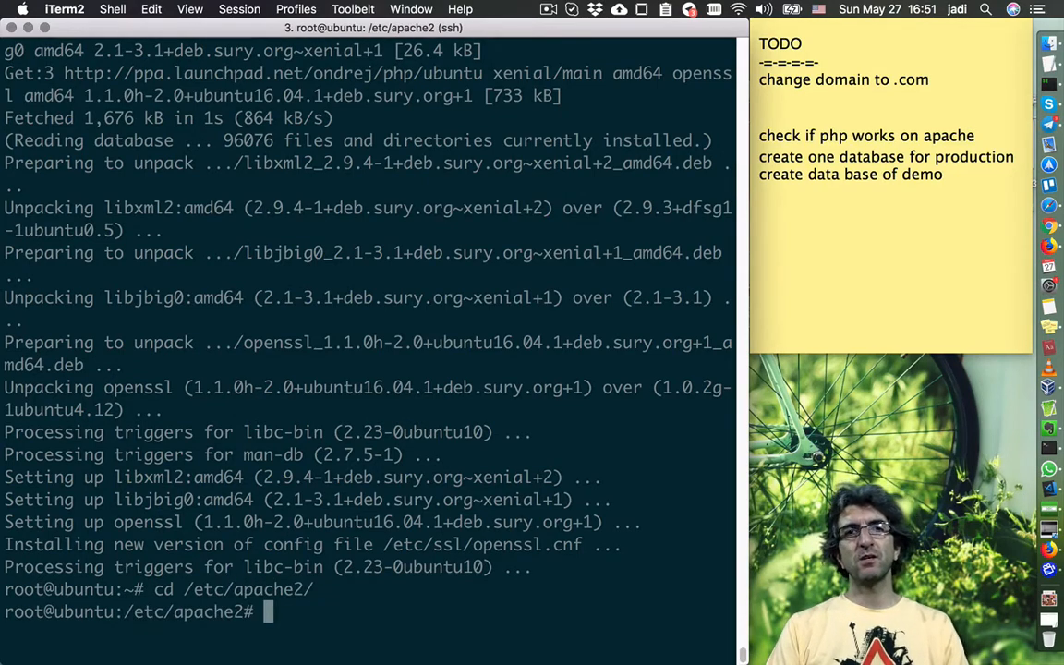
type("ls -ltrh")
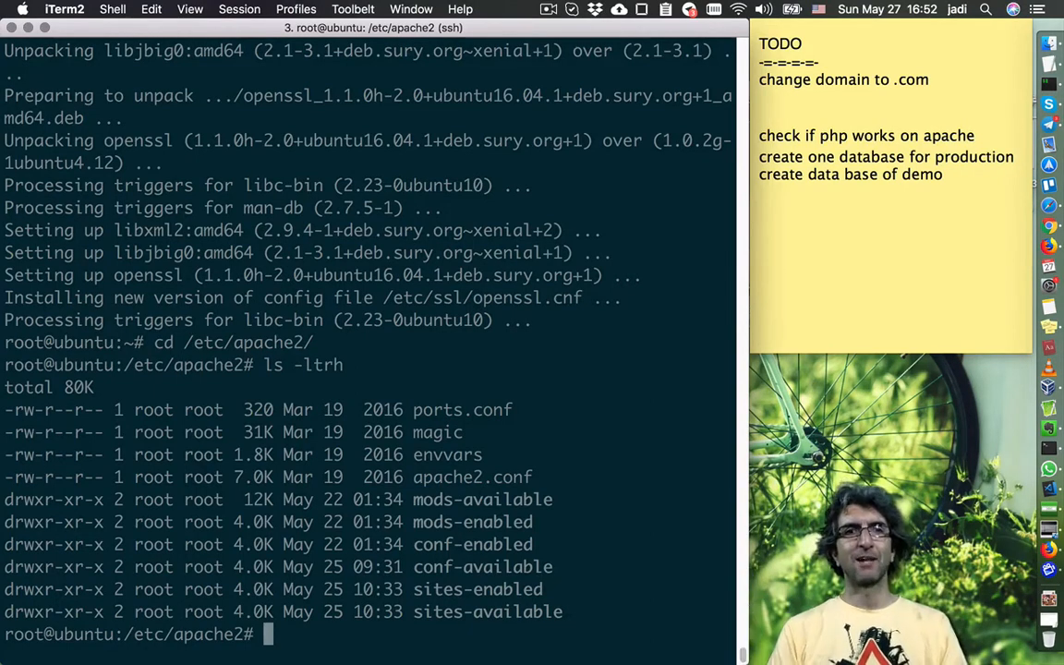
mouse_move(561, 429)
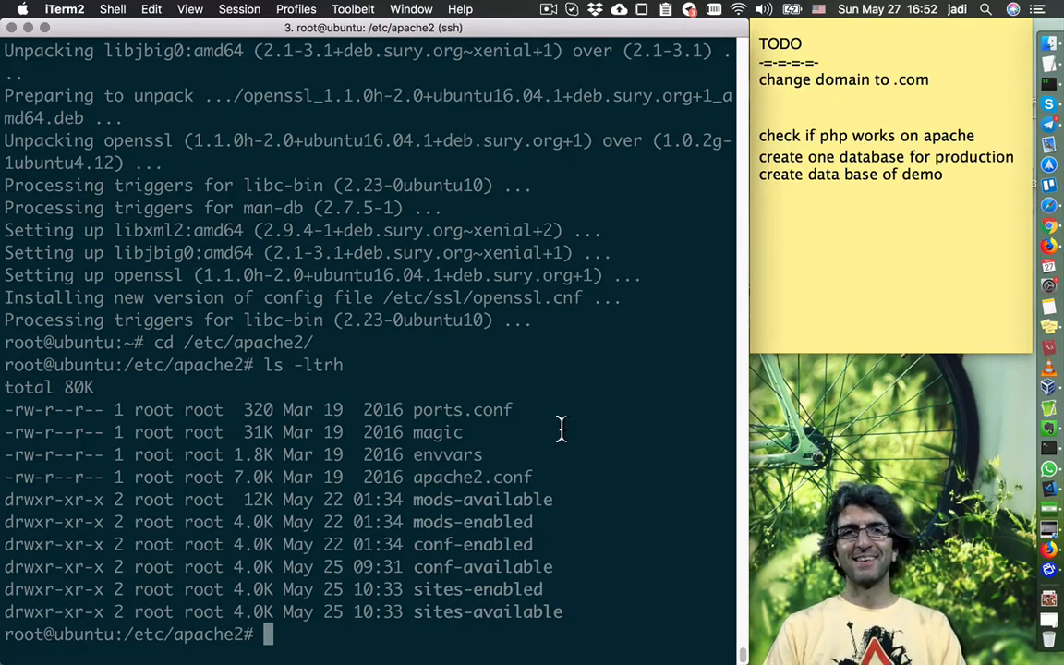
type("cd")
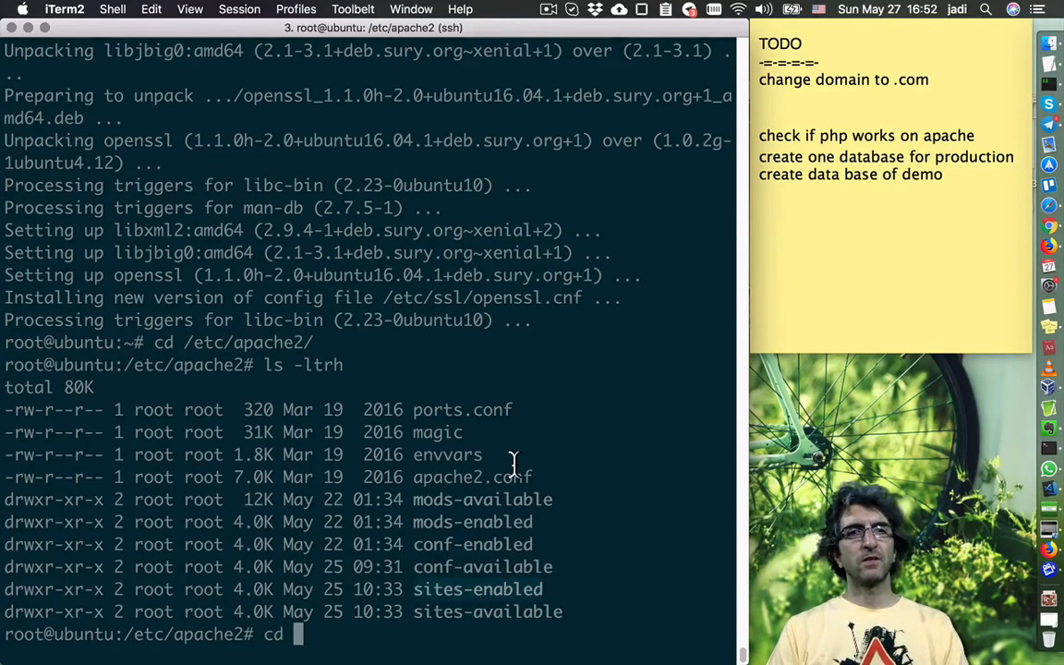
- In sites-available, copy 002-tavanito.conf to 004-tavanito.com.conf
type("sites-ava")
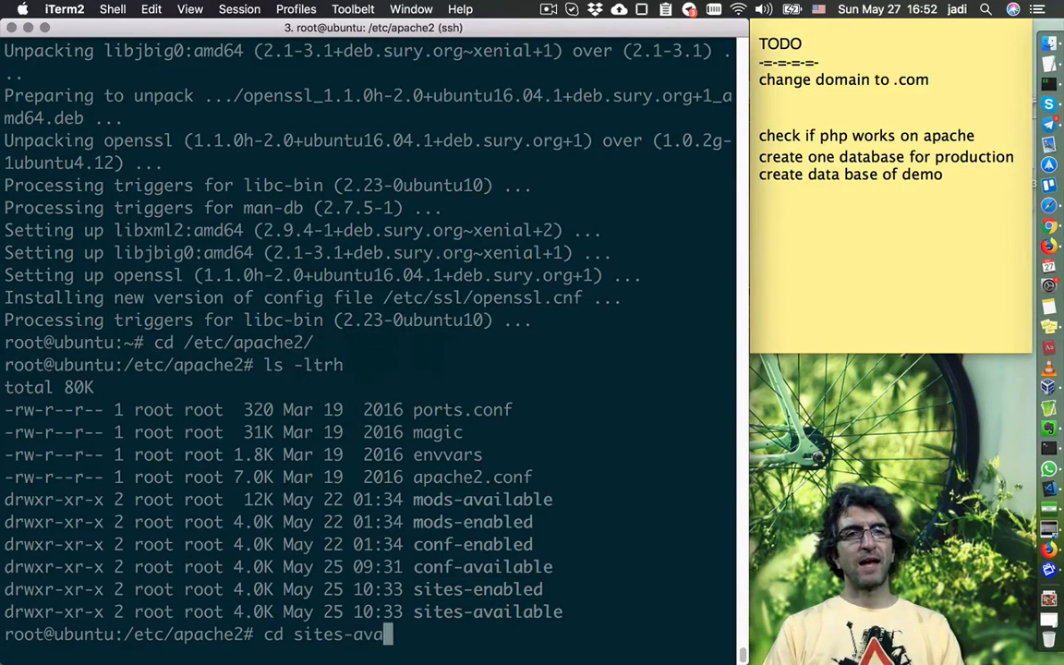
key("Return")
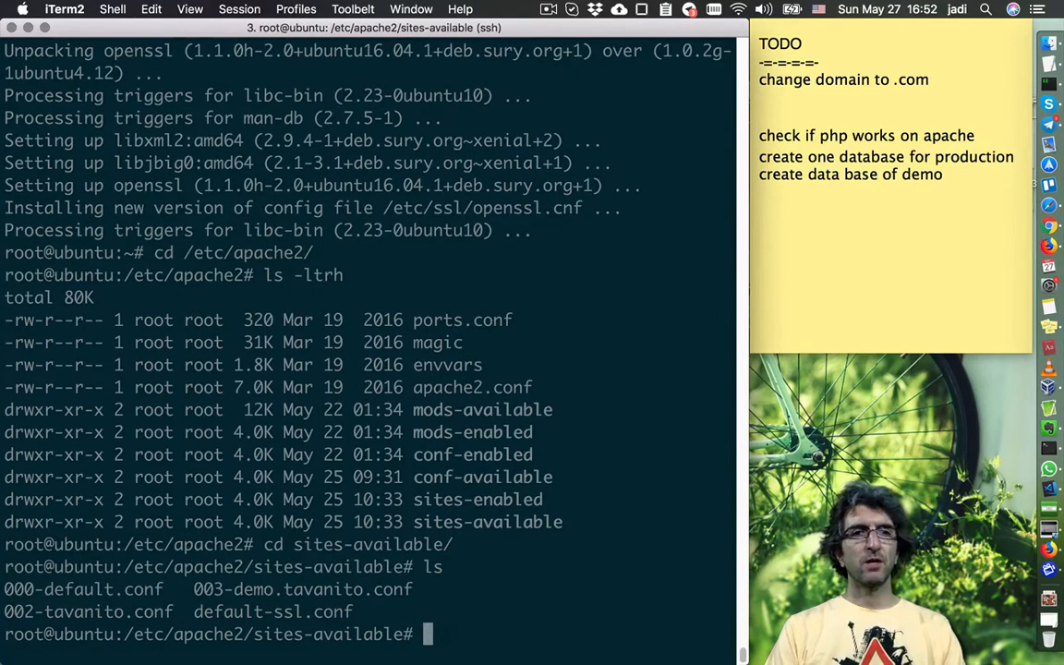
type("cp")
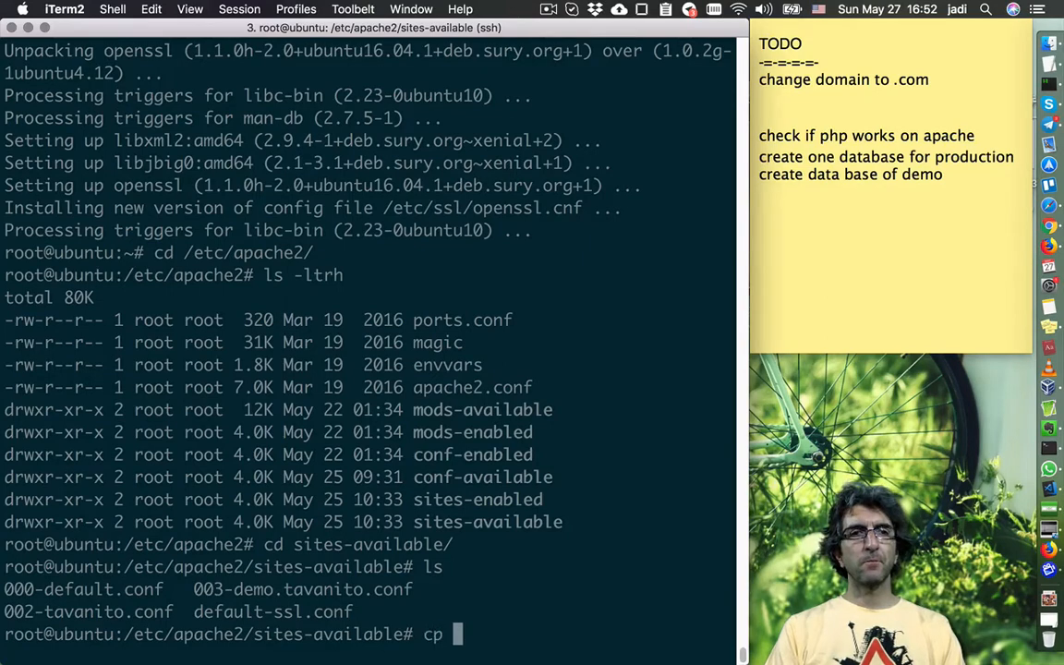
type("003-demo.tavanito.conf")
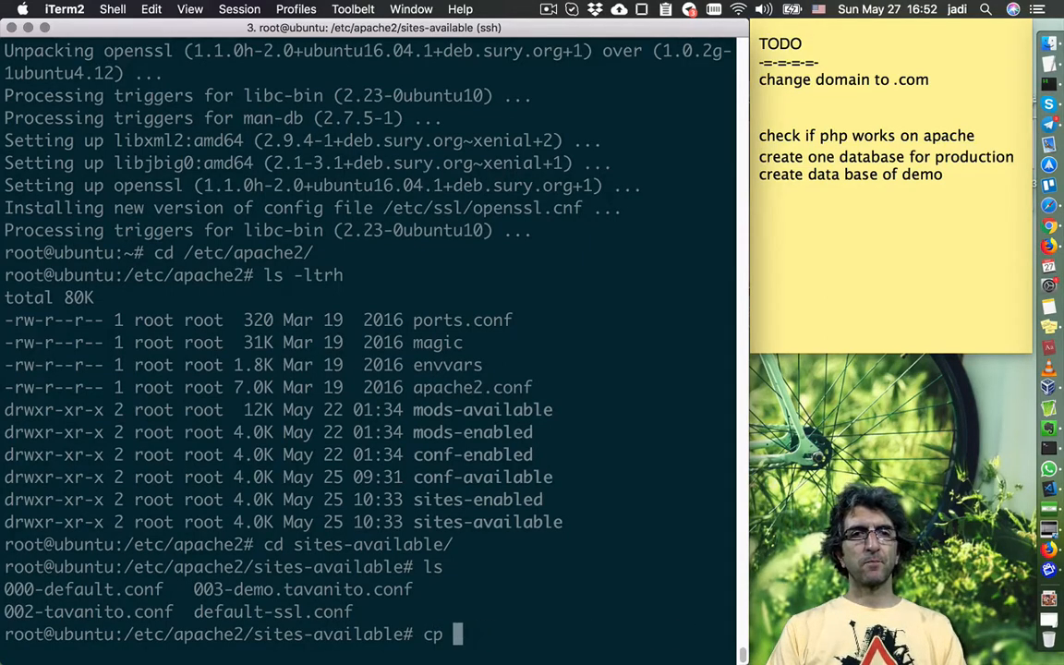
type("002-tavanito.conf")
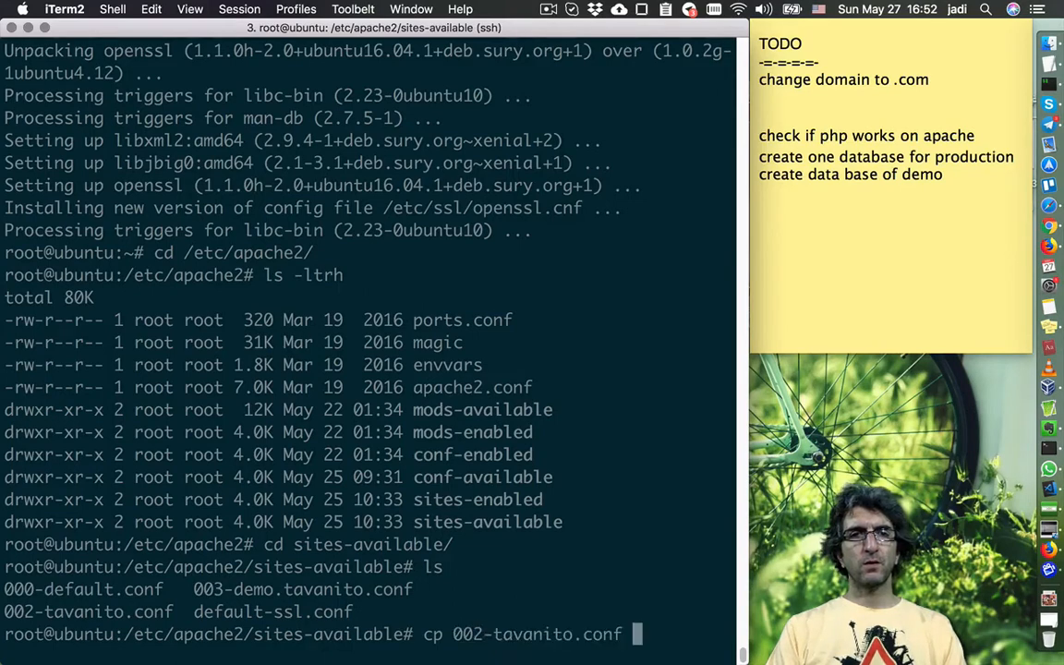
type("004-tavanito.")
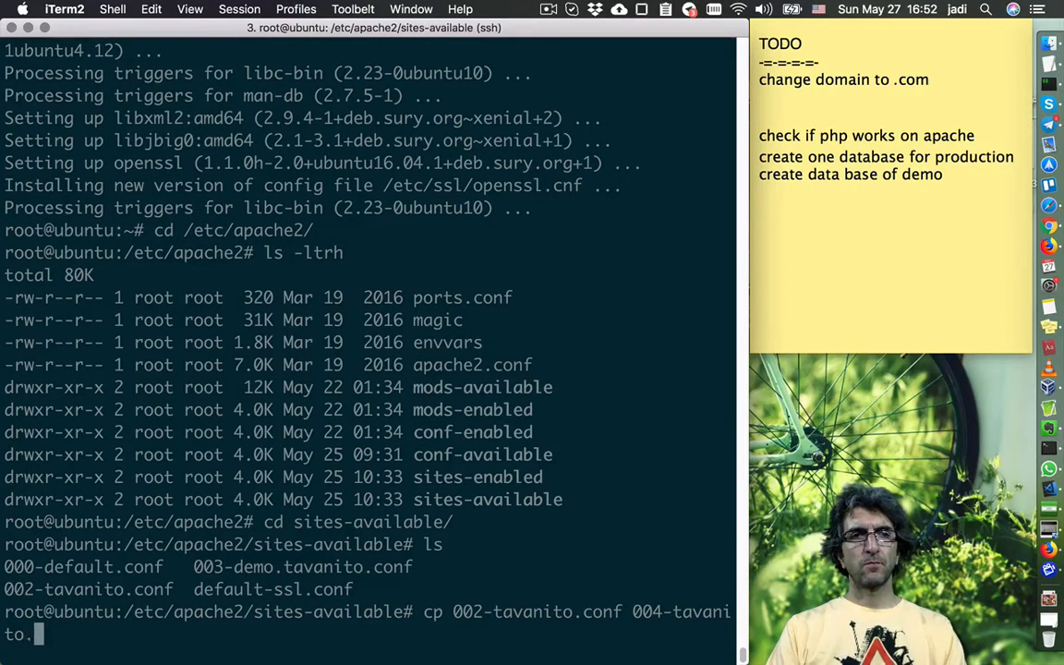
key("Return")
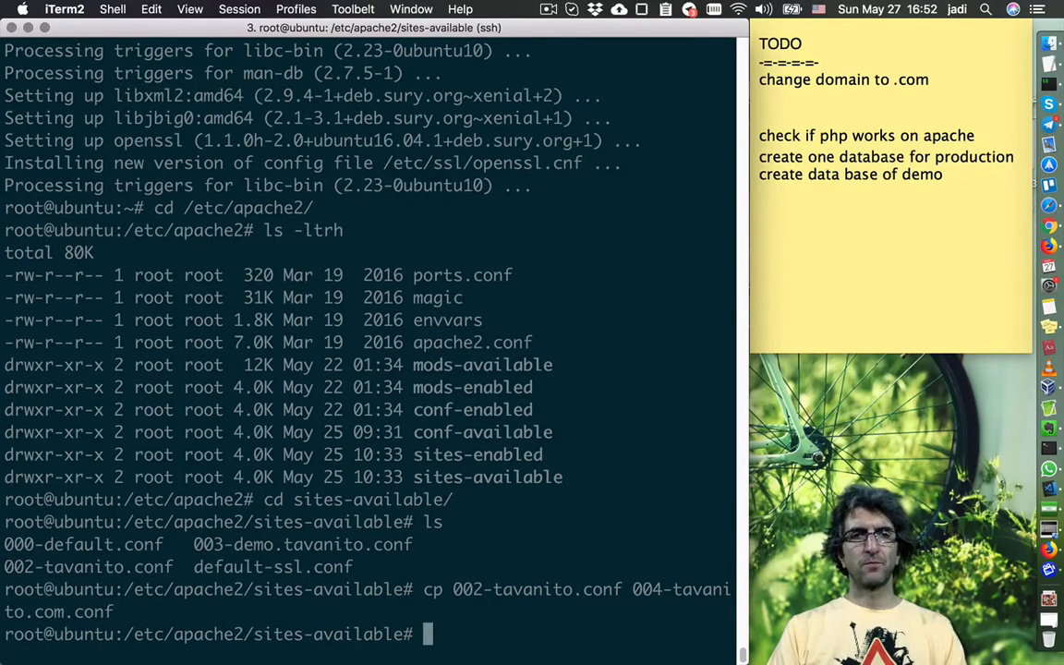
- Open 004-tavanito.com.conf in vi, then leave it
type("vi 004-tavanito.com.conf")
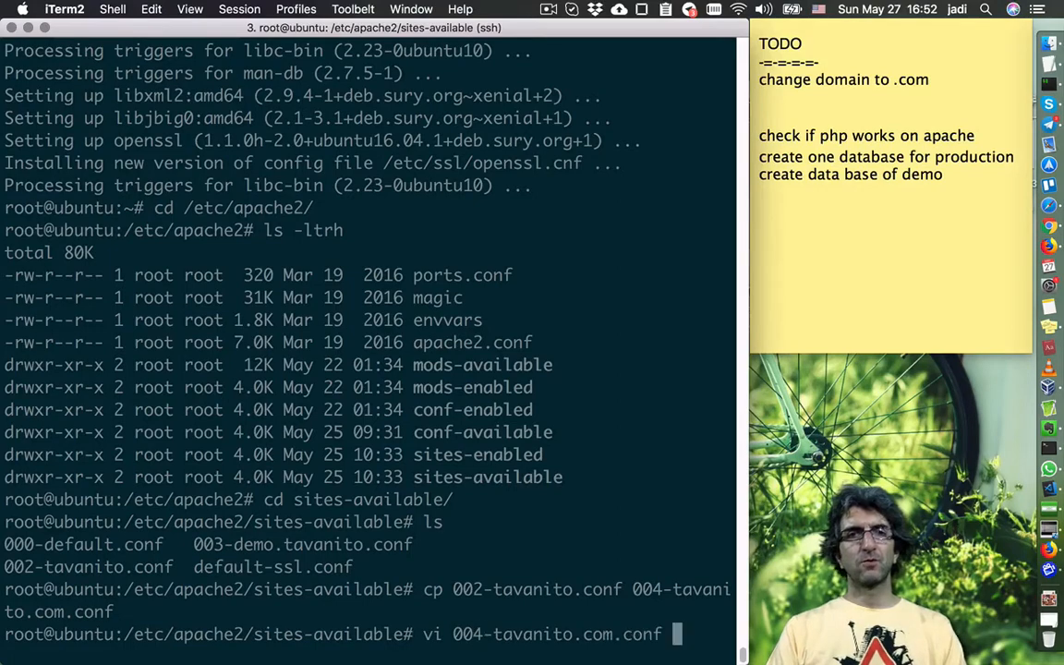
key("Return")
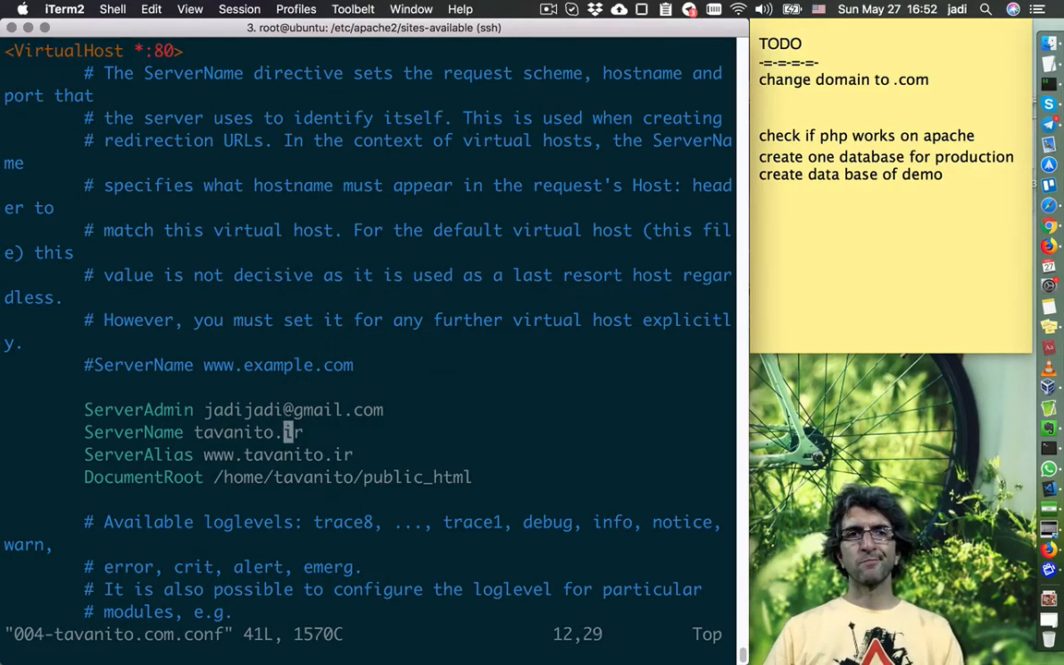
key("Down")
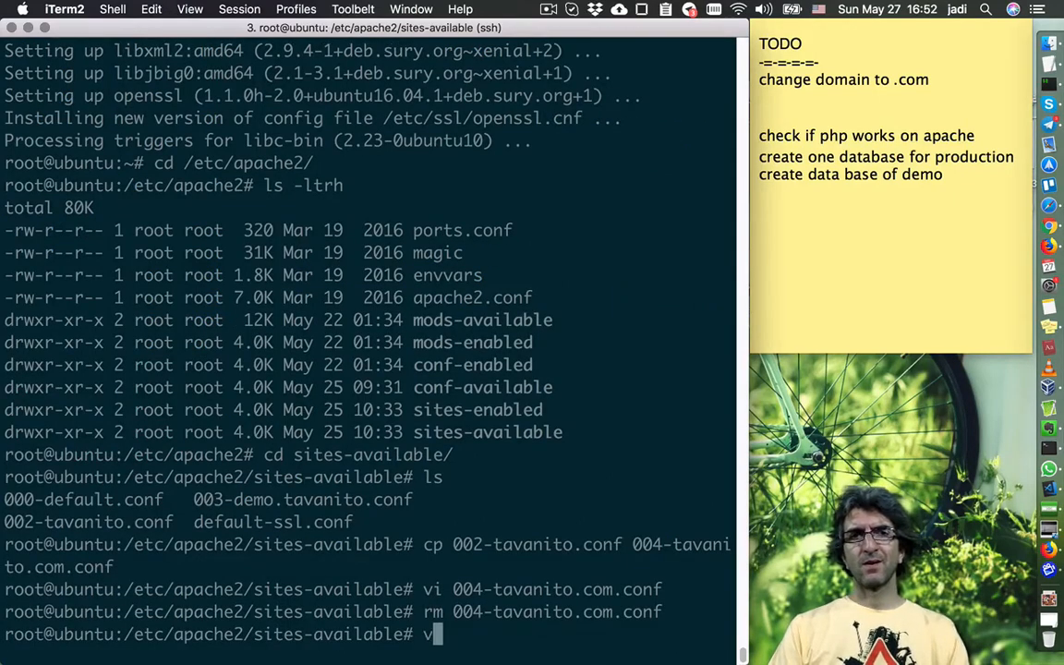
- Edit 002-tavanito.conf in vi for ServerName tavanito.com with .com and .ir aliases
type("i 002-tavanito.conf")
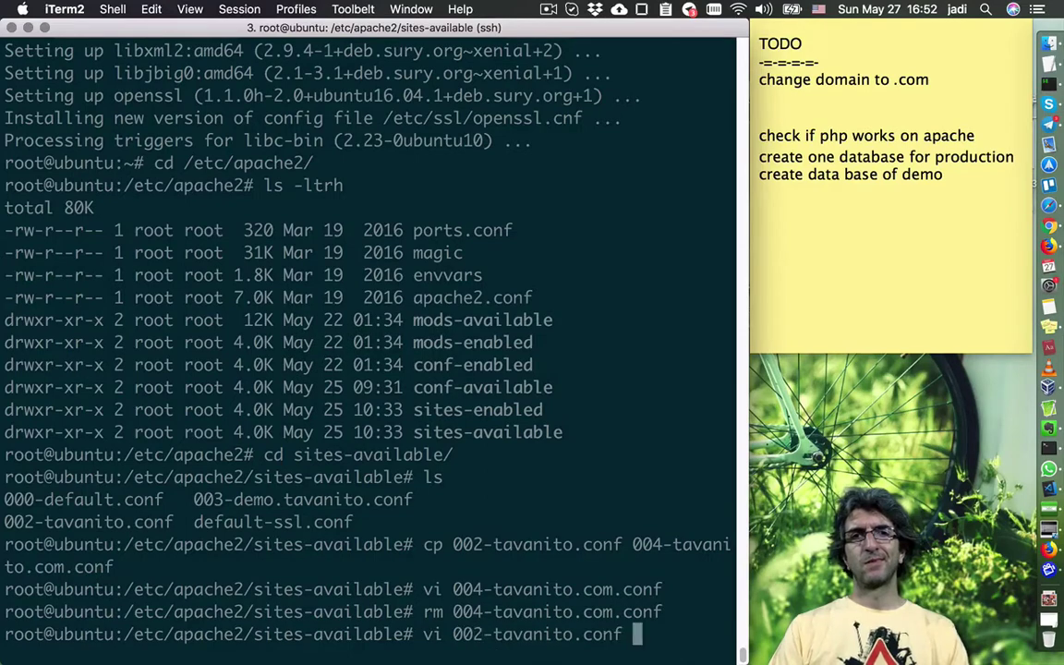
key("Return")
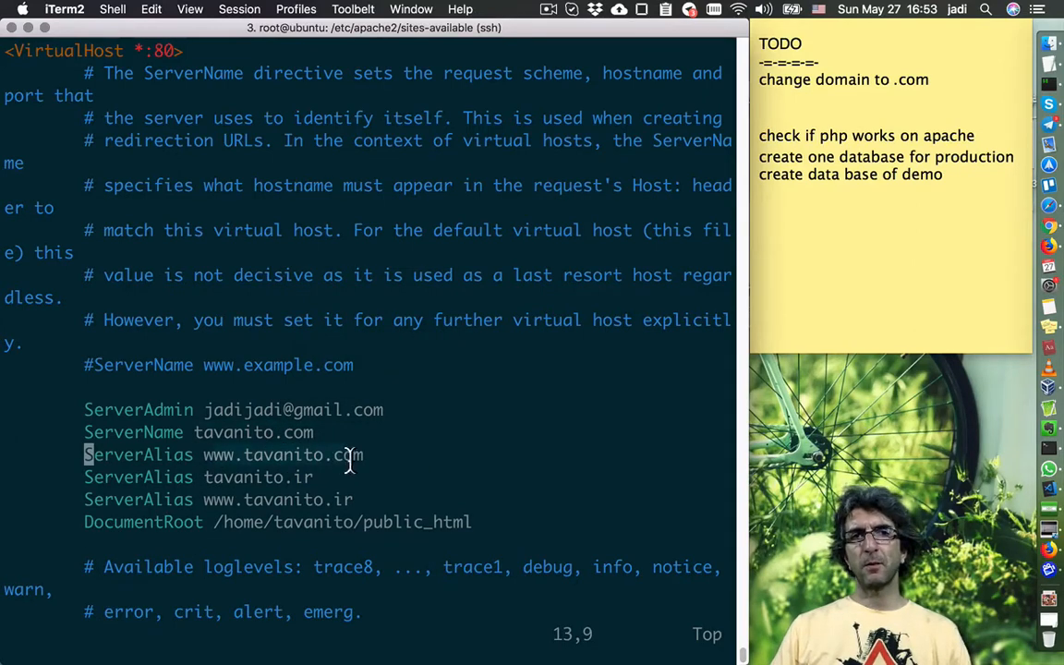
mouse_move(263, 508)
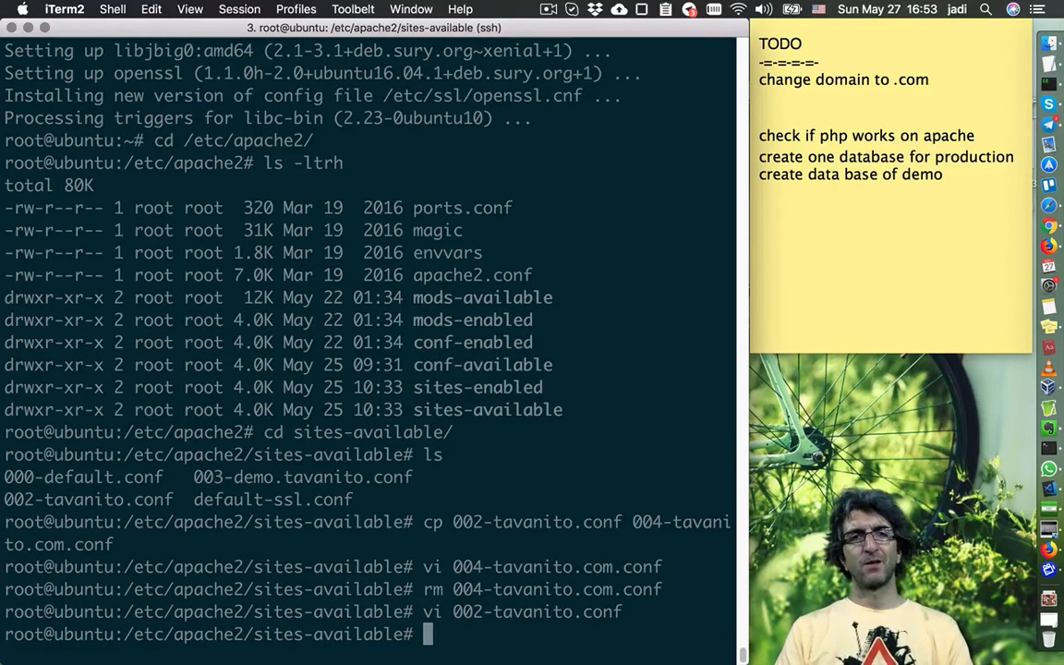
- Rerun systemctl restart apache2 from history, then load tavanito.com in Firefox
key("ctrl+r")
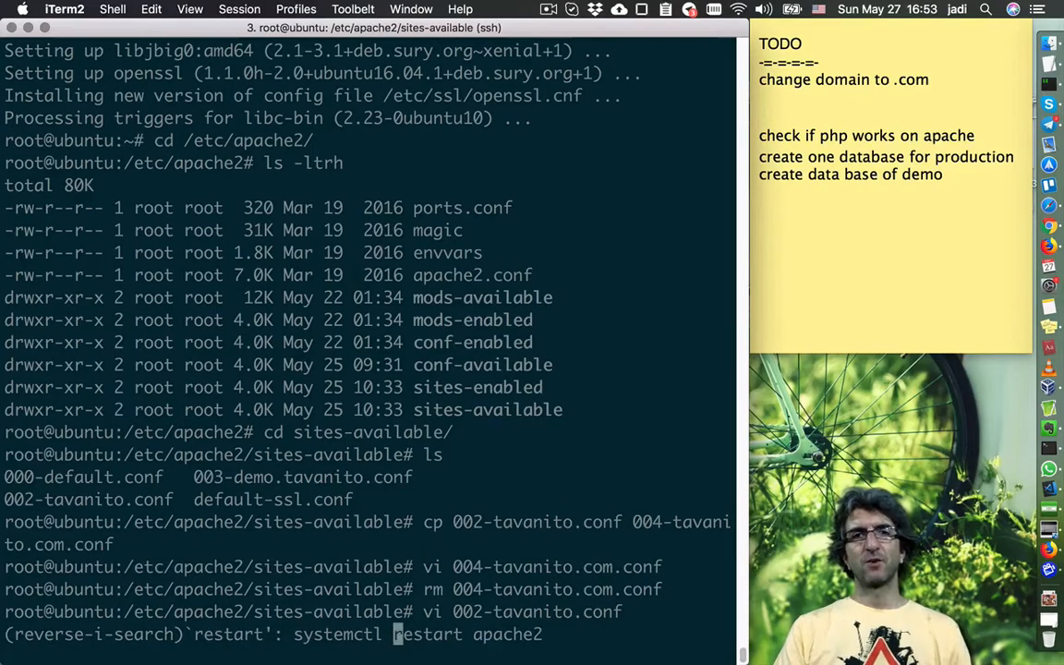
key("Return")
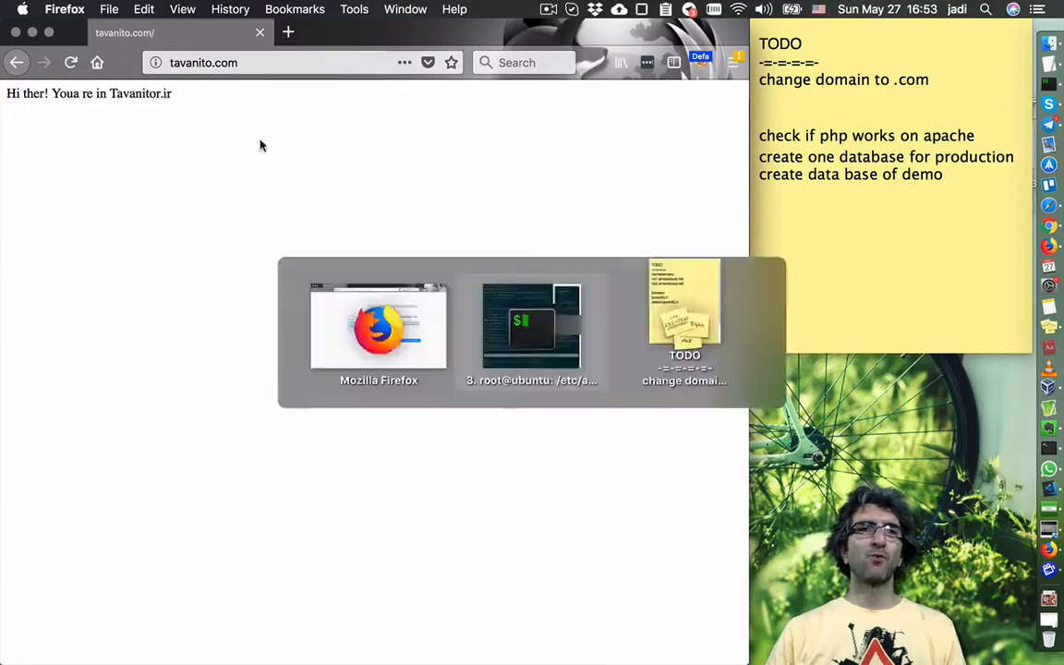
left_click(531, 328)
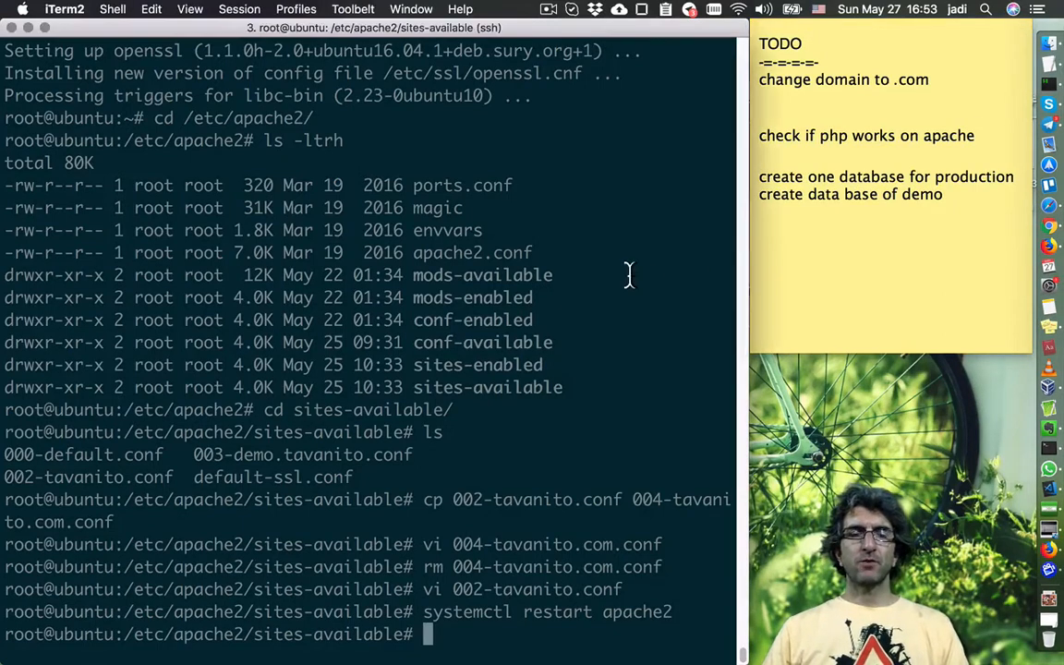
type("su tava")
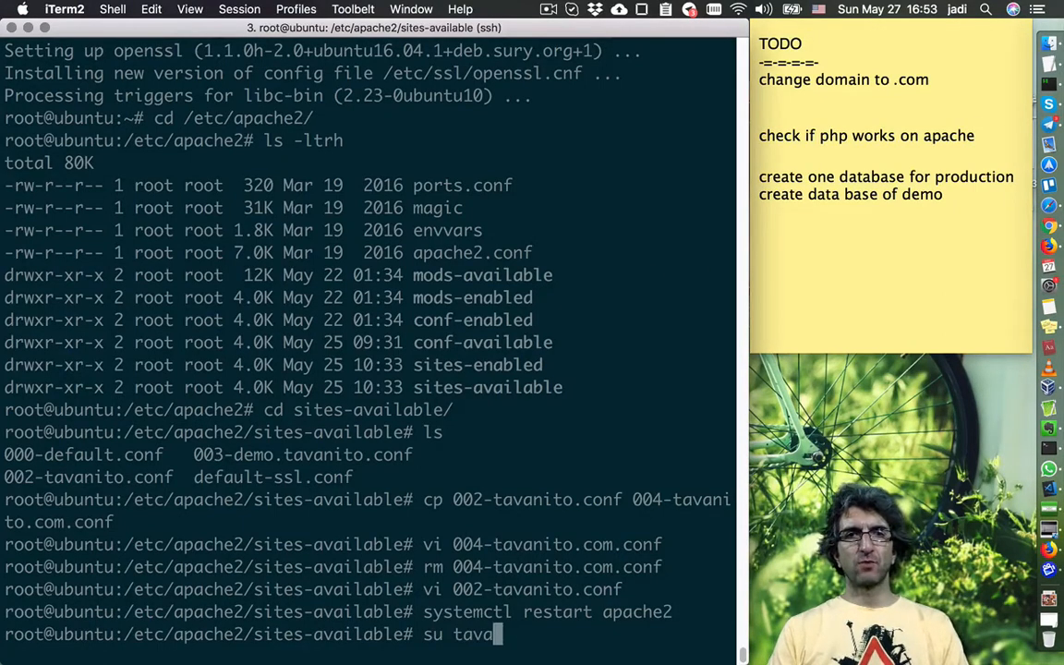
type("nito -")
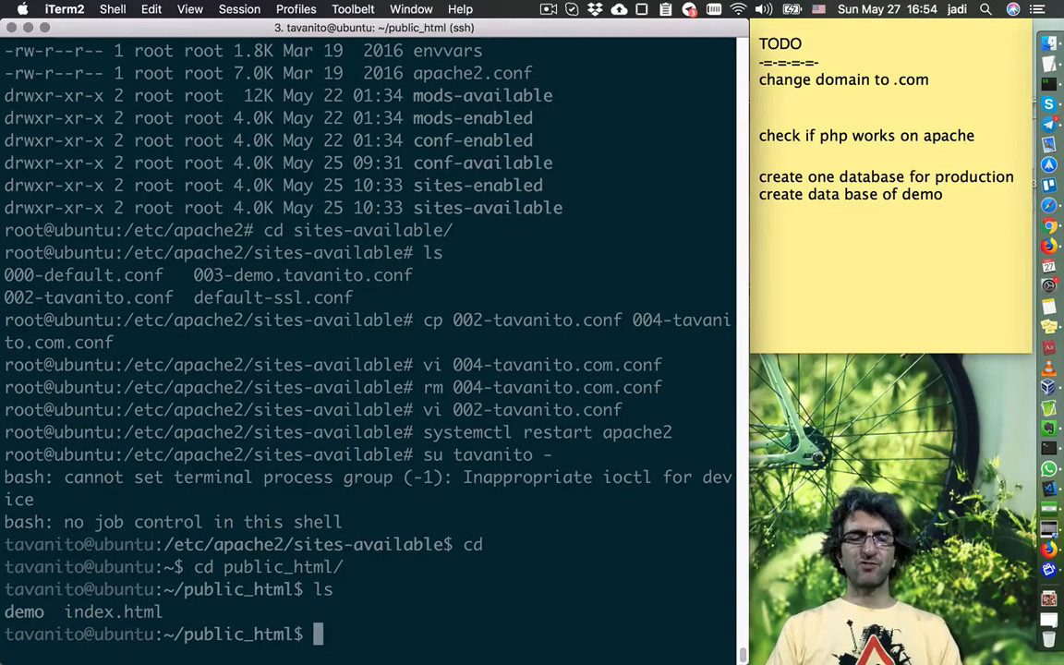
type("vi")
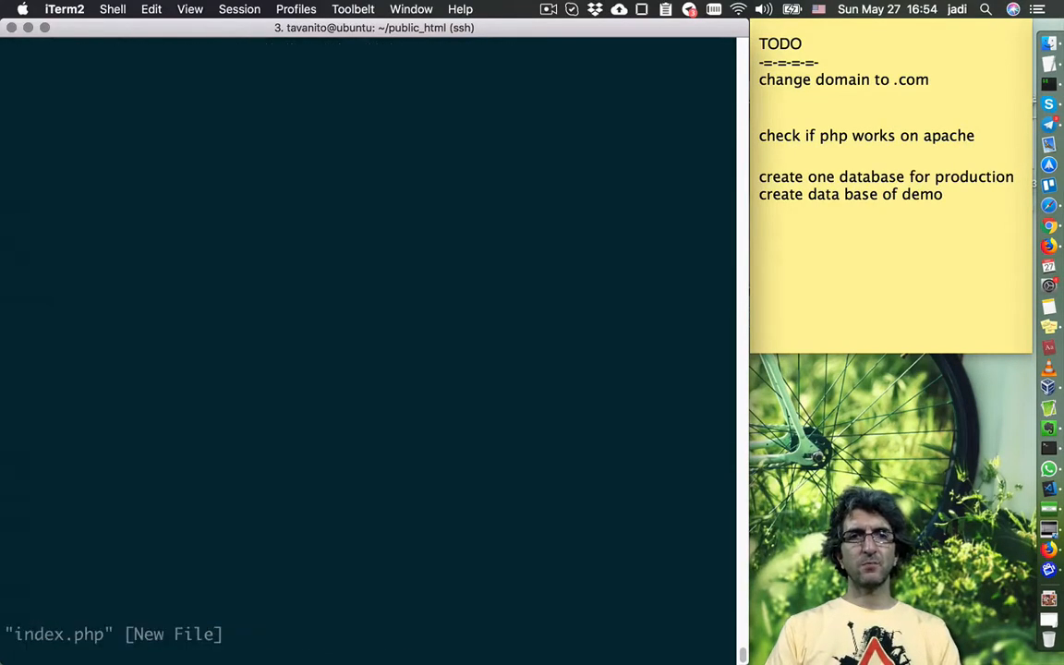
type("<?")
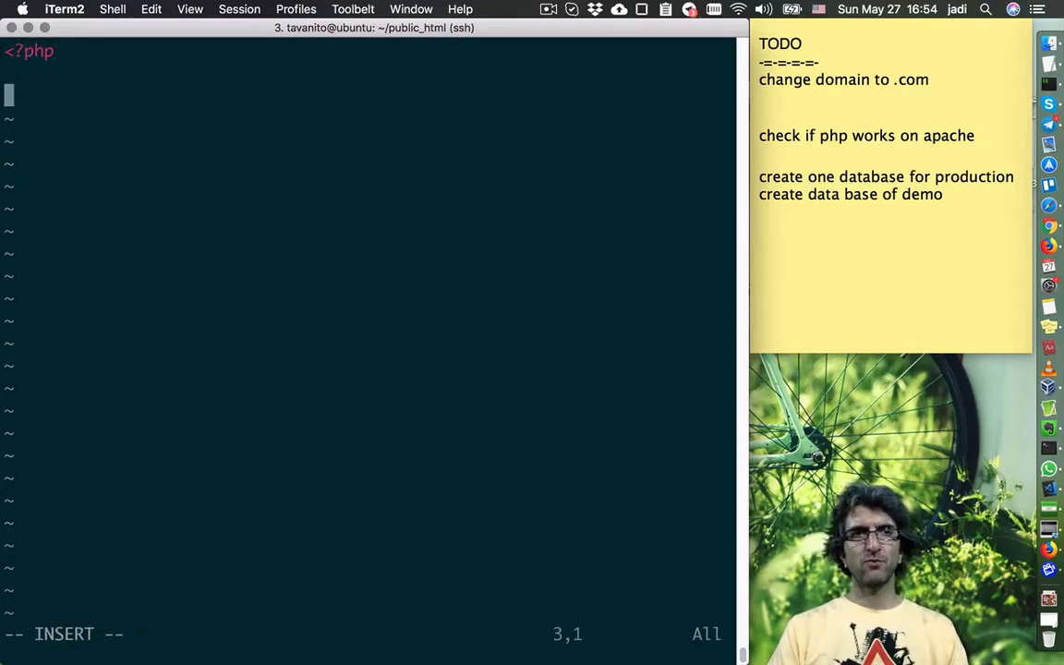
type("phpinfo()")
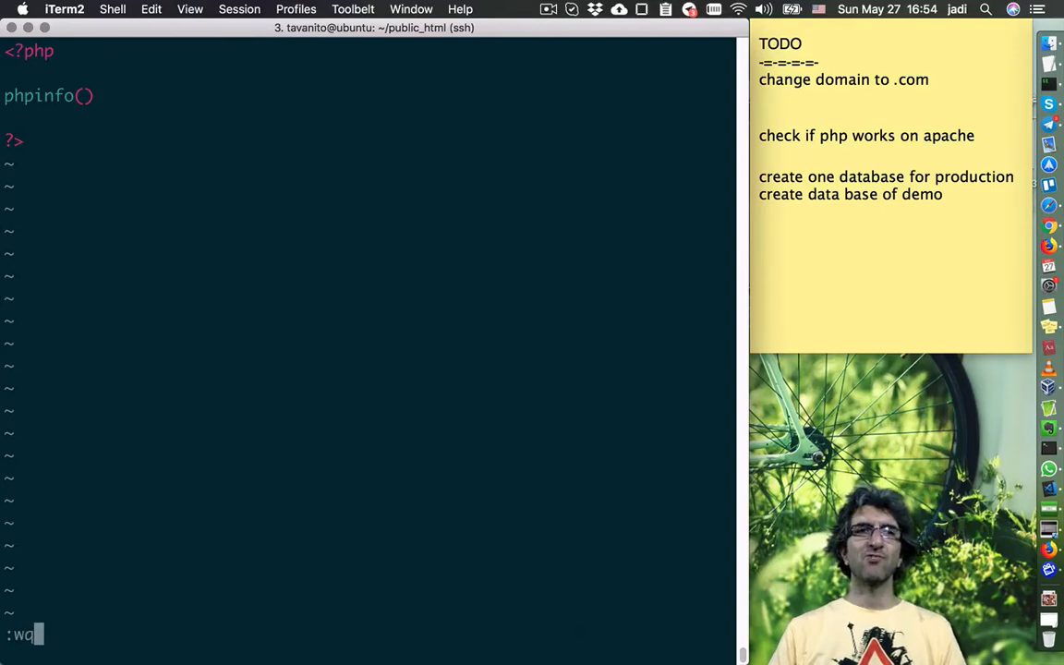
key("Return")
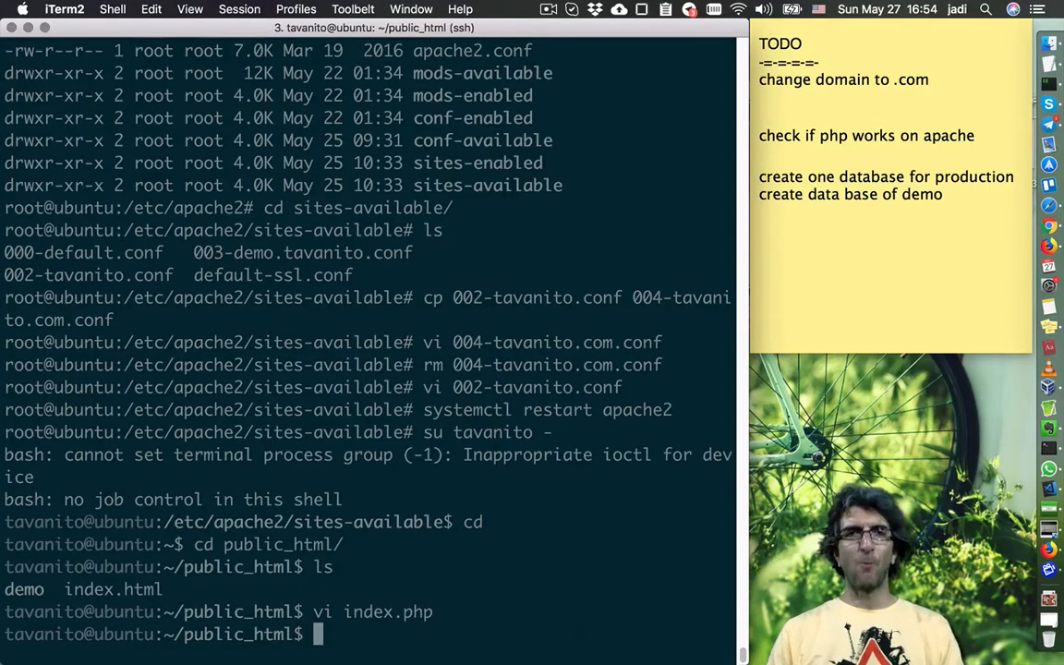
mouse_move(637, 250)
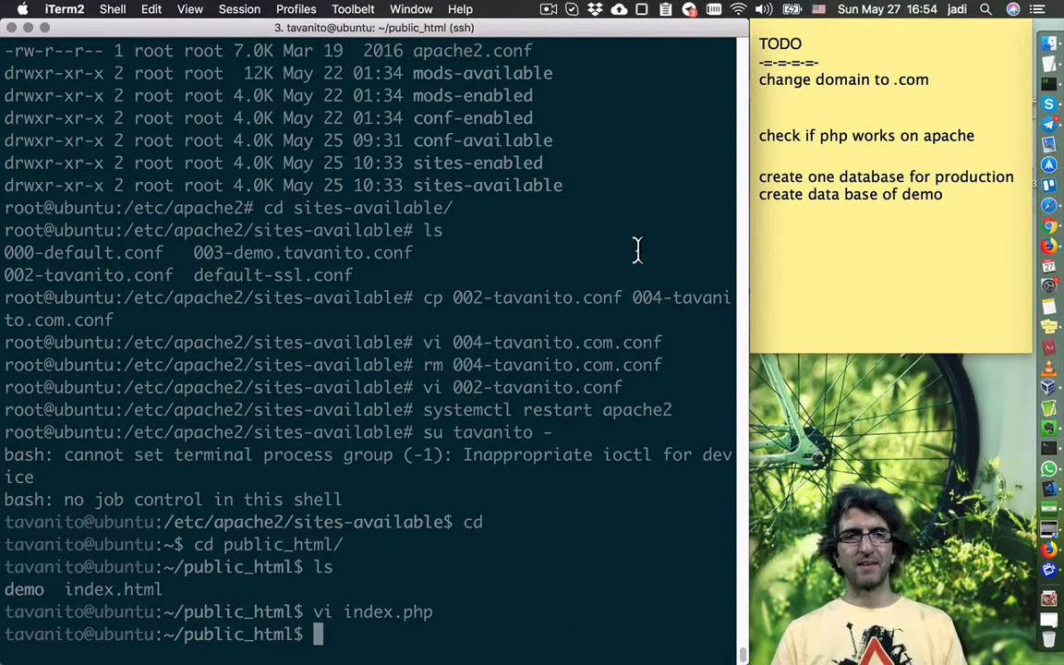
mouse_move(324, 619)
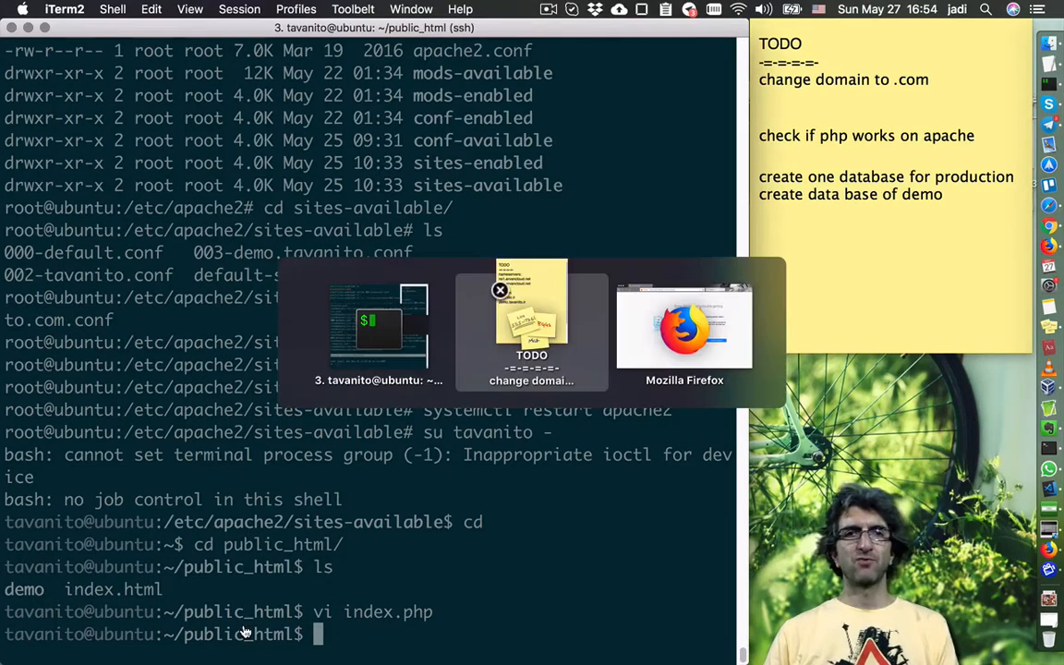
- Request tavanito.com/index.php in Firefox
left_click(685, 328)
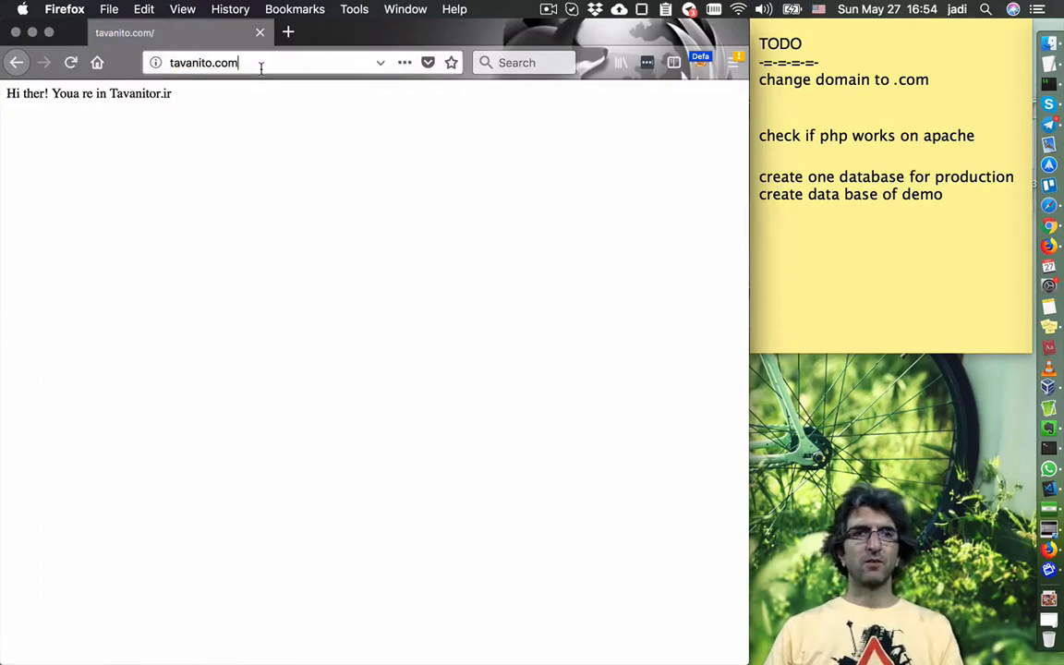
type("/index.php")
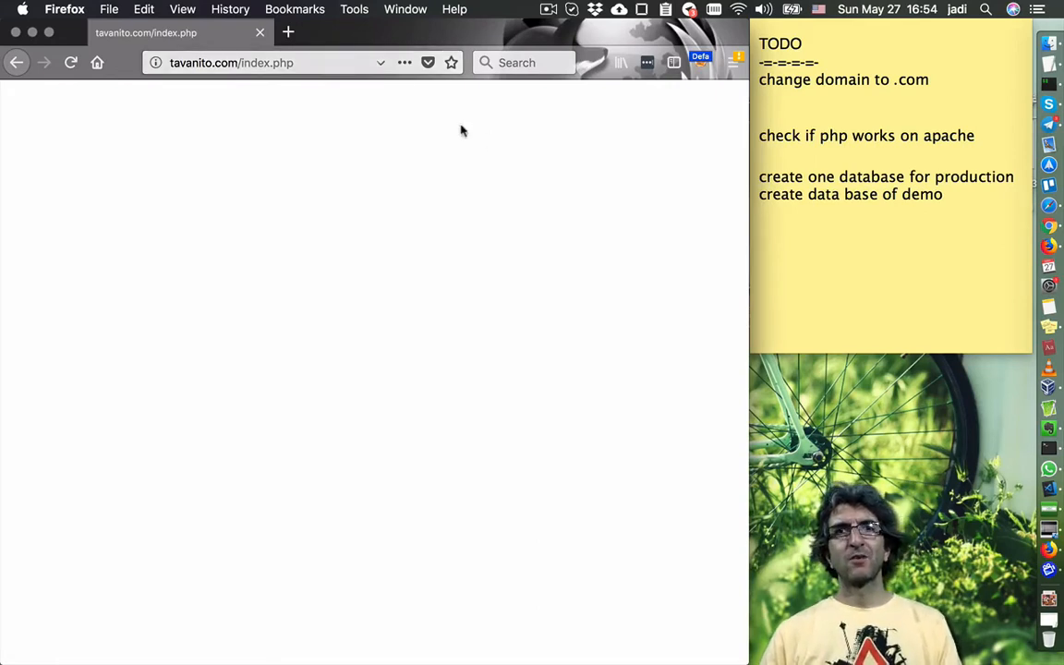
- Add the TODO item 'index.php should have more priority than index.html'
type("index.php should")
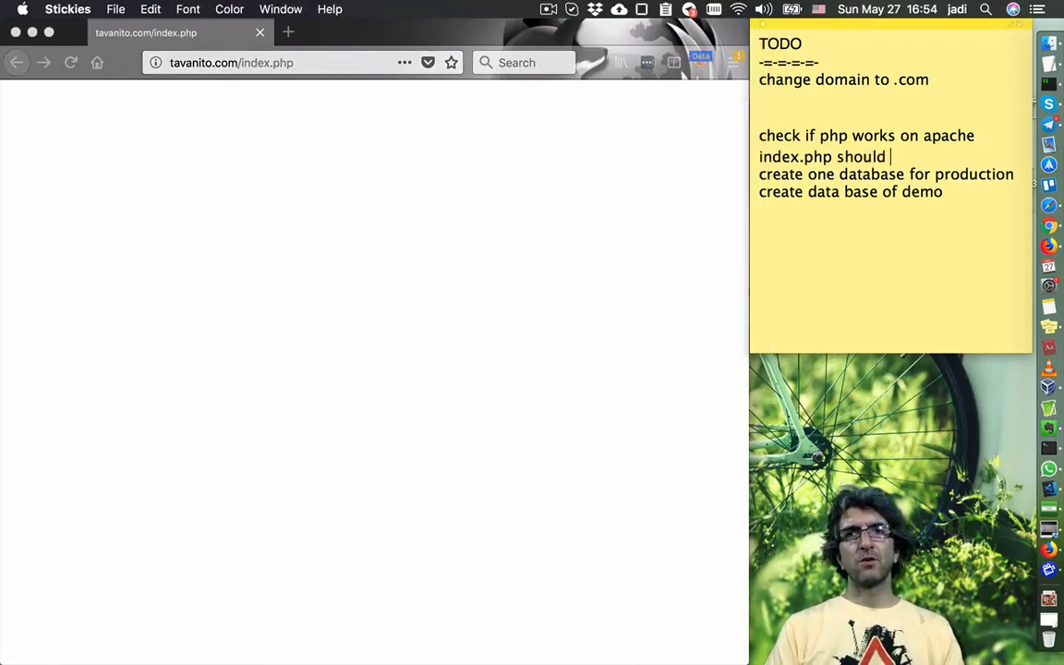
type("have more priority than ind")
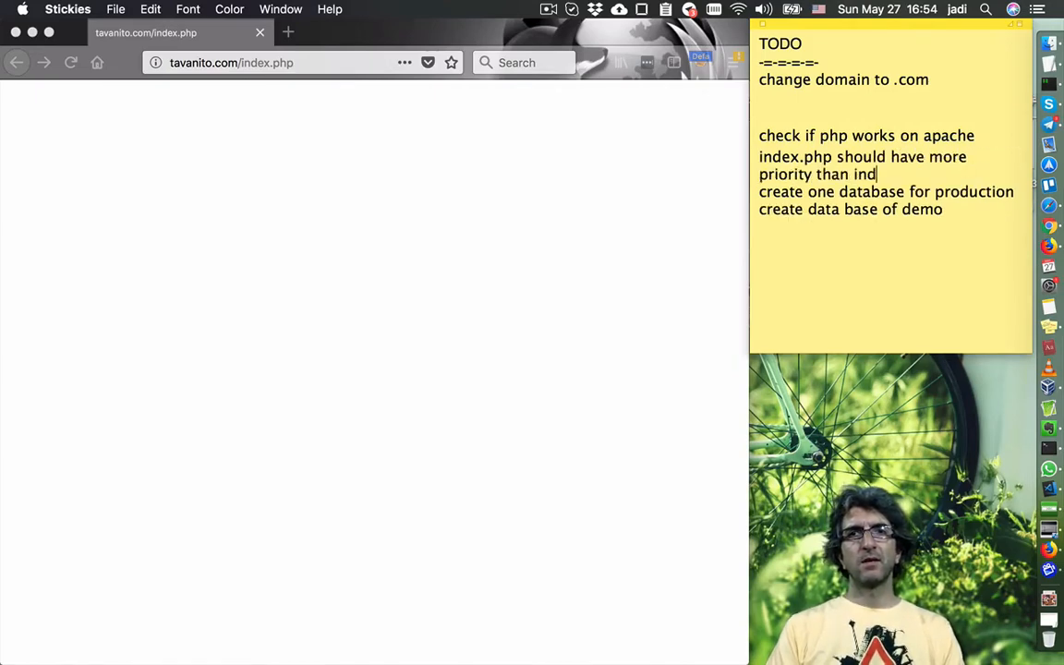
type("ex.html")
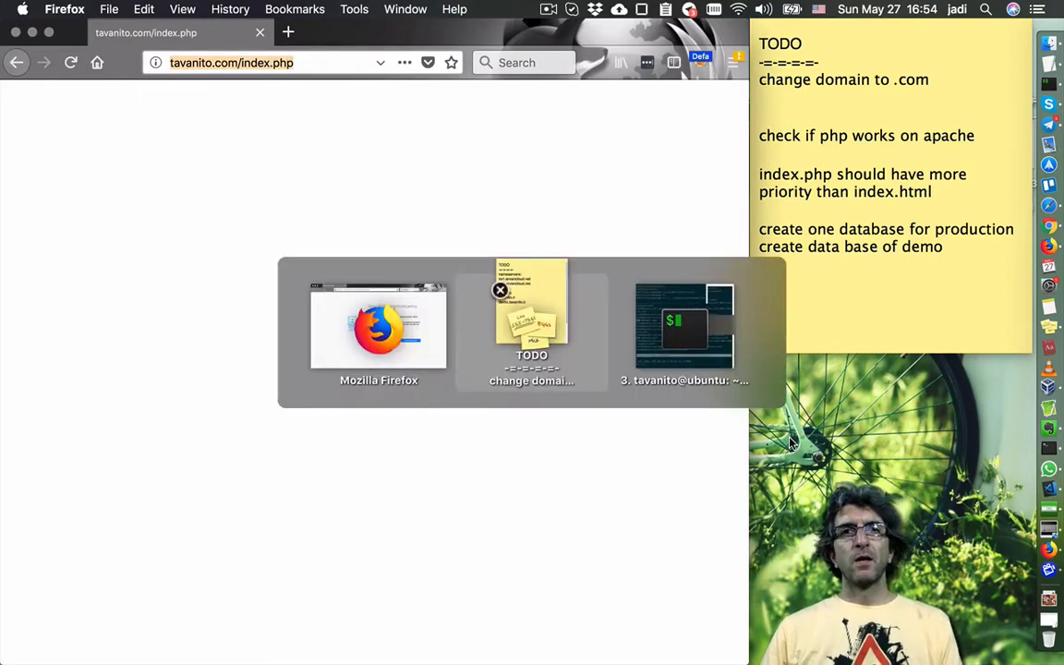
- In the server shell, start an apt install command and browse the php7.1 package names
left_click(684, 327)
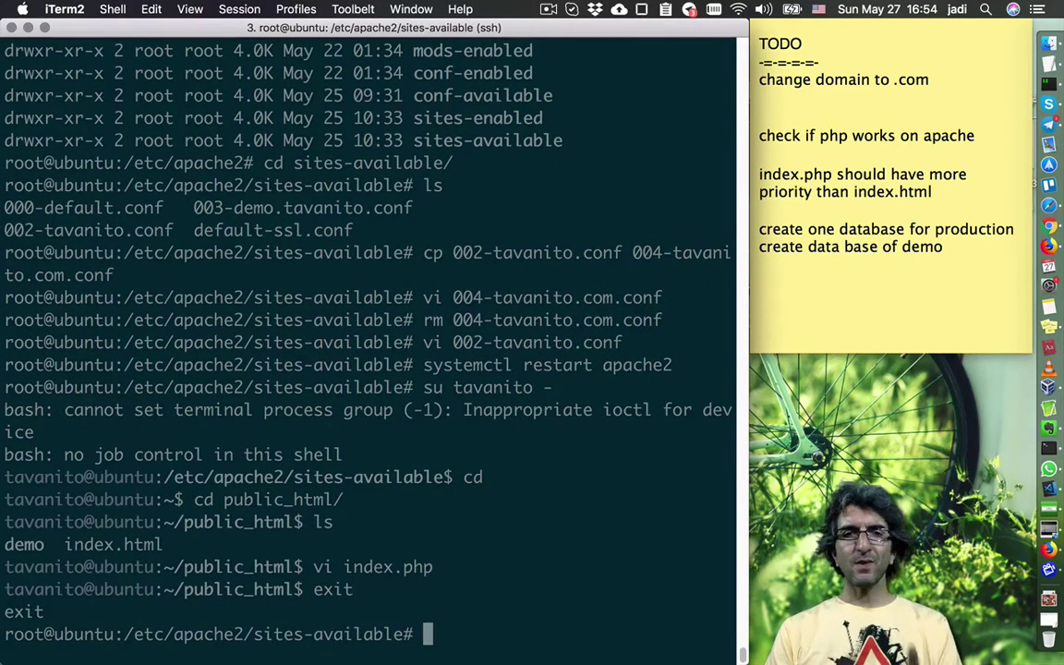
type("apt")
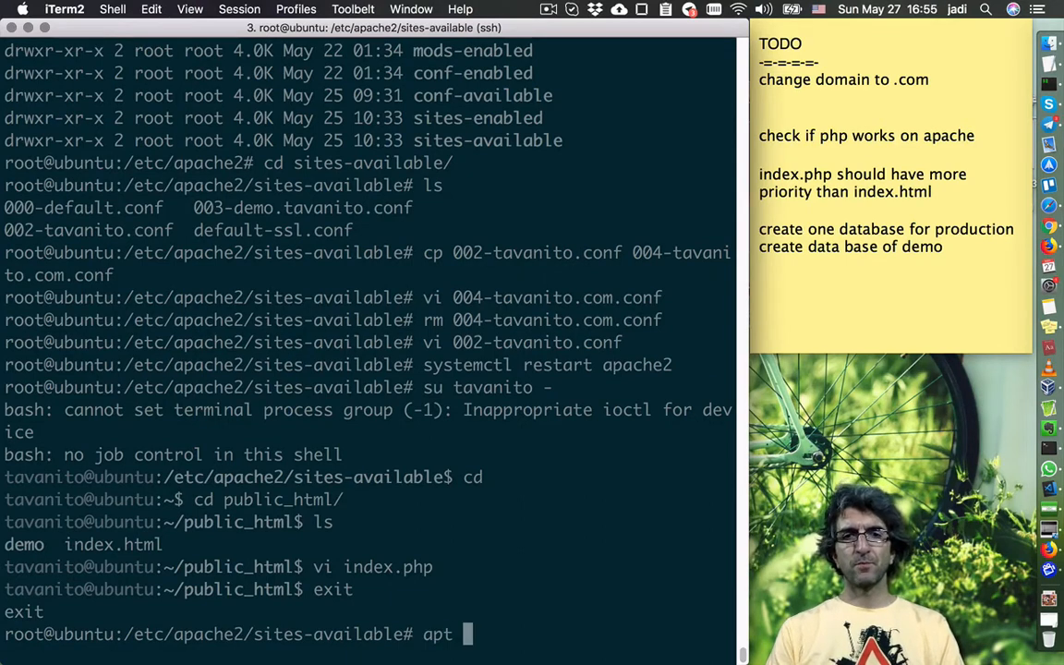
type("i")
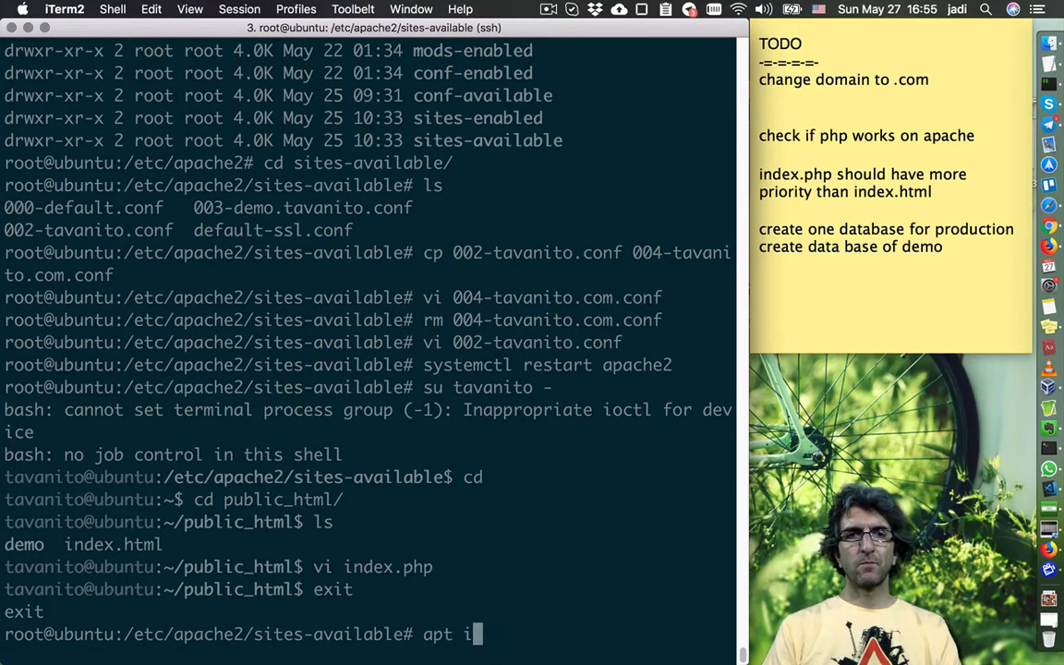
type("nstall php")
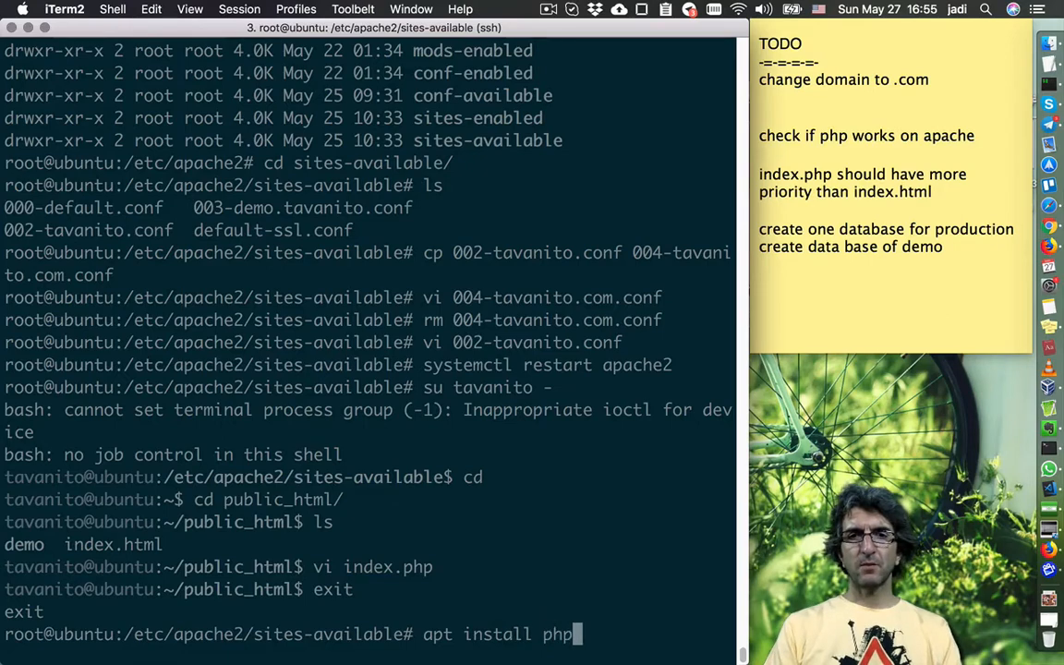
key("BackSpace")
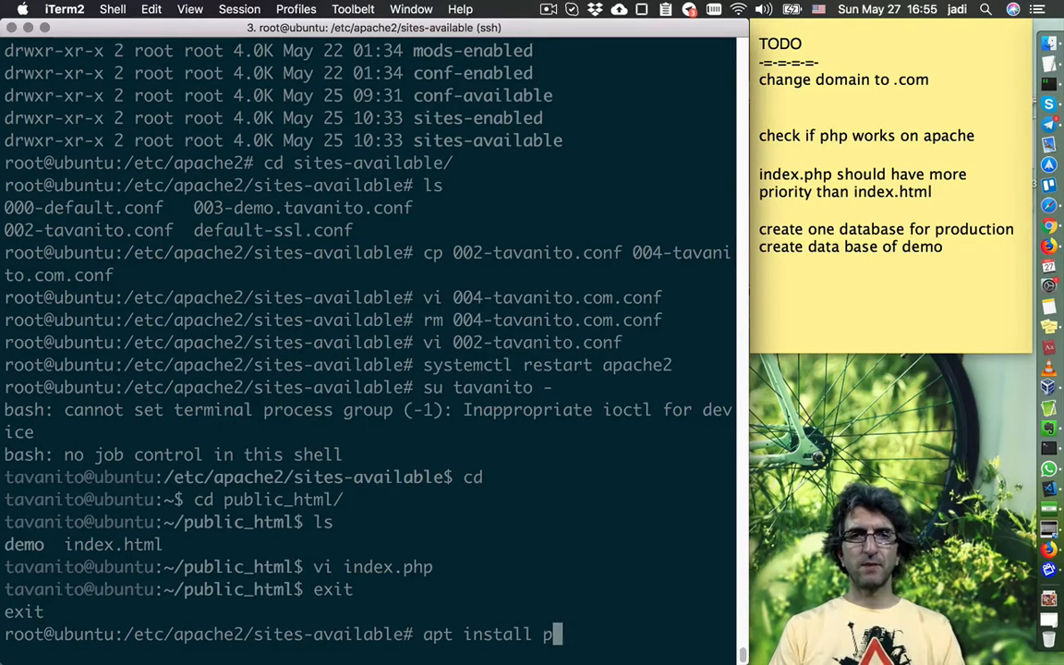
type("hp7.1")
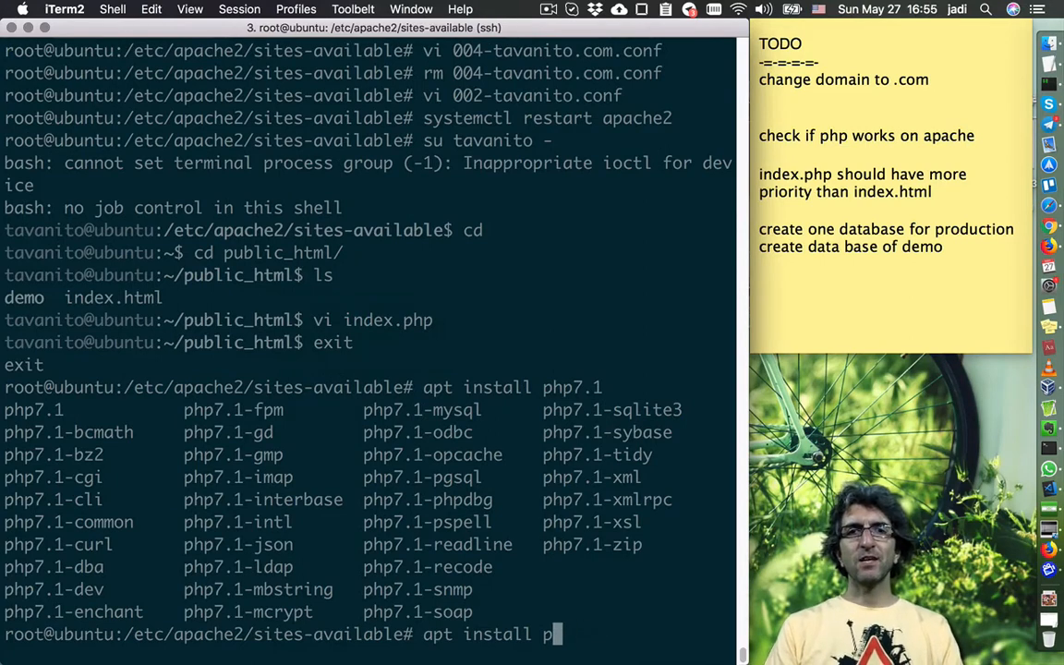
- Compose apt install libapache2-mod-php7.1 after Tab-listing the libapache2-mod-php variants
type("ibapa")
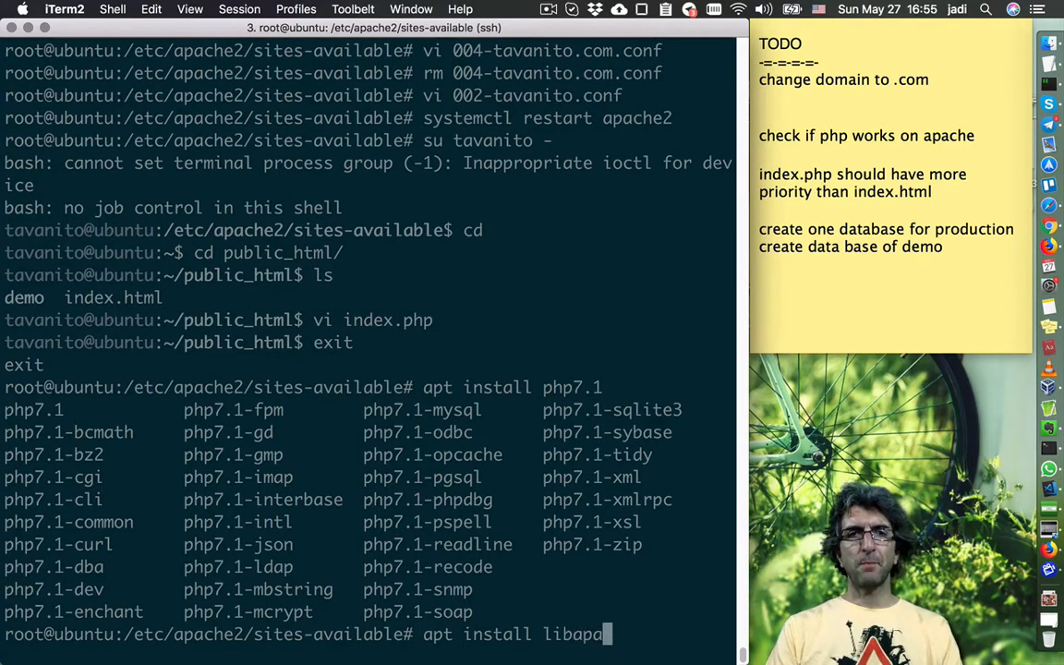
type("che")
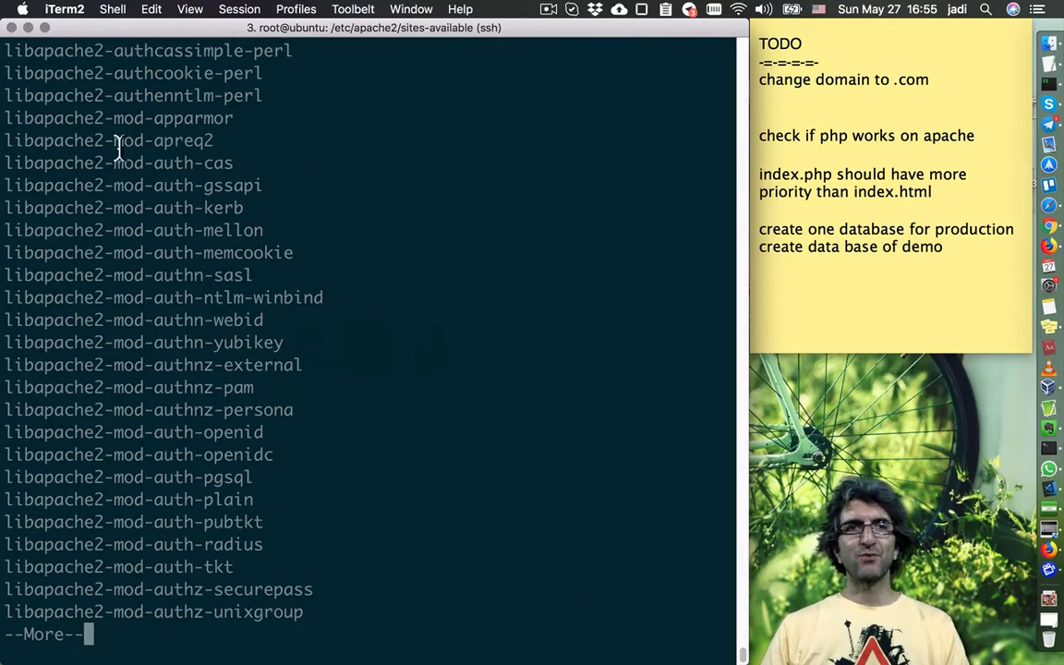
type("apt install libapache")
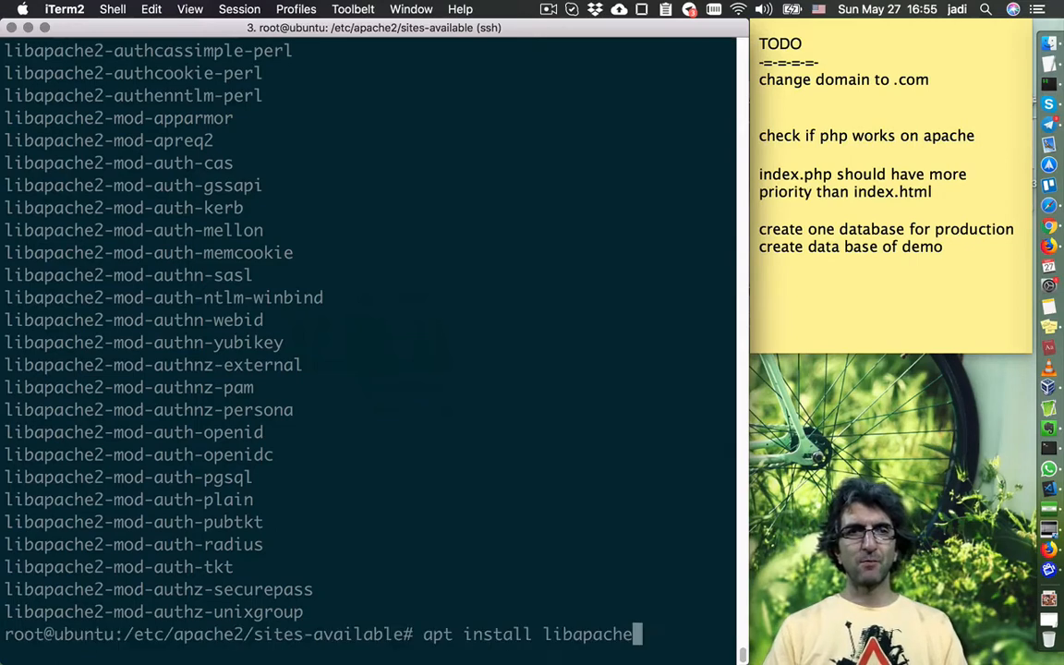
type("-mod-php")
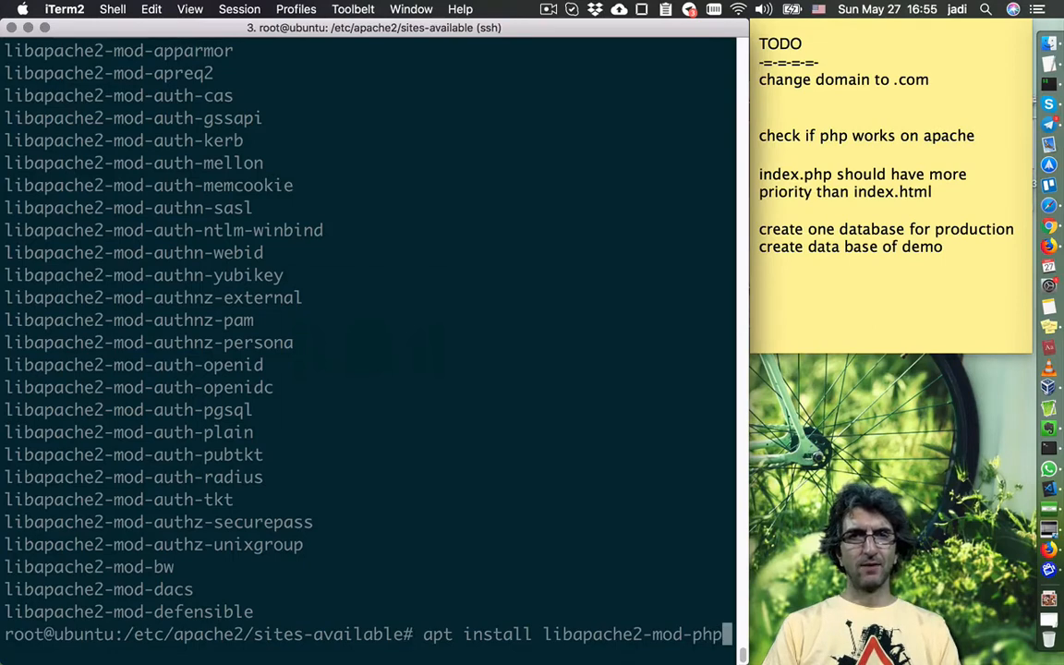
key("Tab")
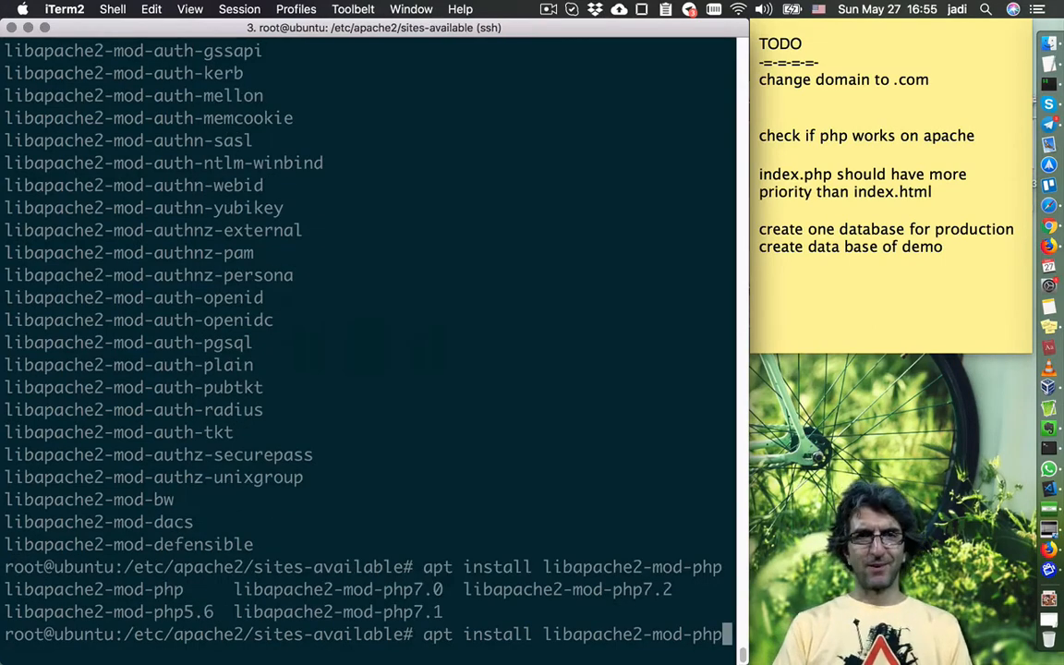
type("7.1")
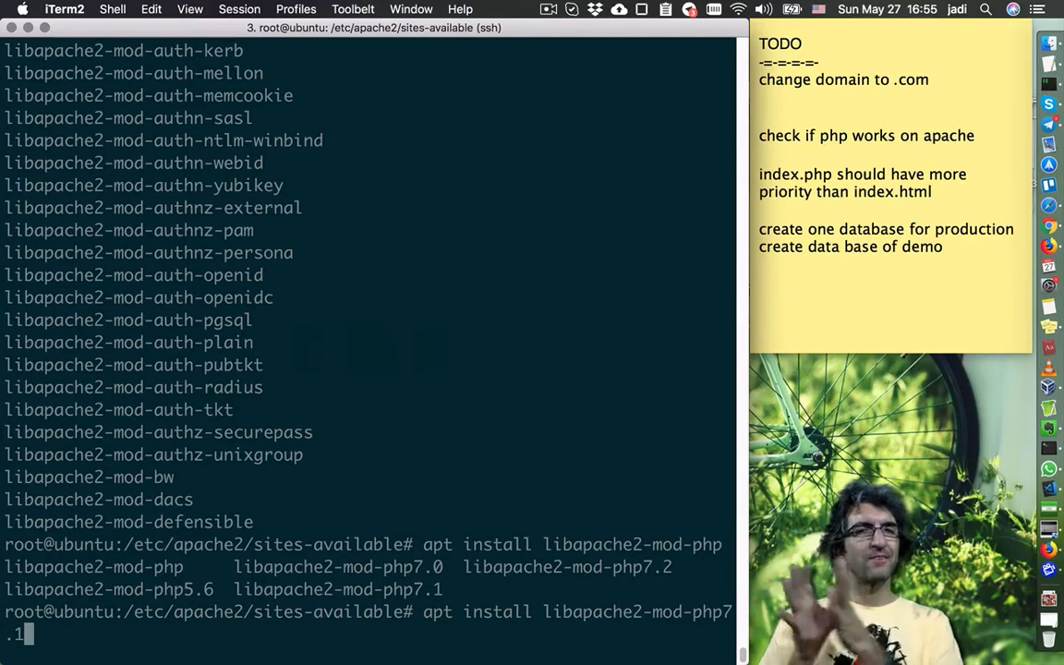
- Install libapache2-mod-php7.1, which switches Apache to prefork and enables php7.1
key("Return")
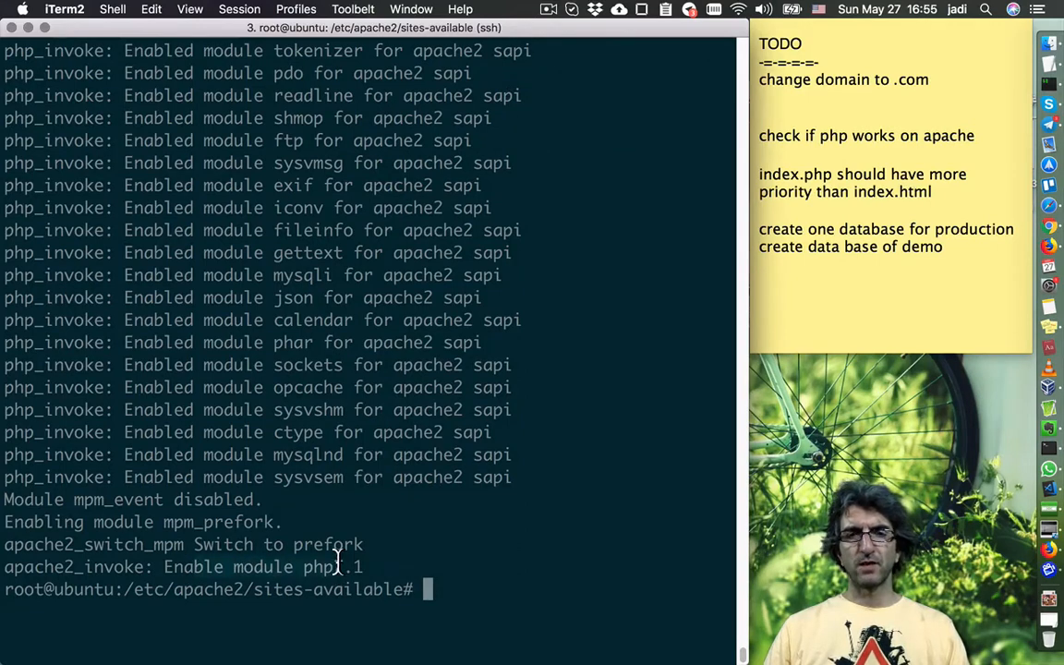
type("a2en")
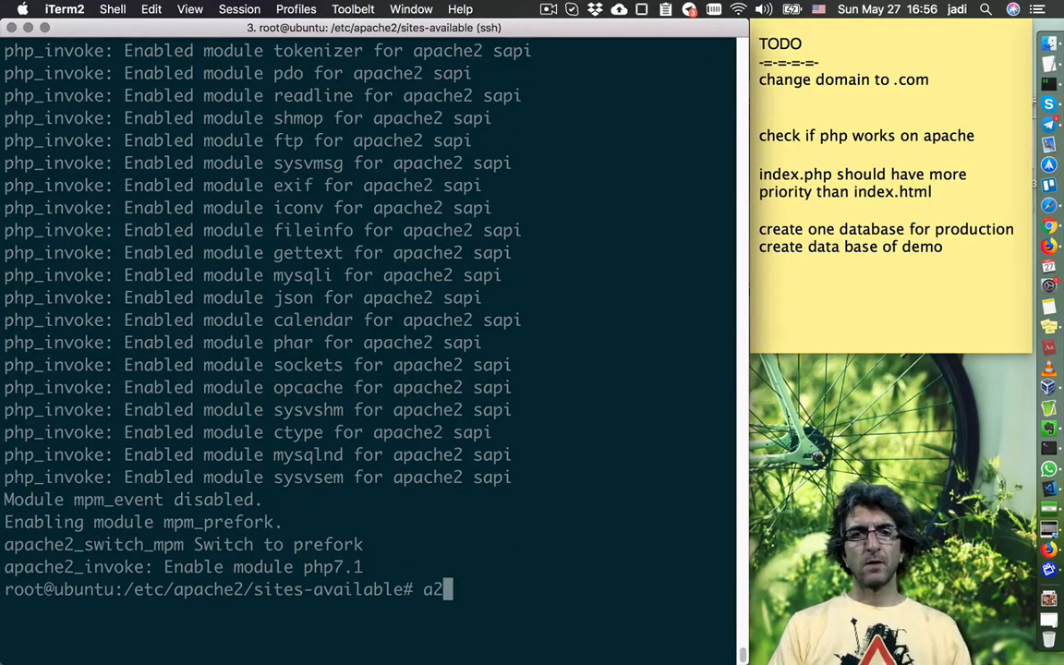
- Run a2enmod php7.1, then restart Apache with systemctl restart apache2
type("enmod")
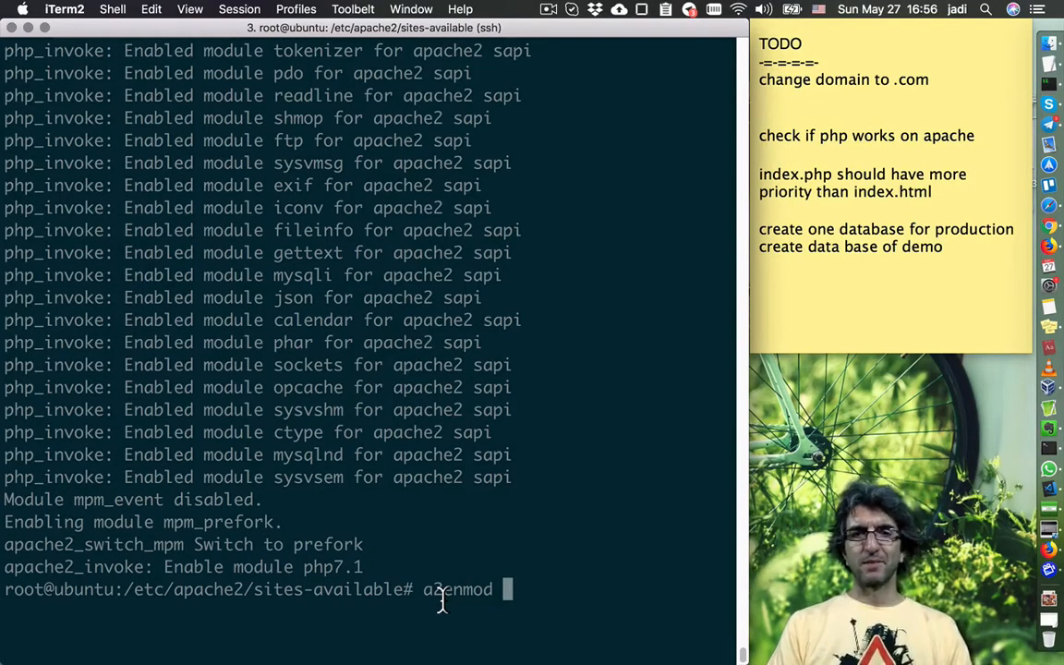
type("php7.1")
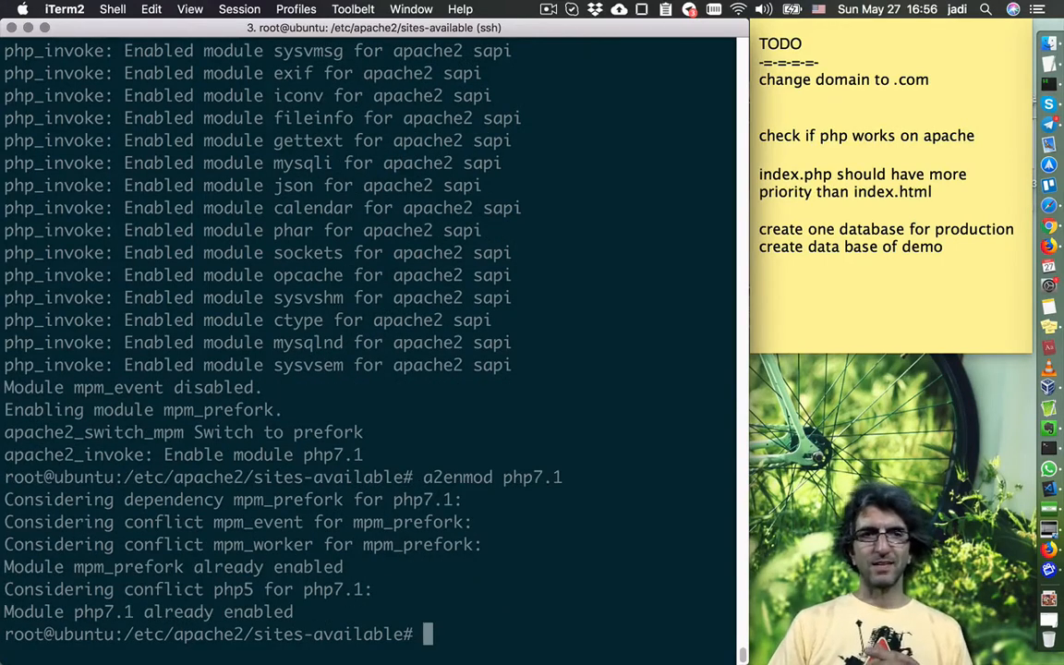
key("ctrl+r")
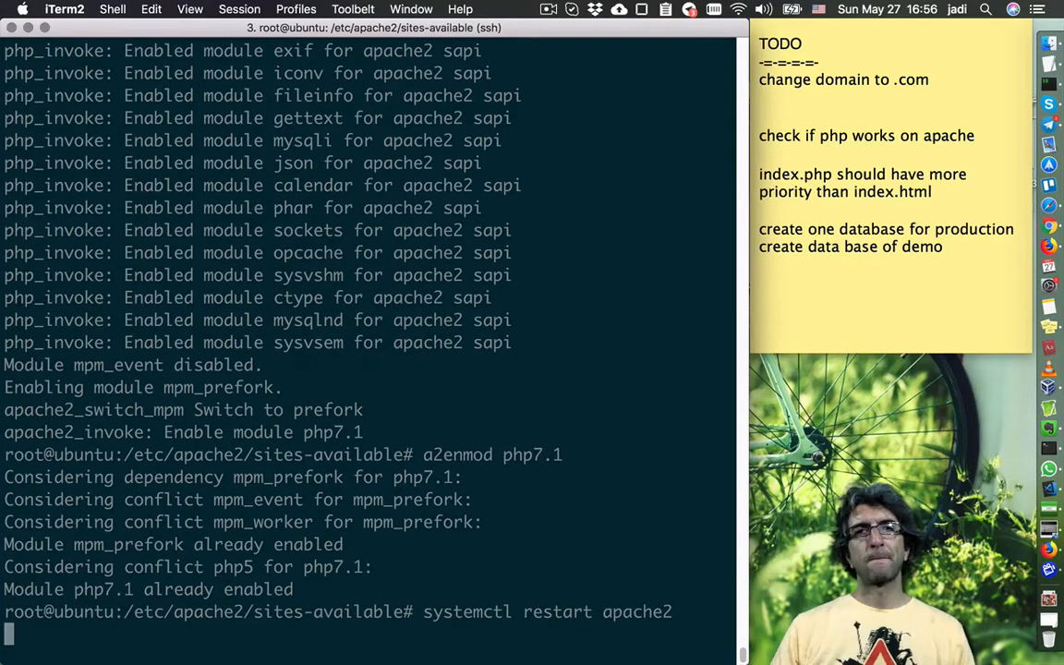
key("Return")
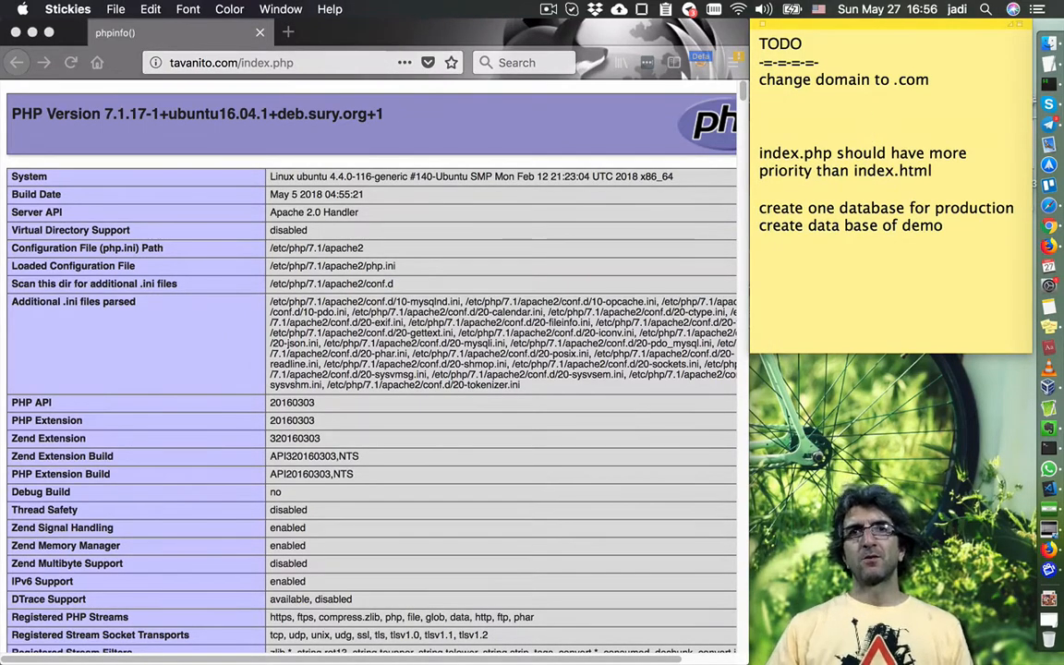
- Delete the finished change-domain-to-.com item from the TODO note
key("Backspace")
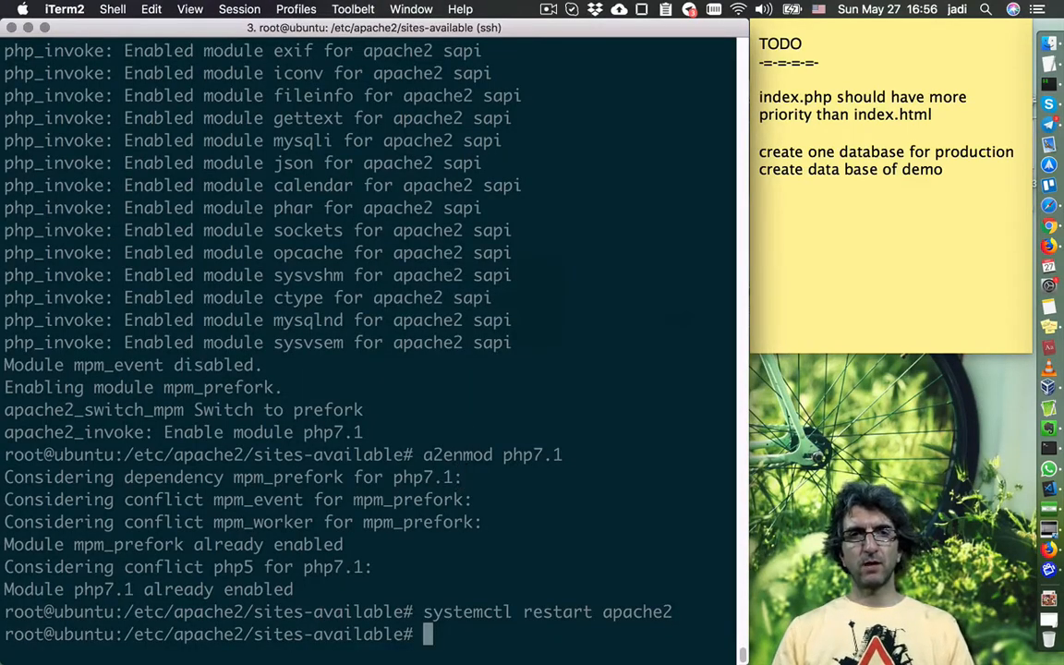
- Move into /etc/apache2/mods-available and open dir.conf in vi
type("apt install libapache2-mod-php7.1")
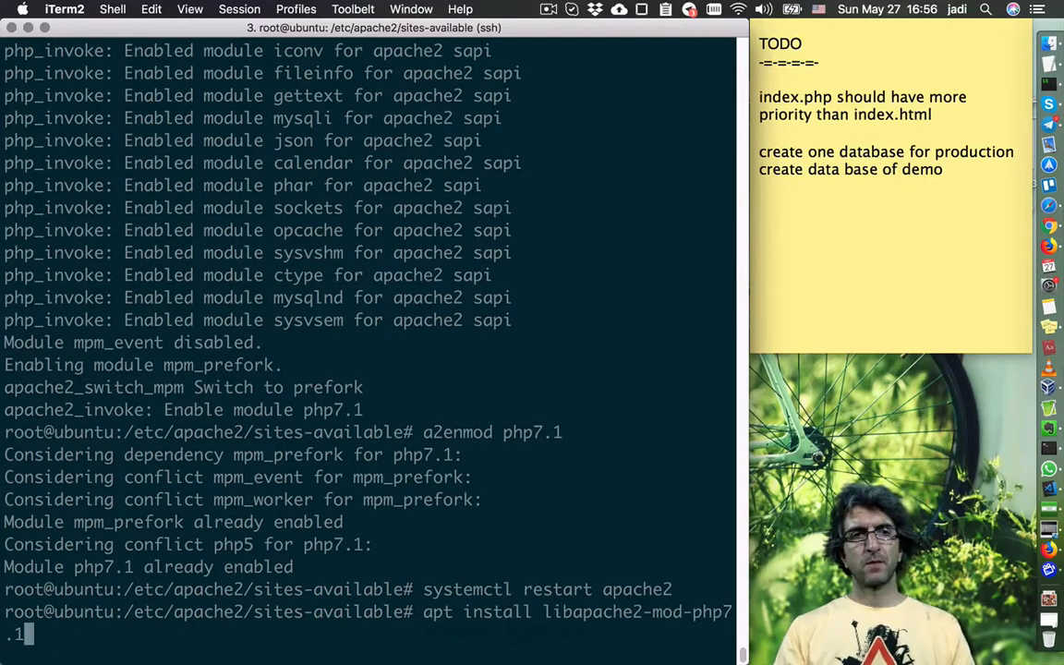
type("ls -ltrh /home/tavanito/public_html/")
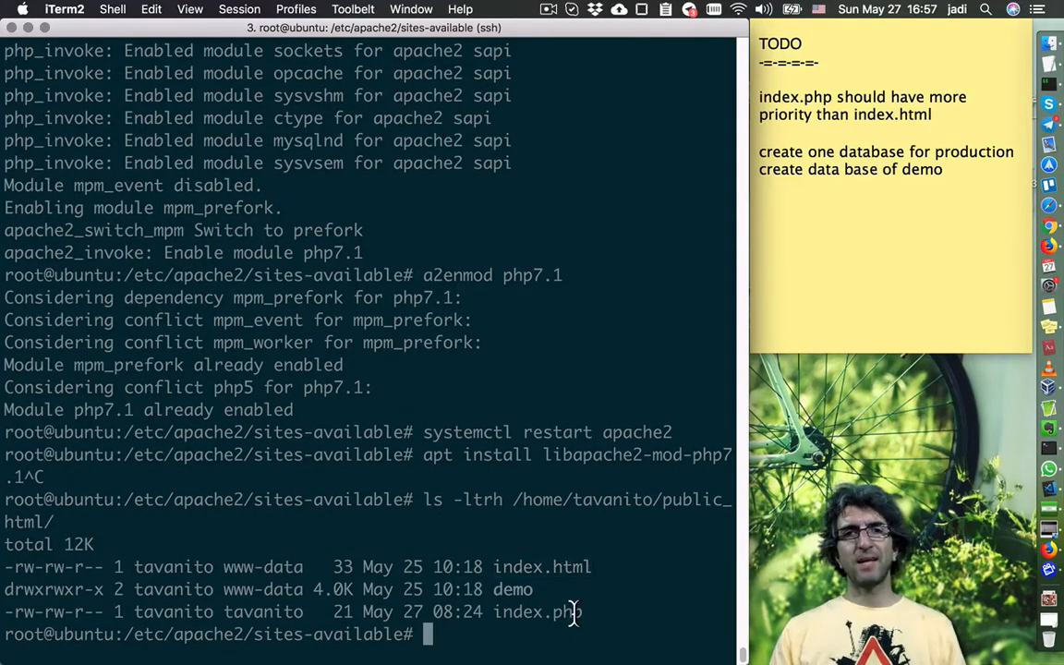
mouse_move(558, 577)
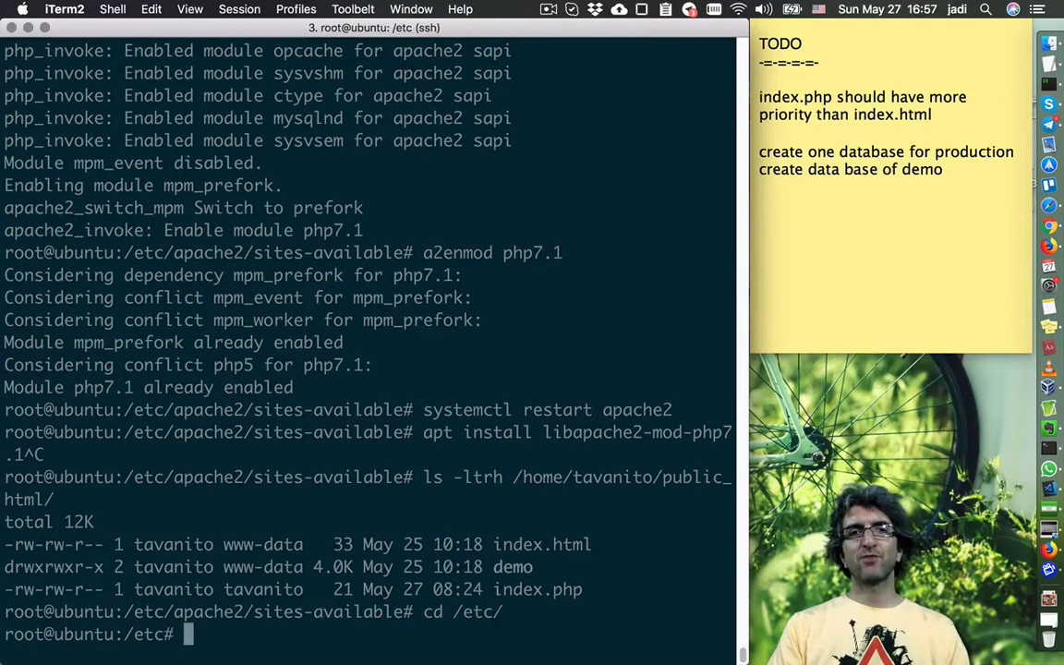
type("cd apache2/")
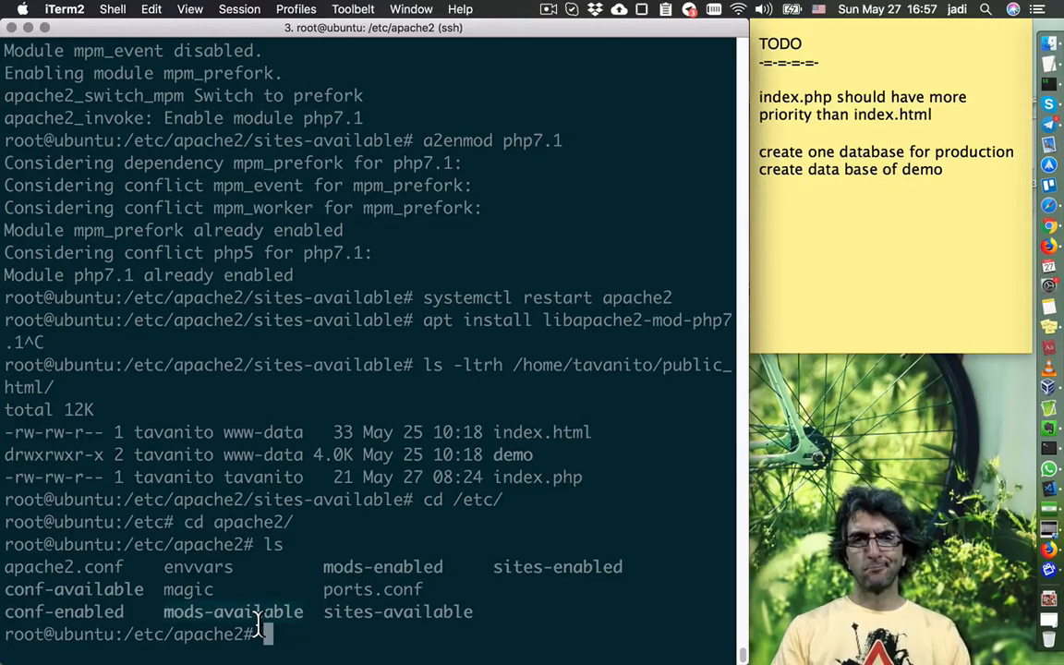
type("cd mods-")
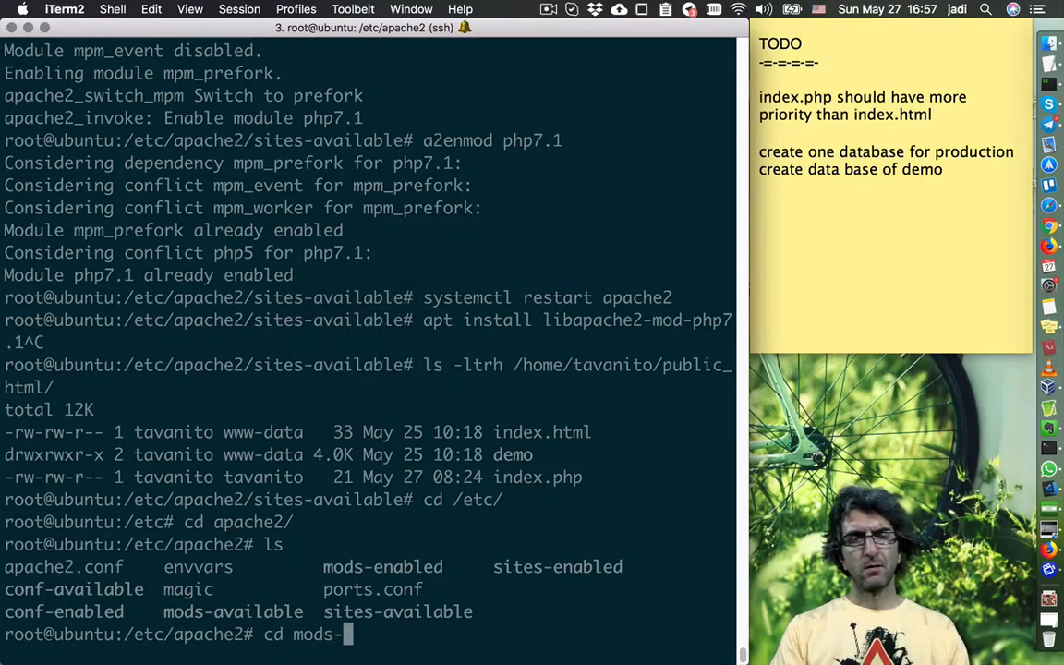
key("Return")
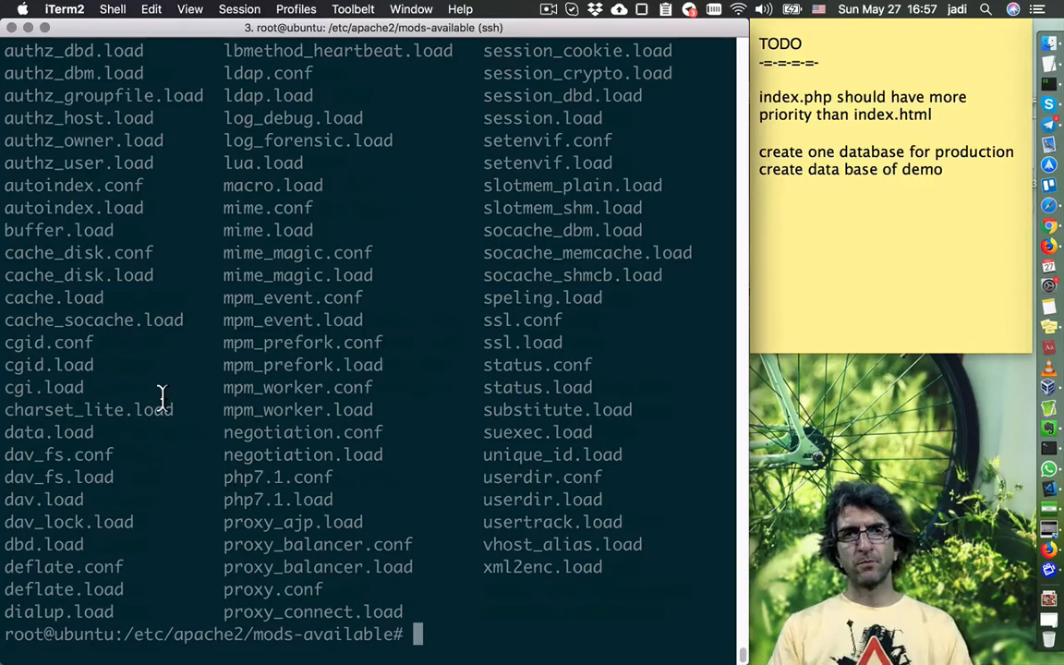
type("vi dir.")
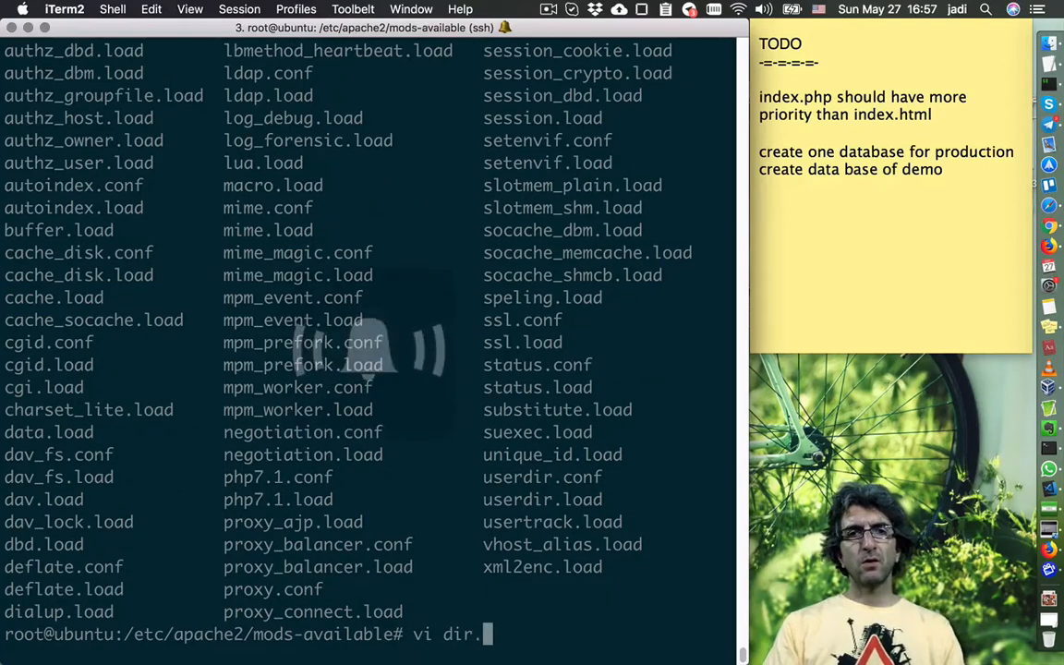
type("conf")
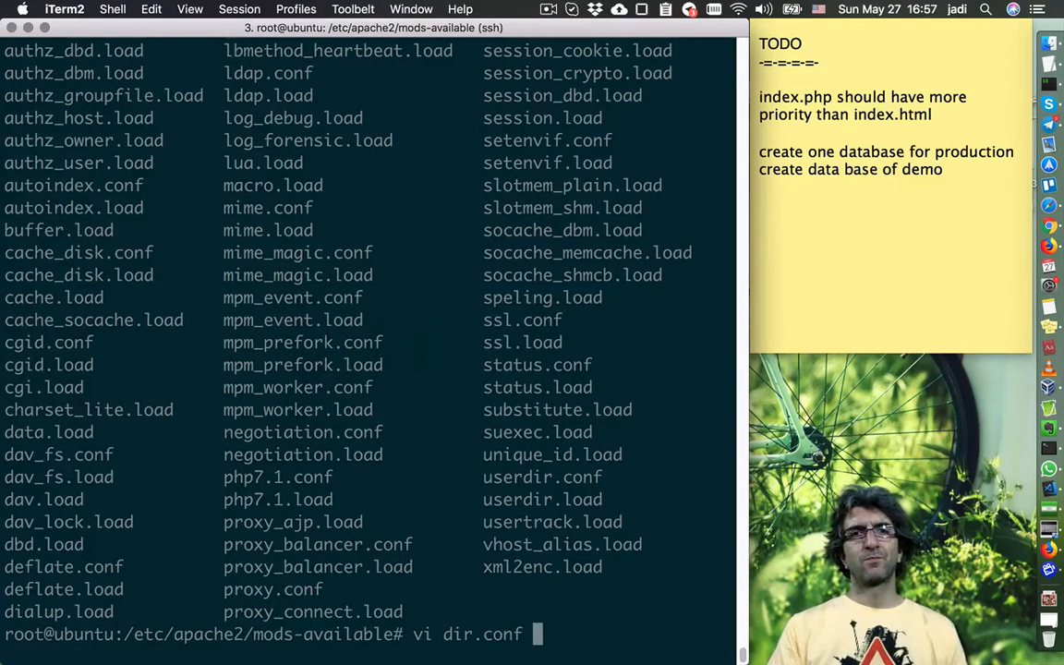
key("Return")
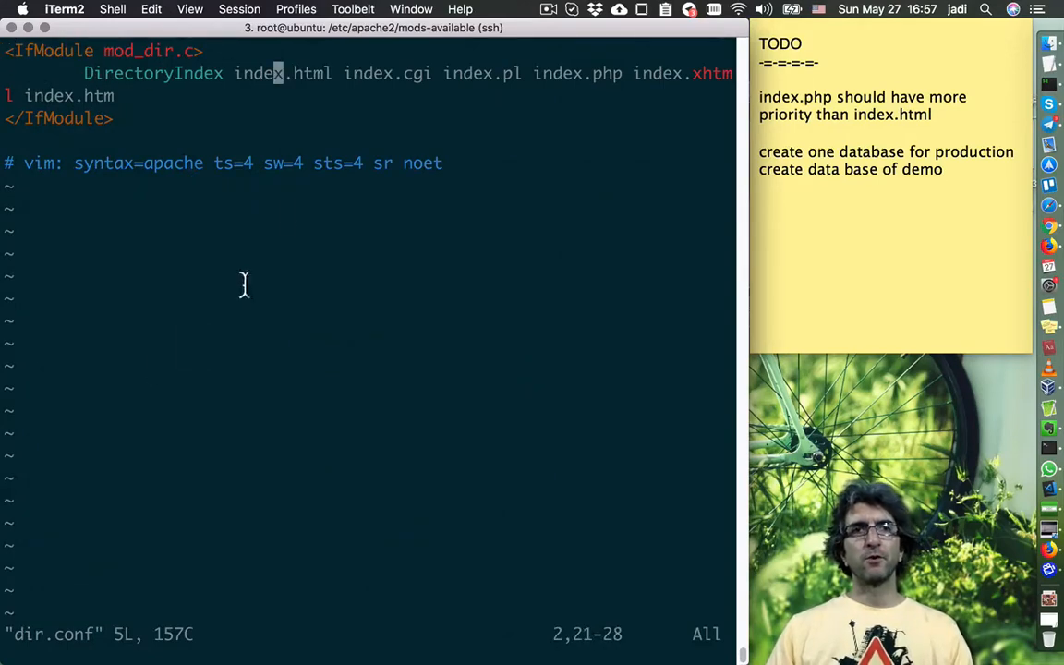
mouse_move(478, 81)
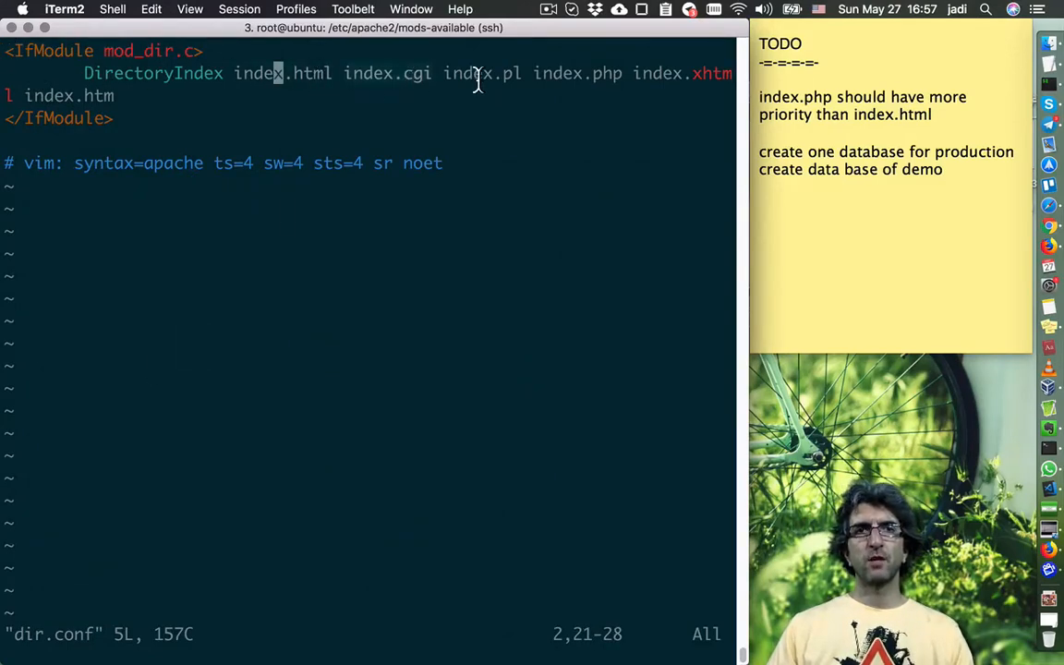
mouse_move(562, 73)
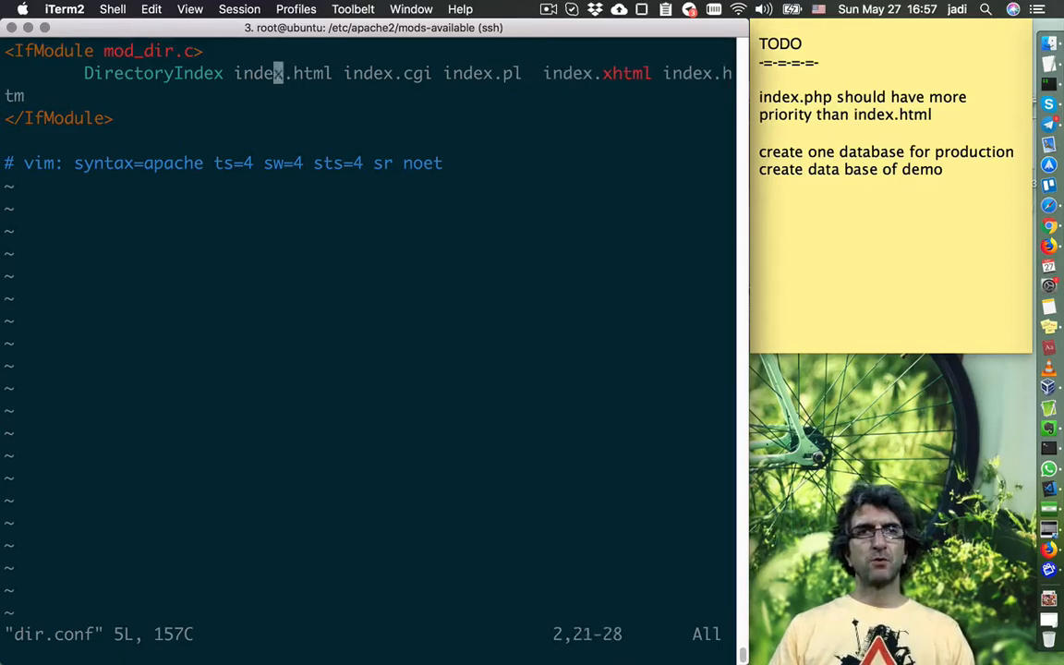
- Put index.php ahead of index.html in DirectoryIndex and save dir.conf with :wq
key("i")
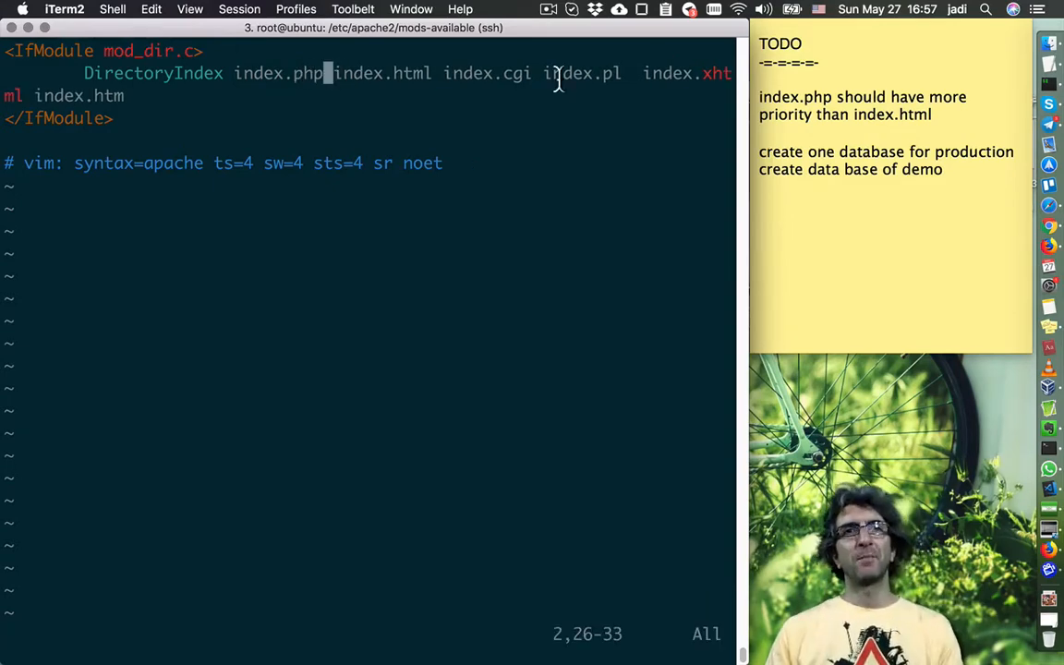
mouse_move(277, 73)
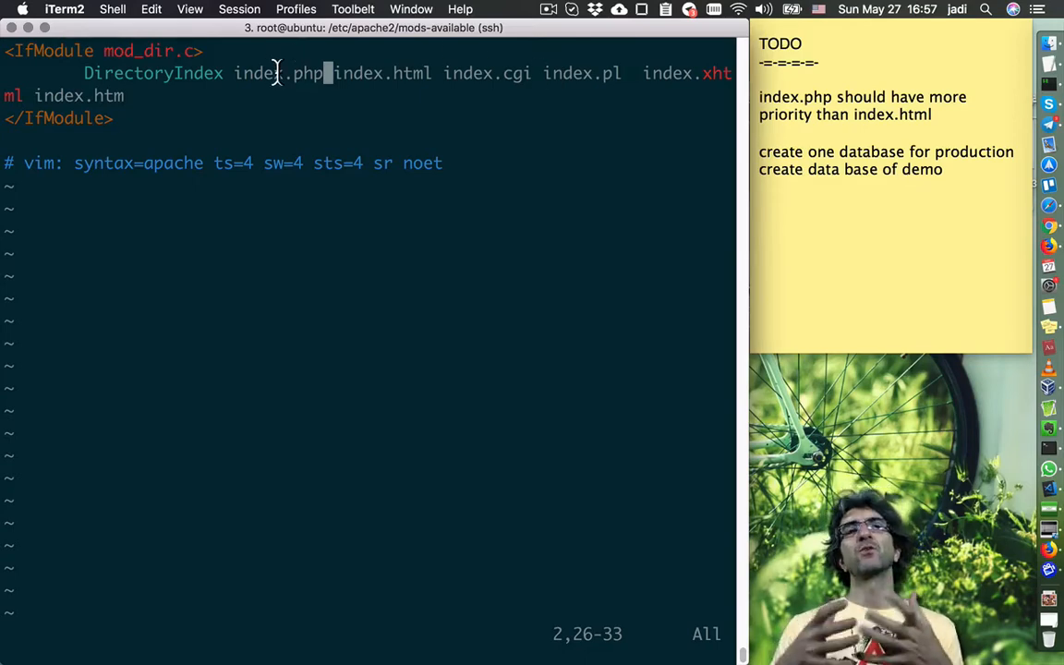
type(":wq")
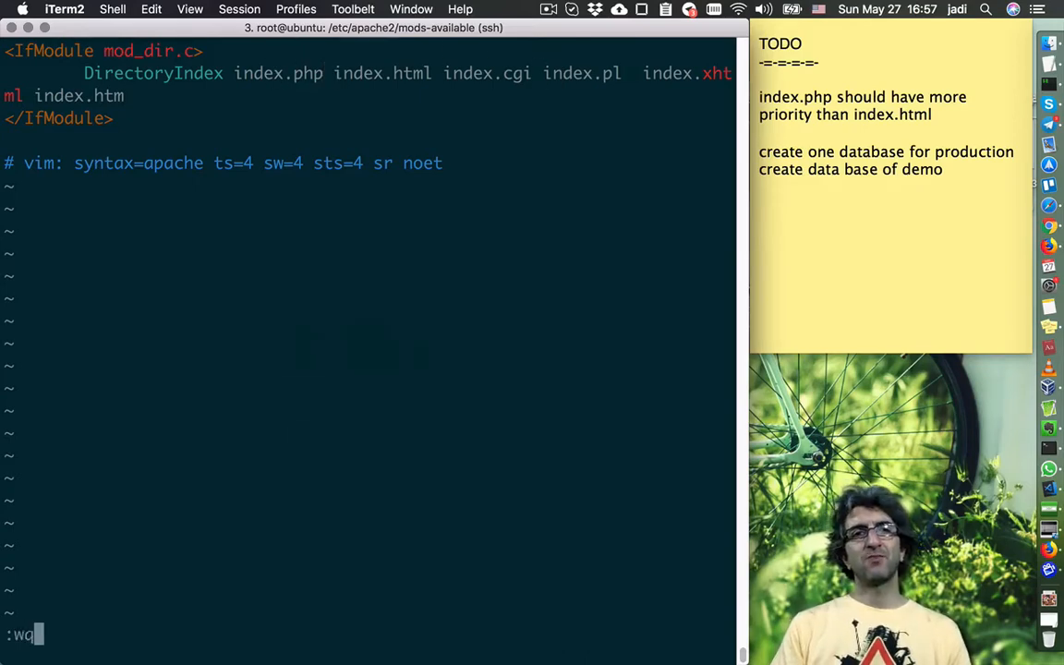
key("Return")
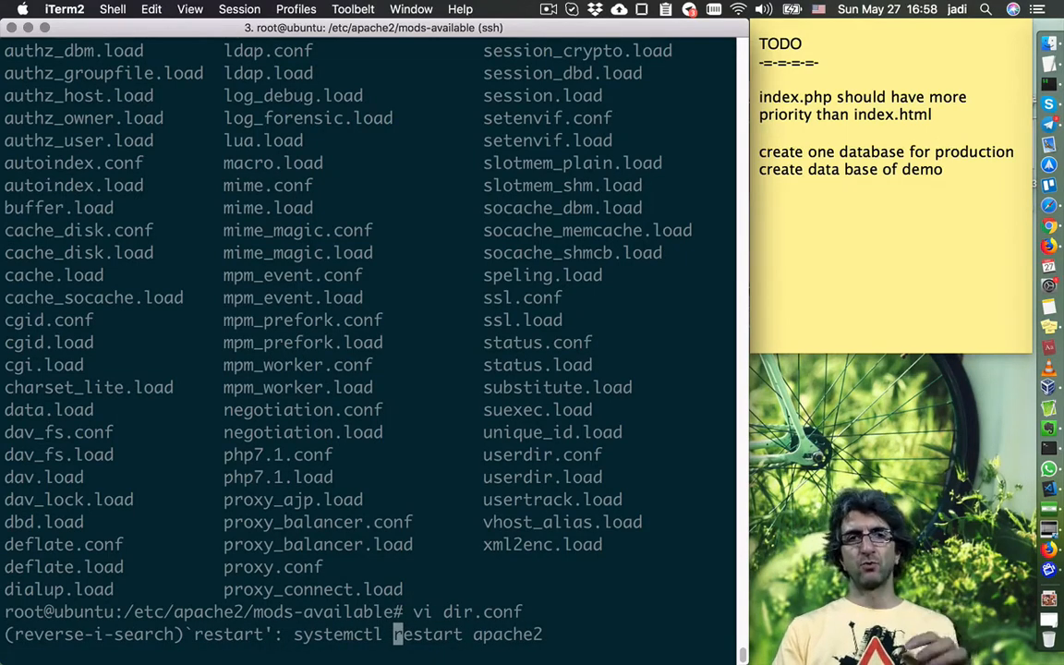
- Rerun systemctl restart apache2 twice from command history, then switch to the TODO note
key("Return")
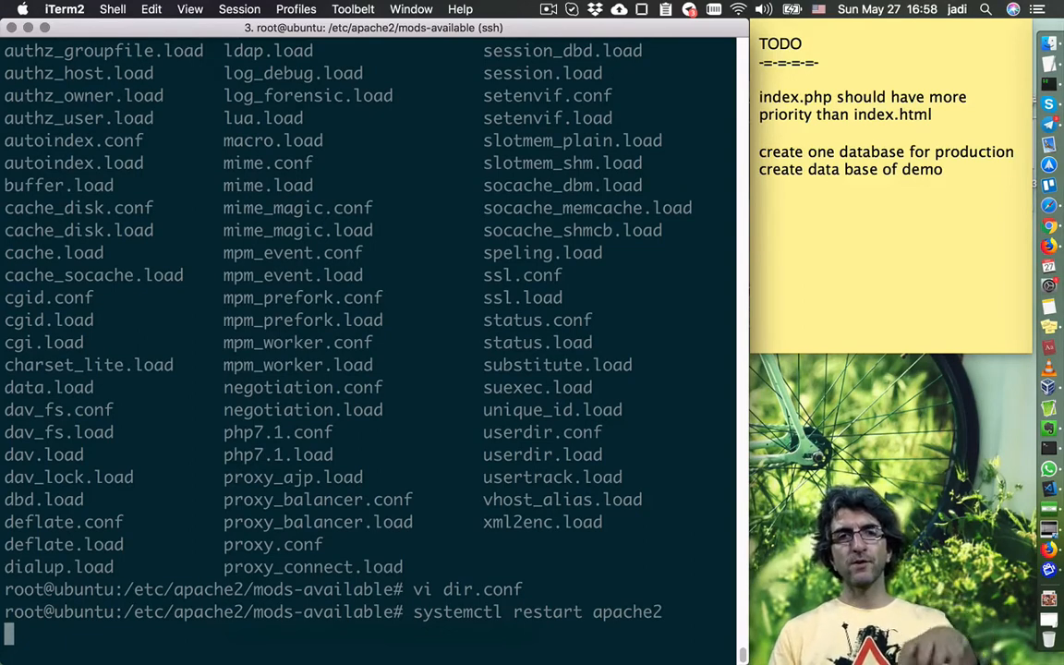
key("Return")
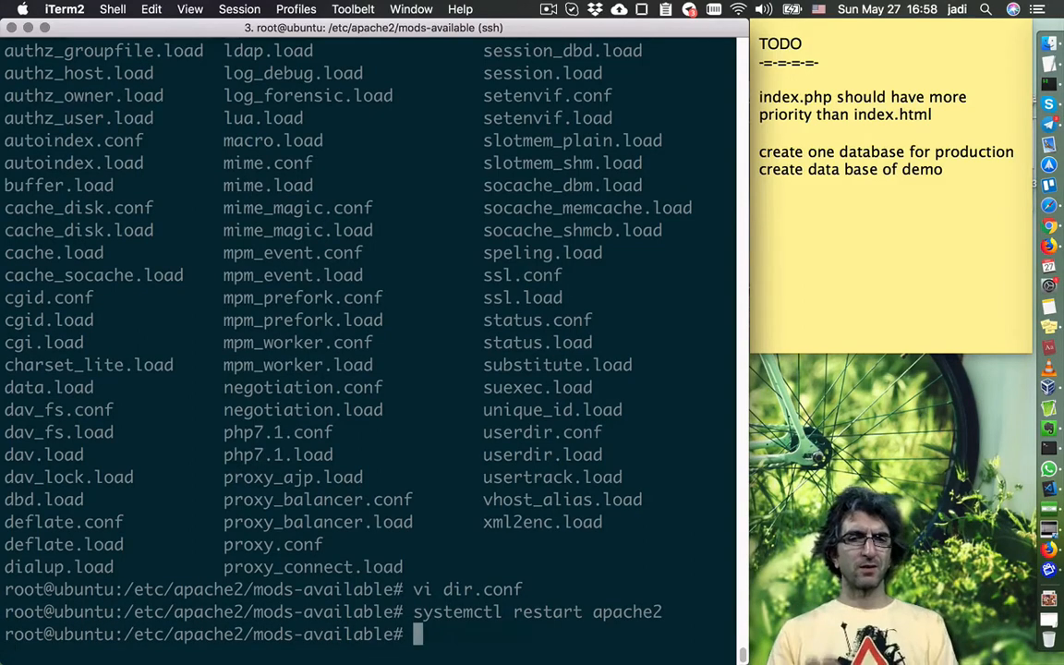
key("ctrl+r")
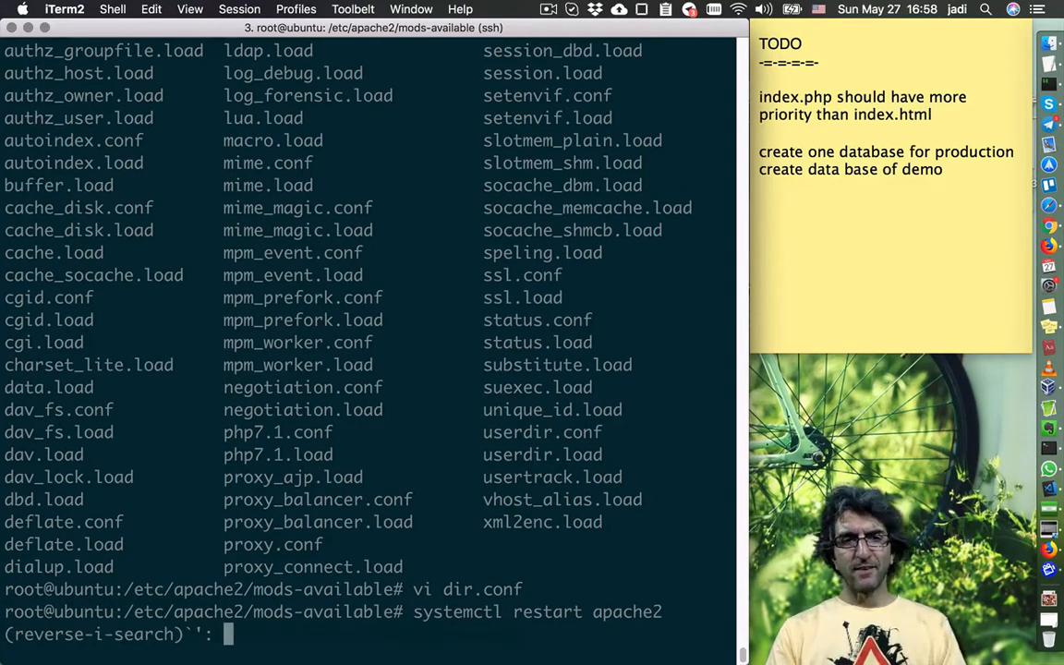
type("restart apache2")
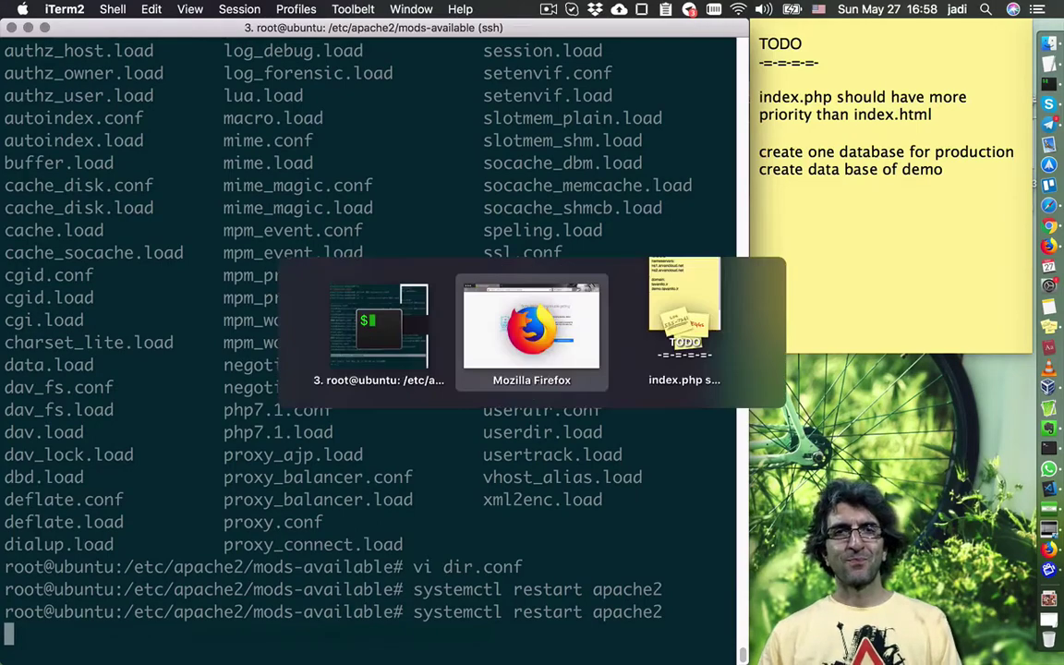
left_click(532, 328)
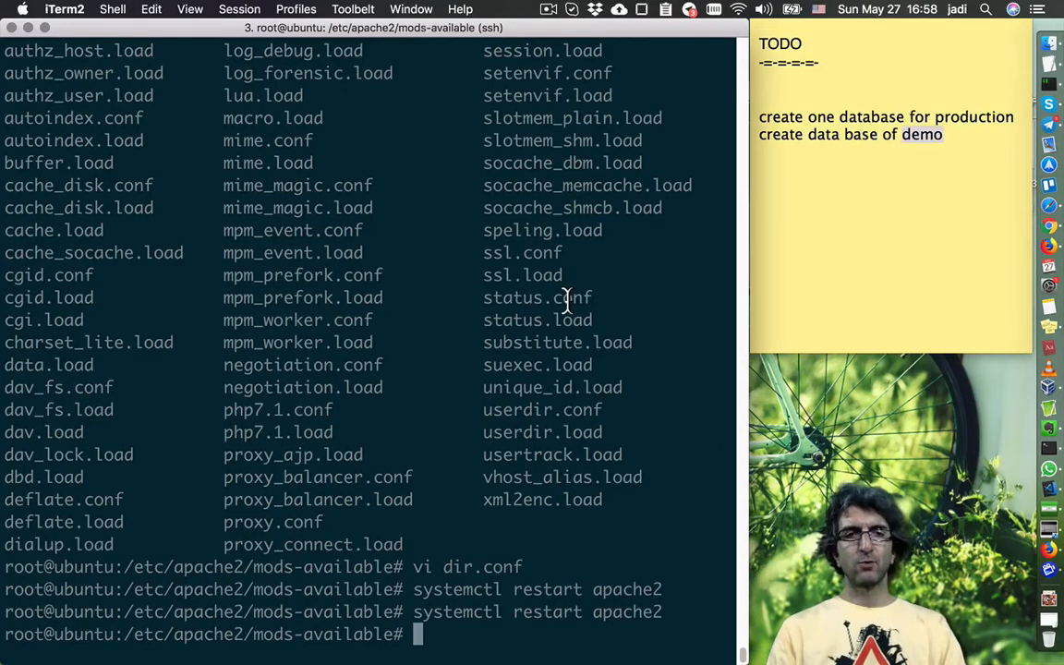
- Try mysql -u root without and with -p; every attempt returns ERROR 1045
type("mysql -u root")
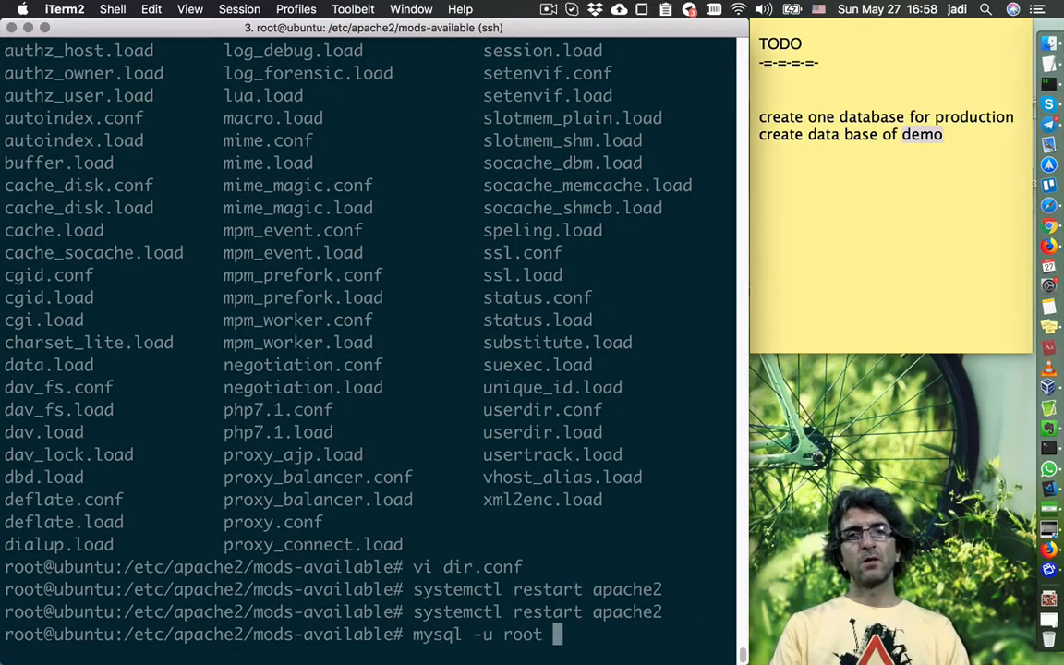
key("Return")
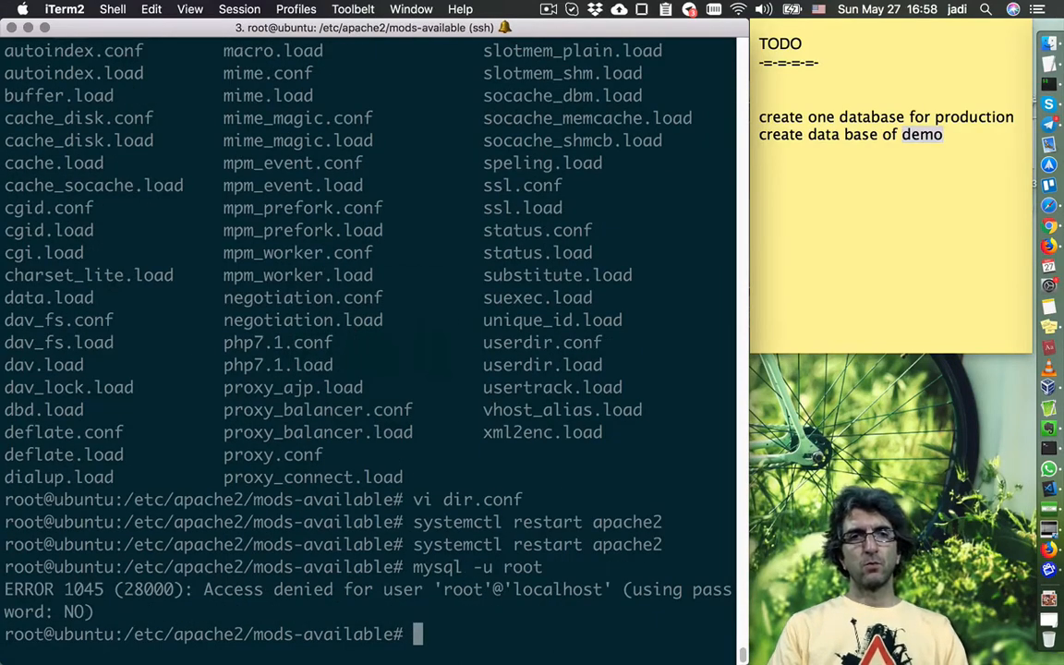
type("mysql -u root -p")
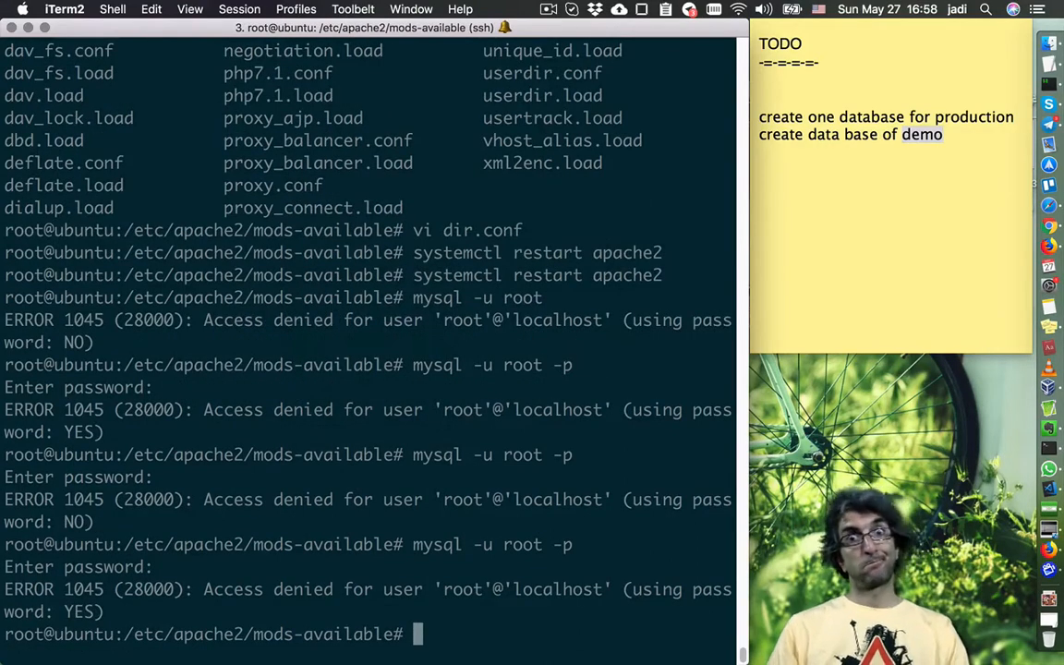
type("mysql -u root -p")
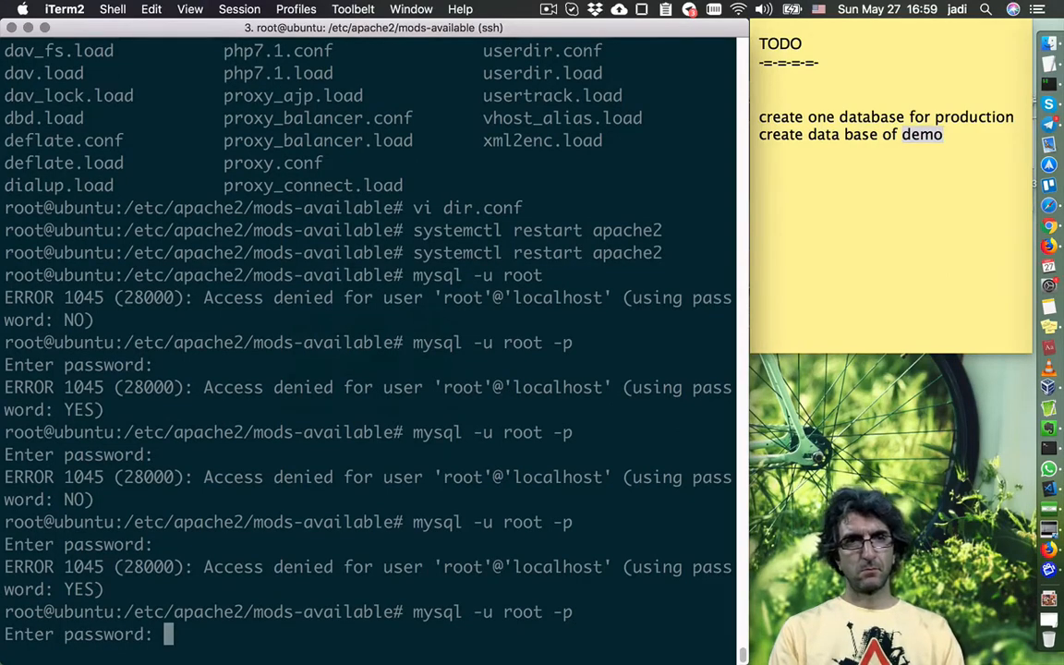
scroll("up", 3)
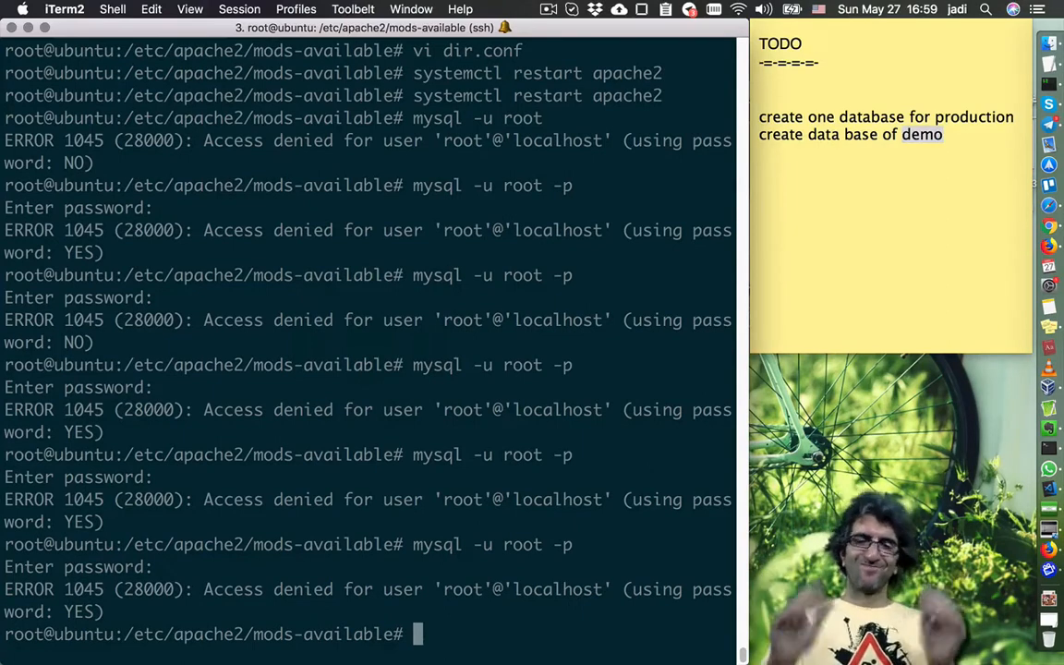
key("Return")
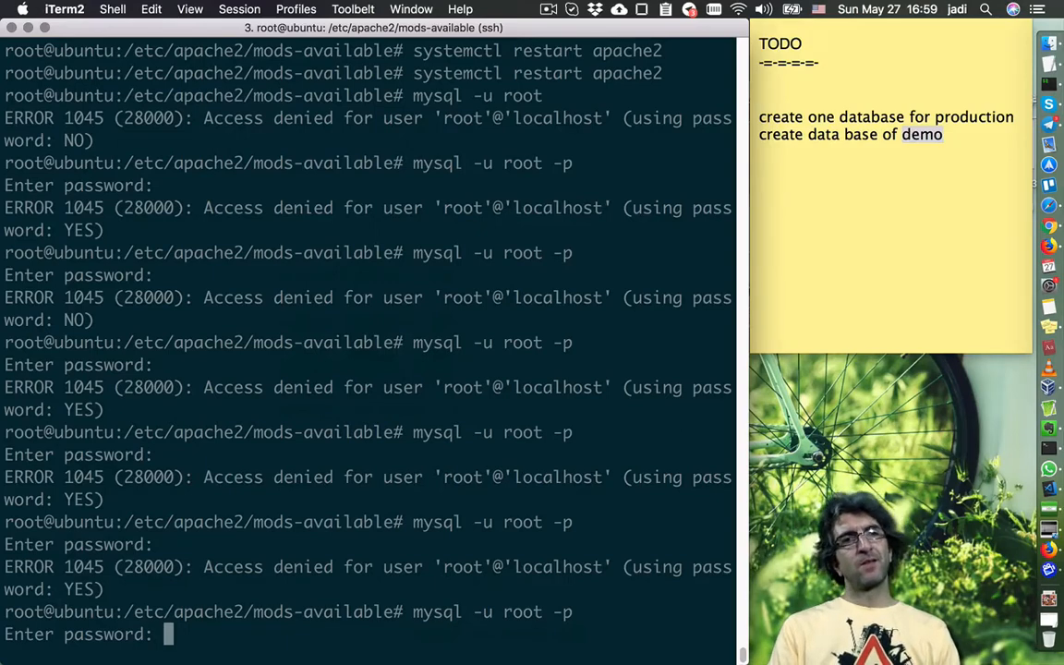
key("Return")
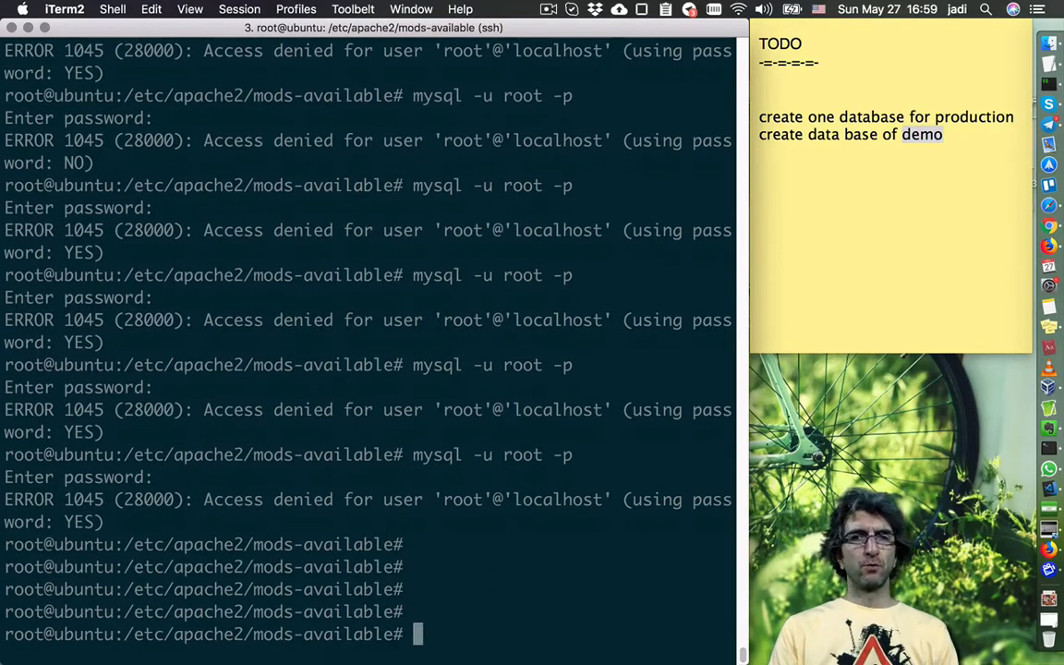